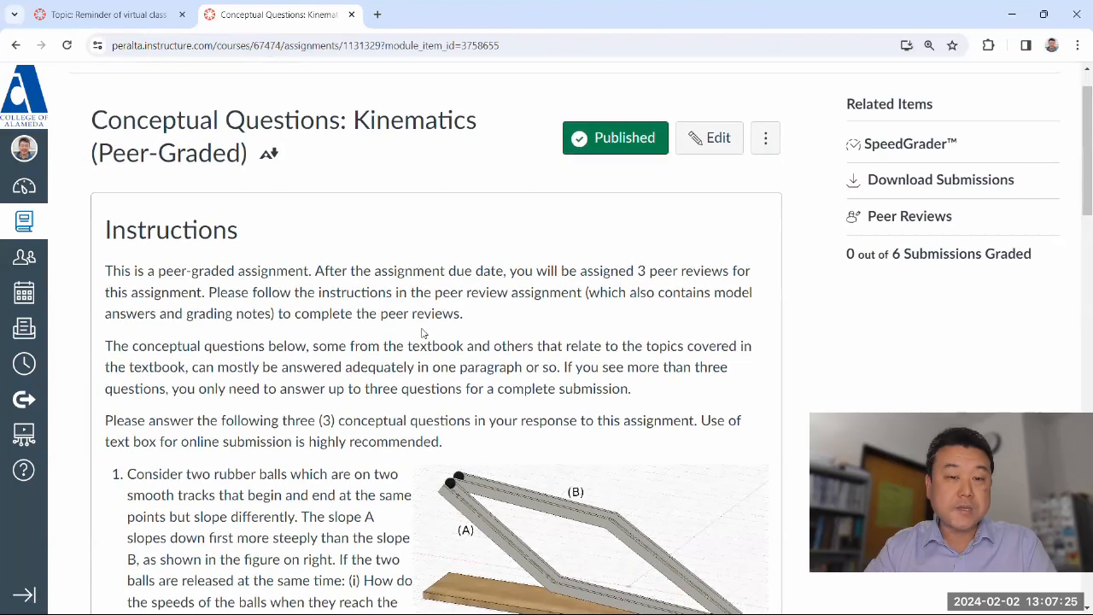
# - Highlight the sentence about assigned peer reviews, then enter Student View and start the assignment
pyautogui.scroll(-3)
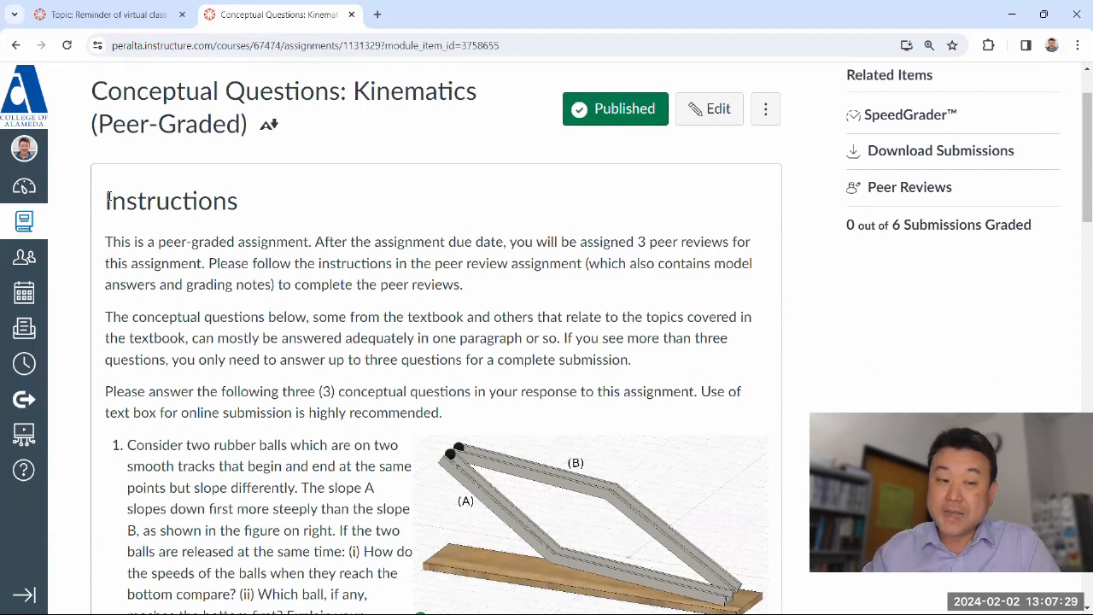
pyautogui.doubleClick(169, 124)
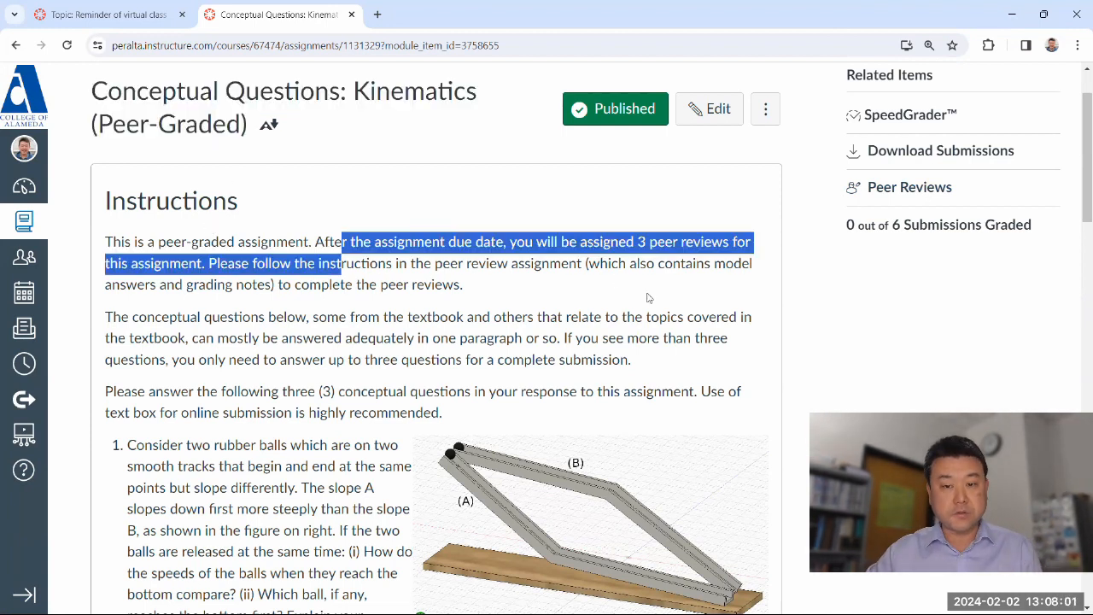
pyautogui.click(985, 93)
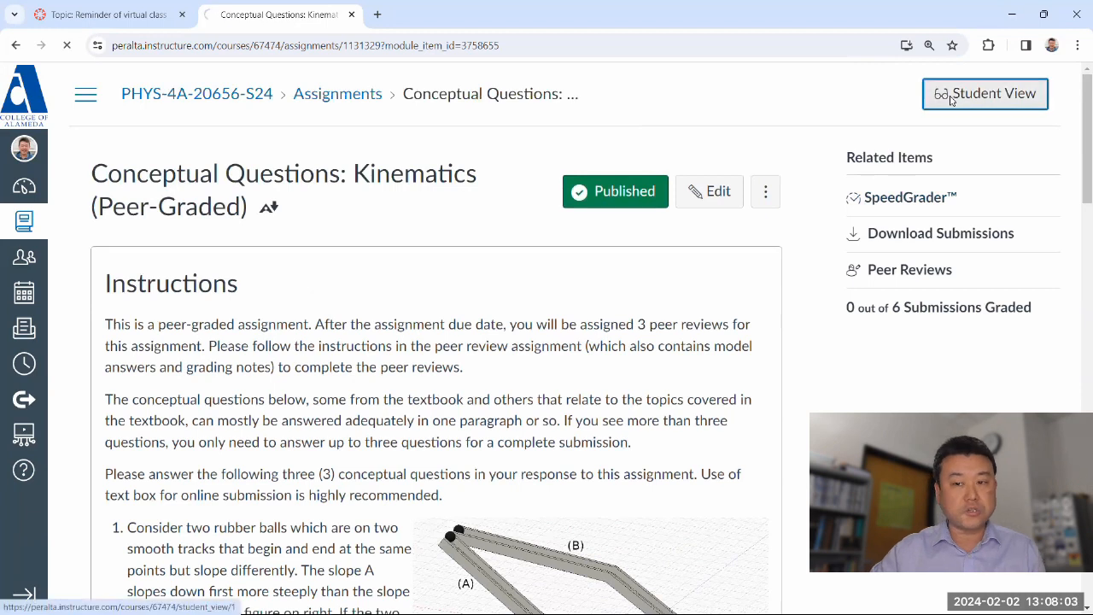
pyautogui.click(984, 94)
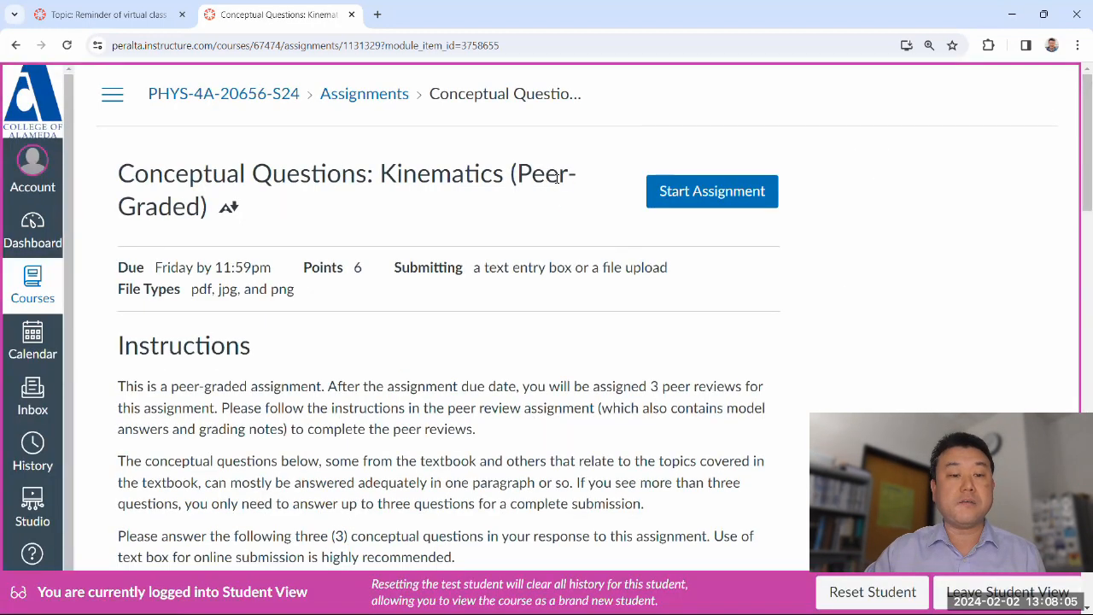
# - Choose Text Entry as the submission type below the questions
pyautogui.scroll(-3)
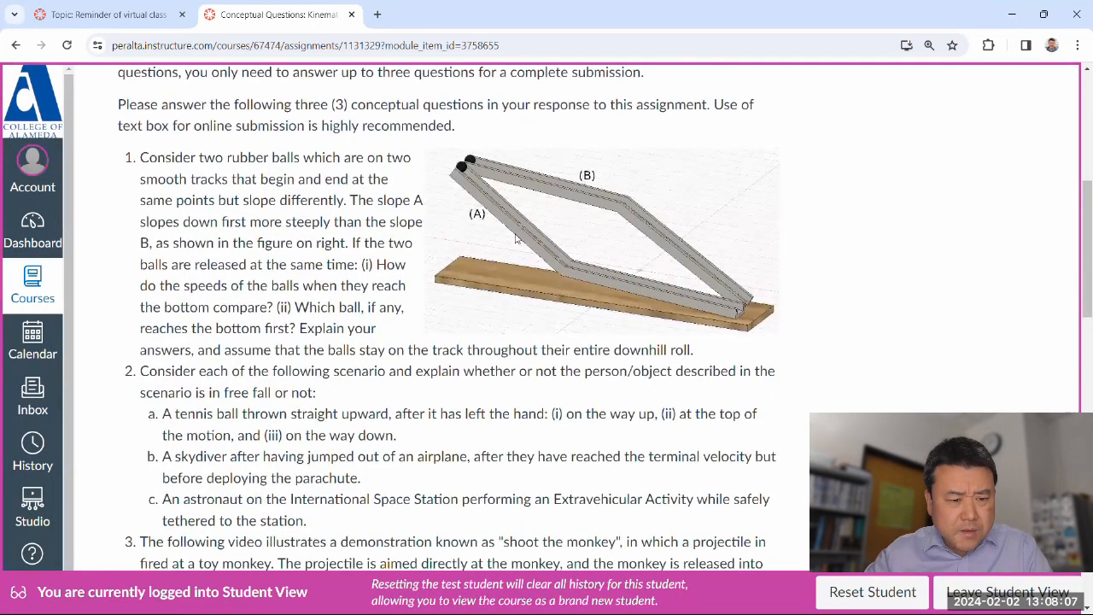
pyautogui.scroll(-3)
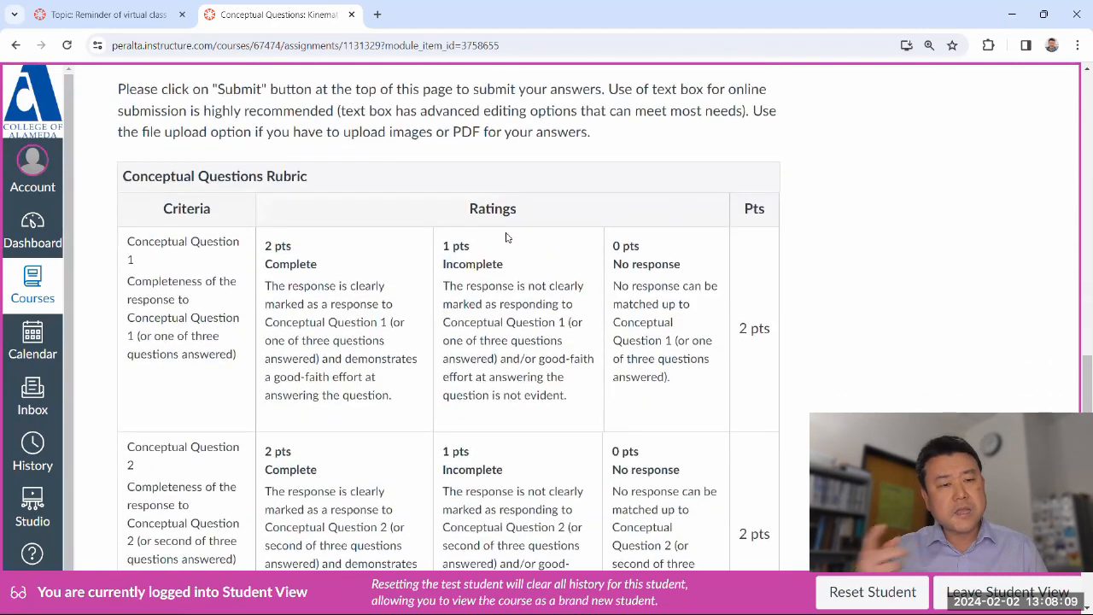
pyautogui.scroll(-3)
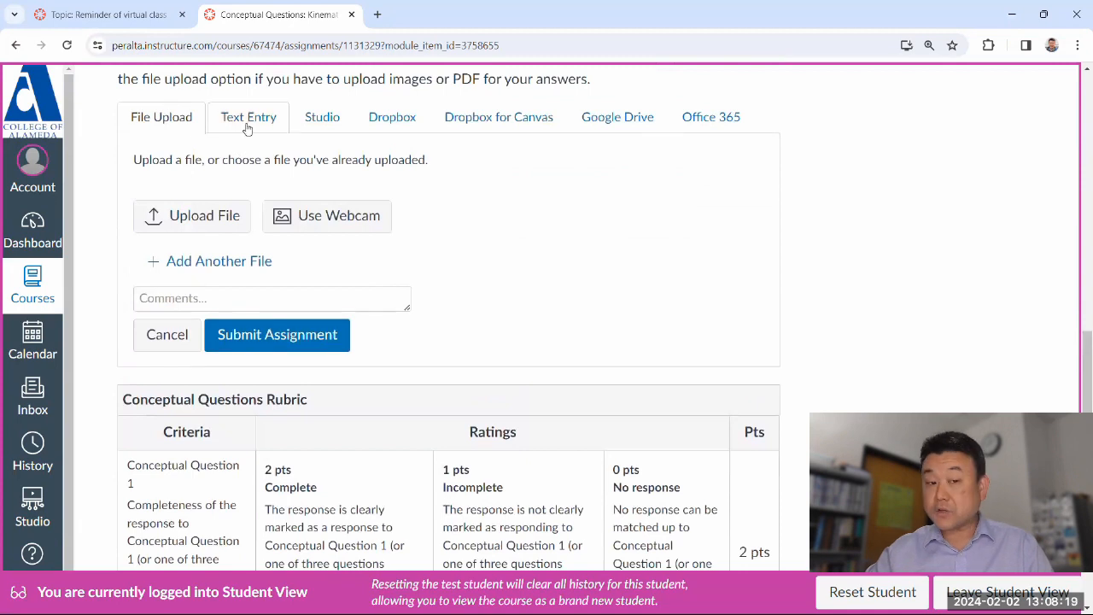
pyautogui.click(248, 117)
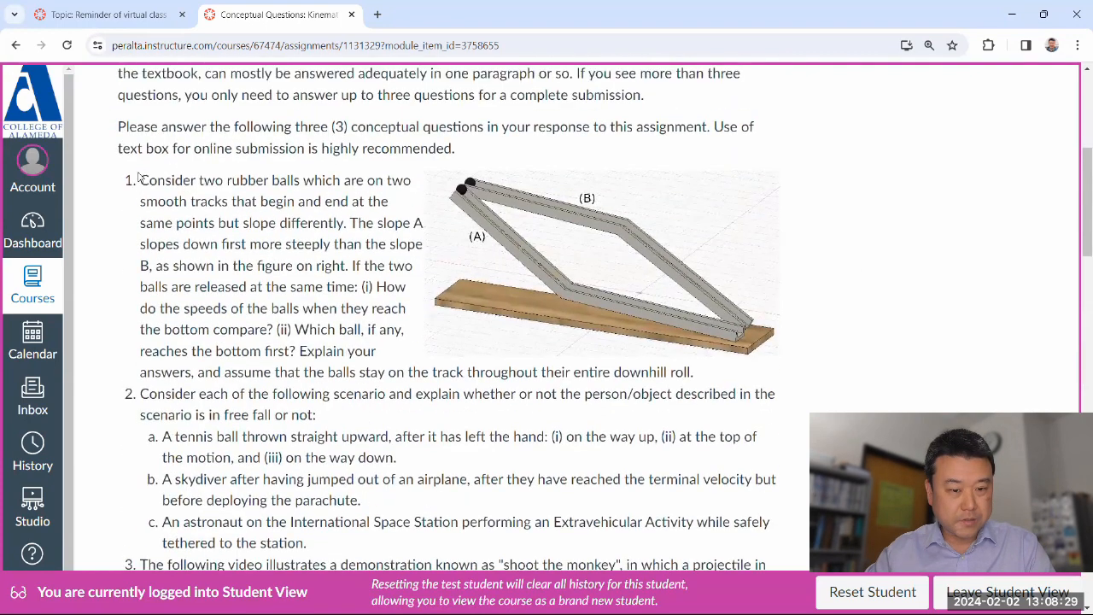
pyautogui.scroll(-3)
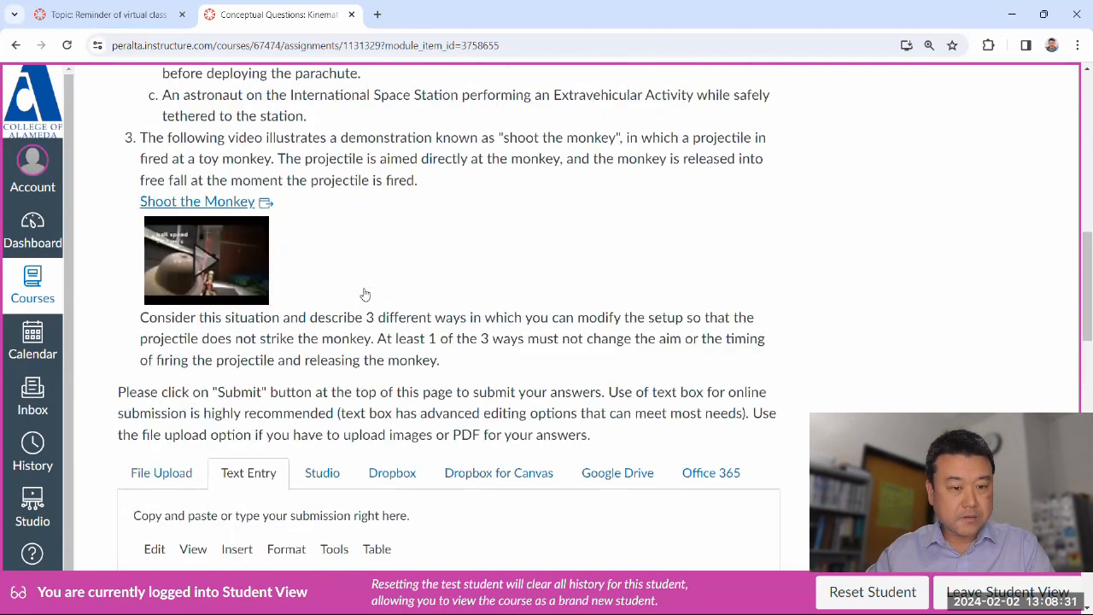
# - Type the answer to question 1 part (i), about Track B per slope
pyautogui.write('1. (i)')
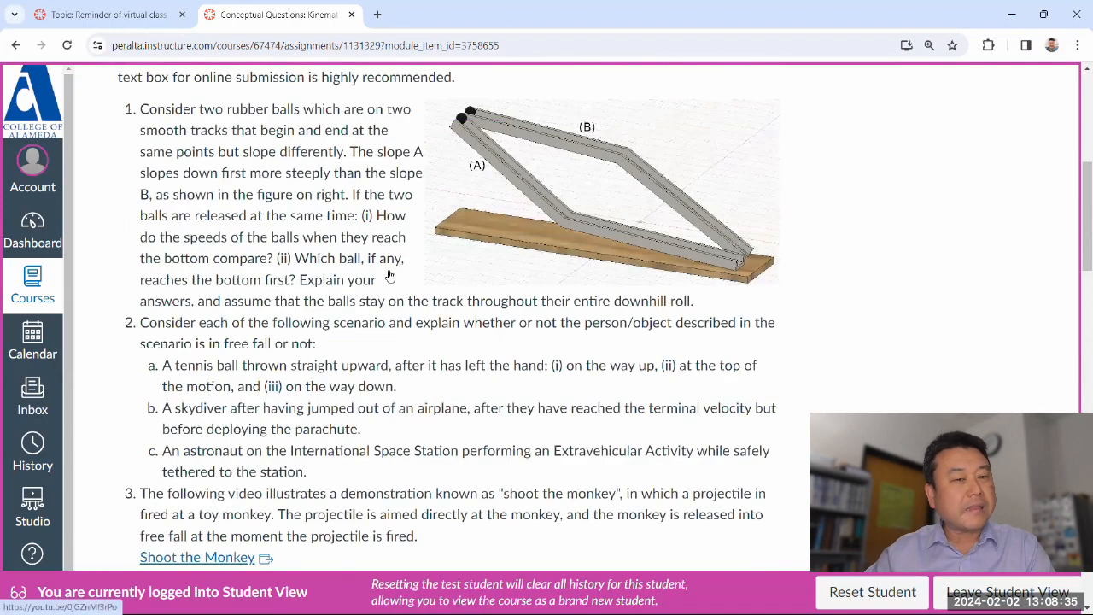
pyautogui.scroll(-3)
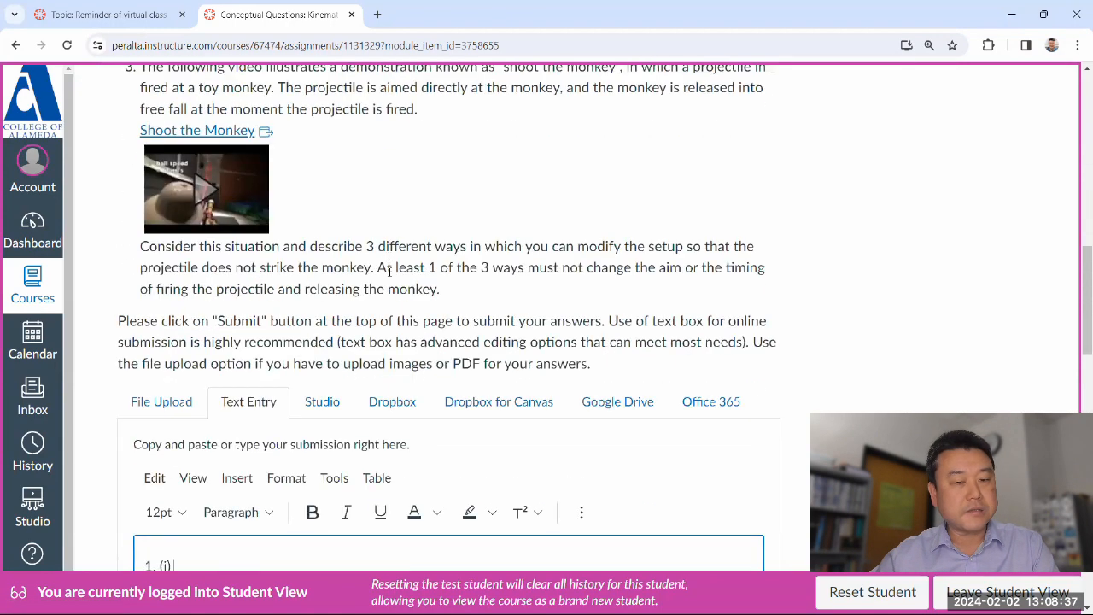
pyautogui.write('Track B will be faster, because of stee')
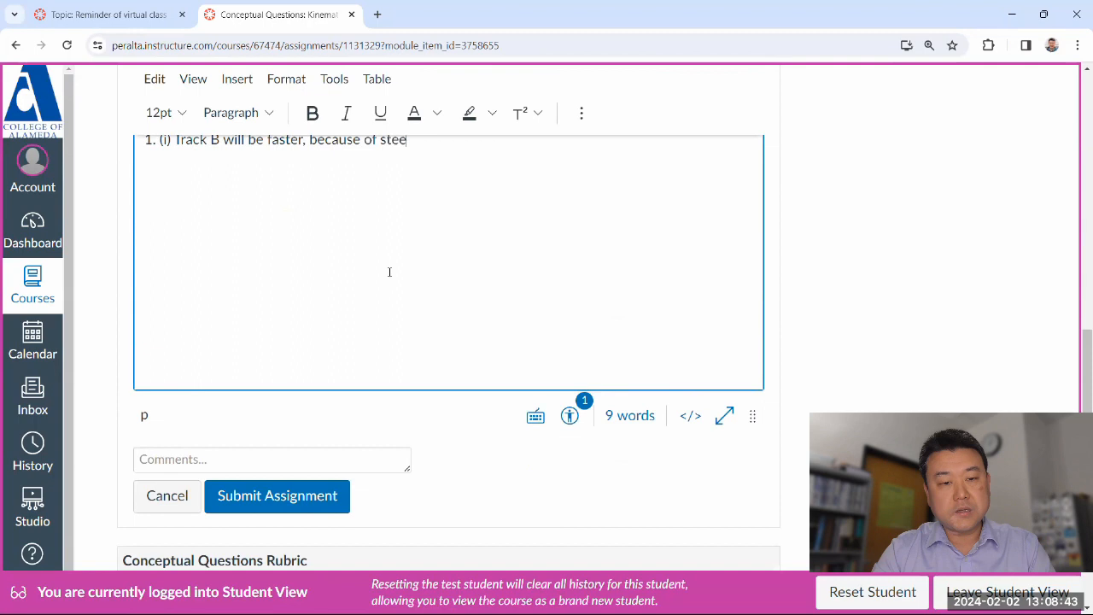
pyautogui.write('per slope.')
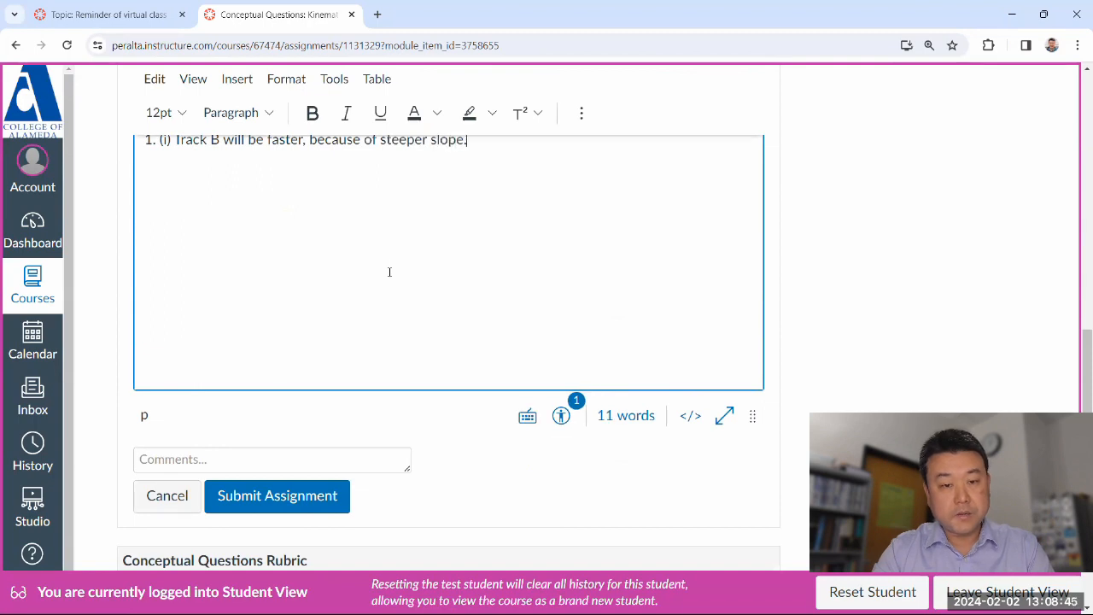
# - Type part (ii): 'B ball will reach the bottom first.'
pyautogui.write('(ii)')
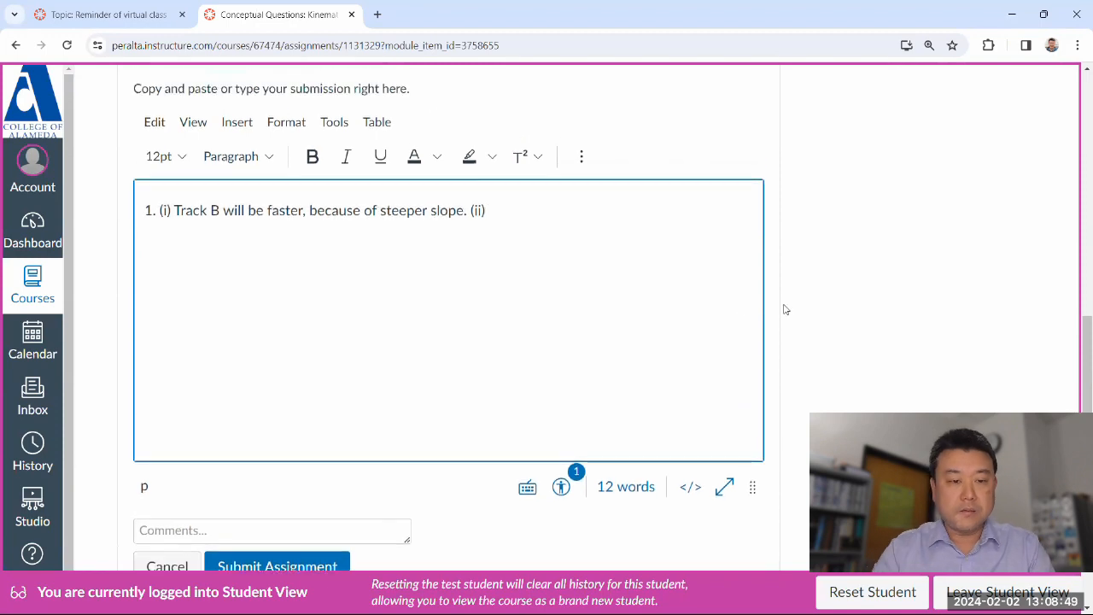
pyautogui.write('B ball will reach')
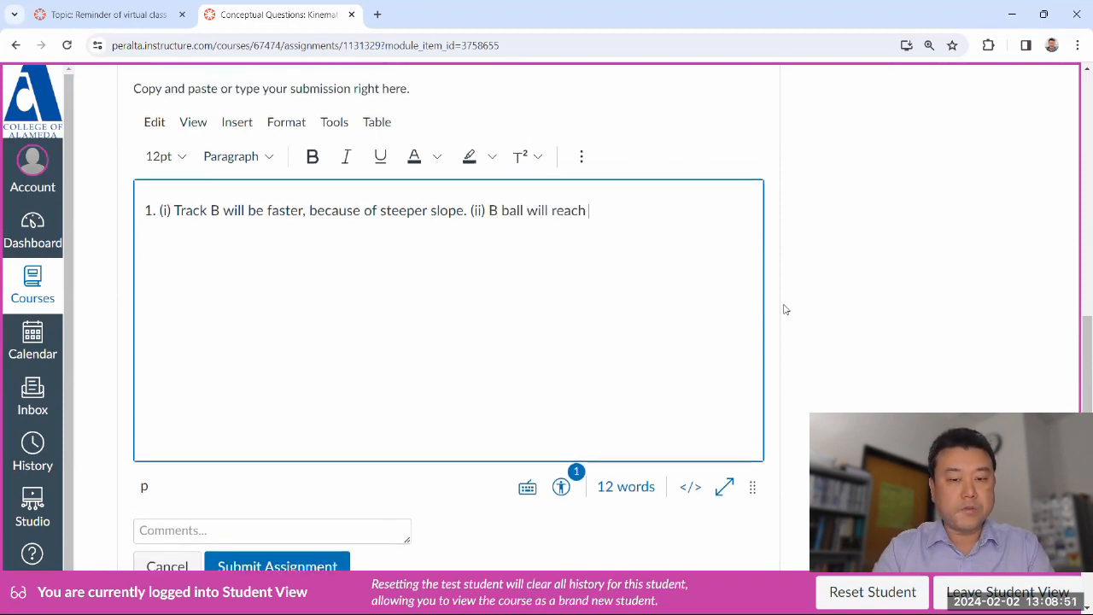
pyautogui.write('the')
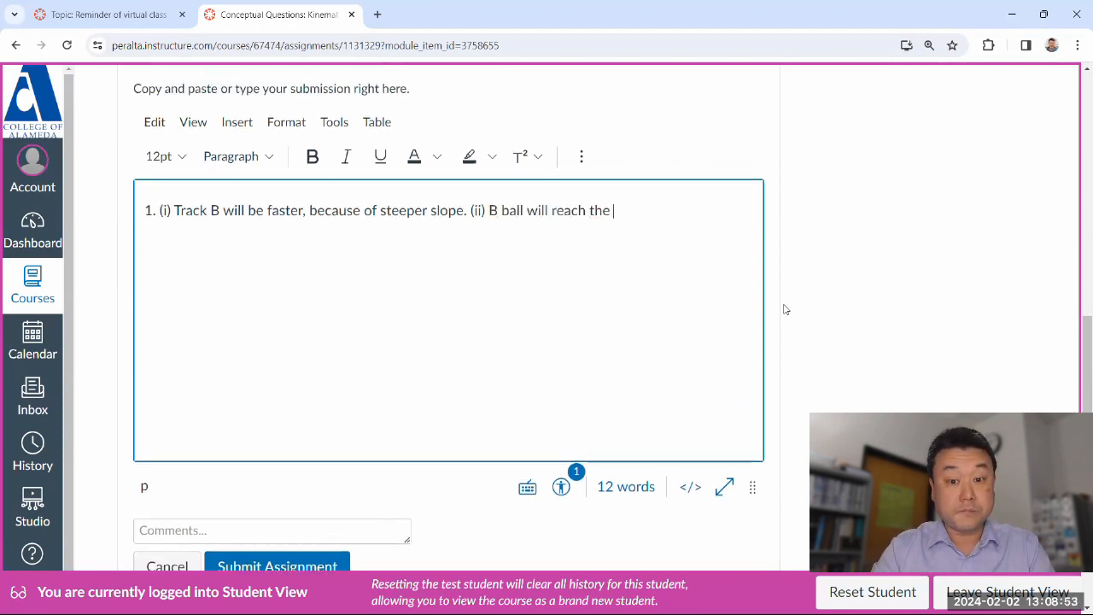
pyautogui.write('bottom first.')
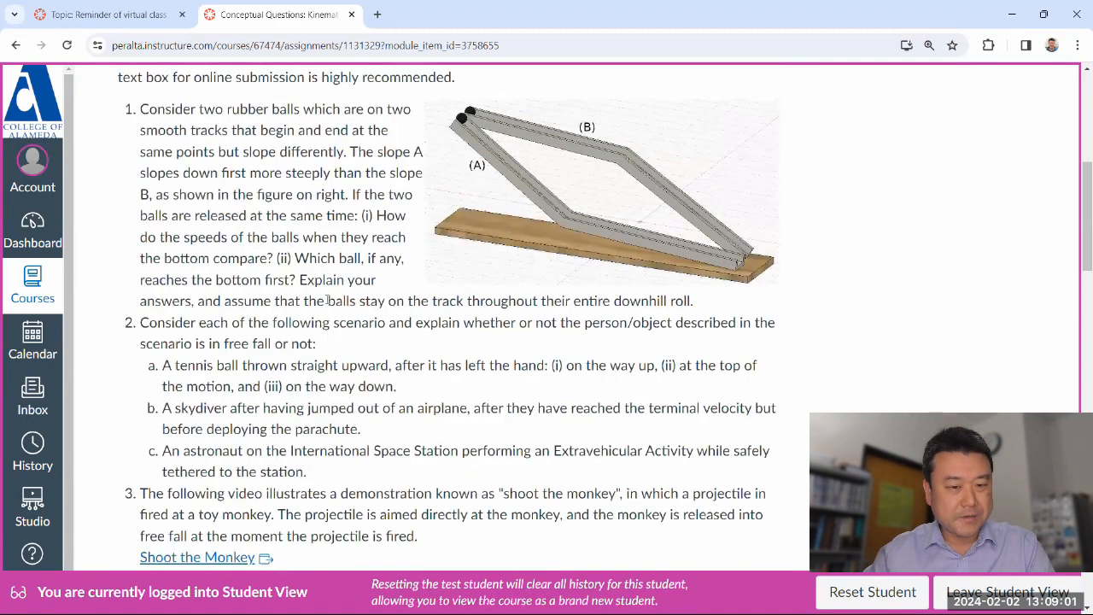
pyautogui.scroll(-3)
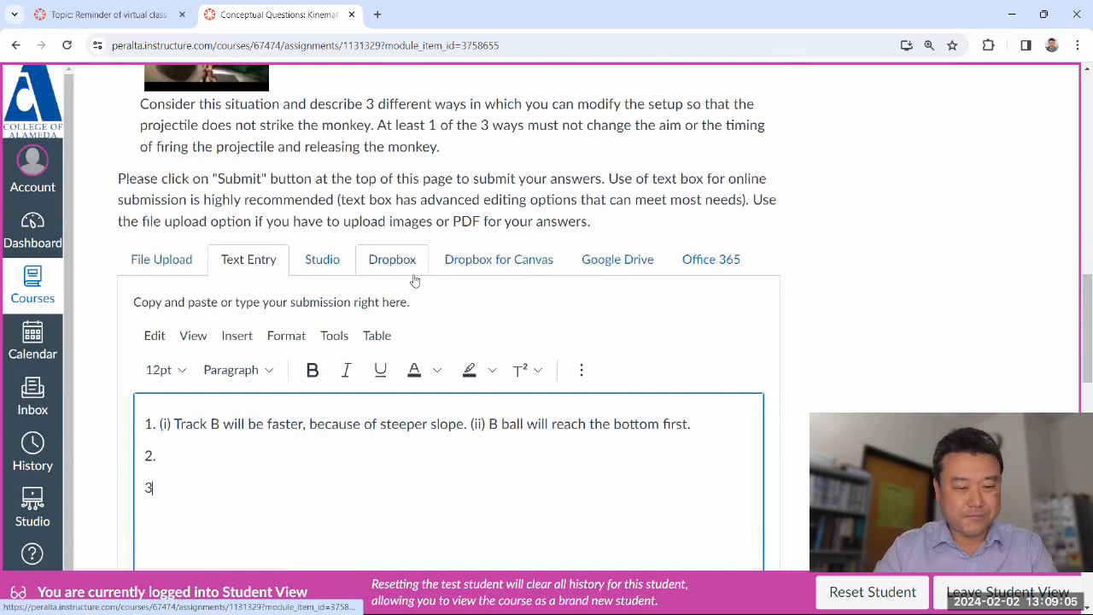
pyautogui.scroll(-3)
pyautogui.write('.')
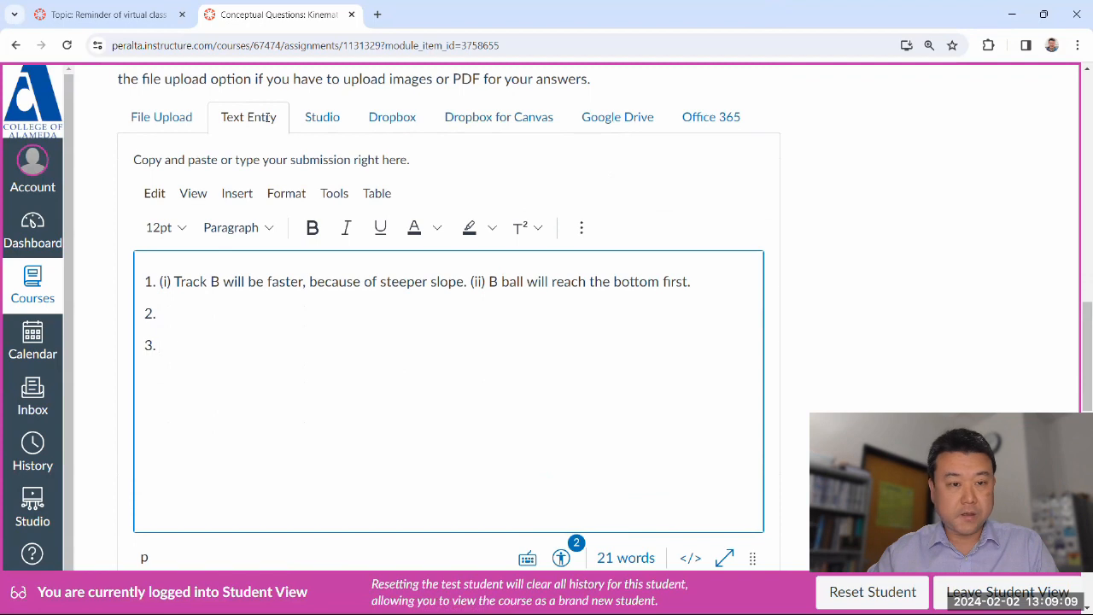
pyautogui.scroll(-3)
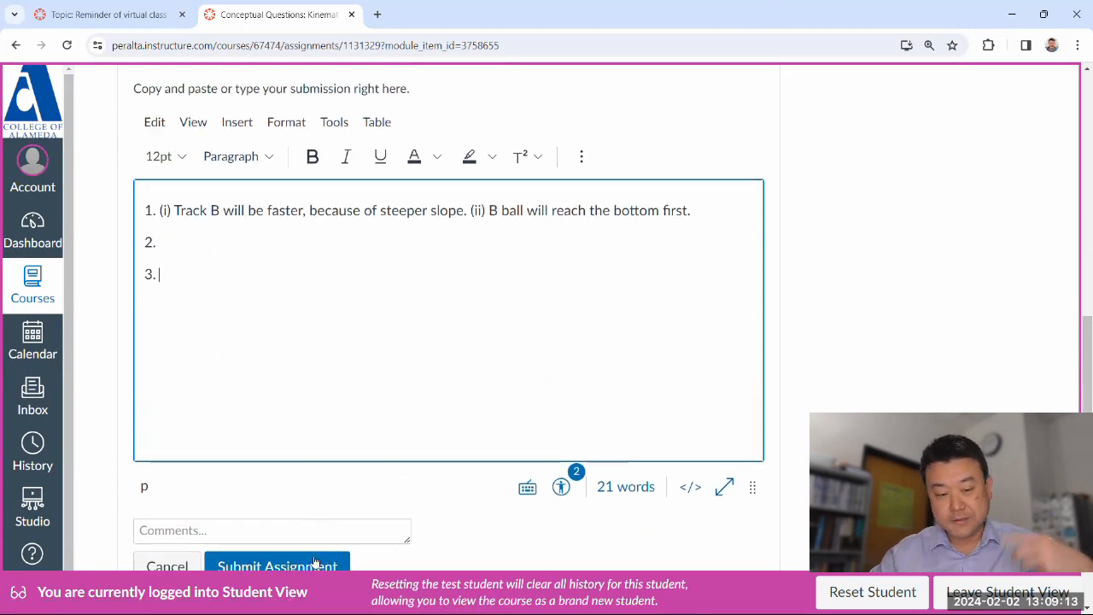
# - Submit the test student's text answer, then leave Student View
pyautogui.click(275, 565)
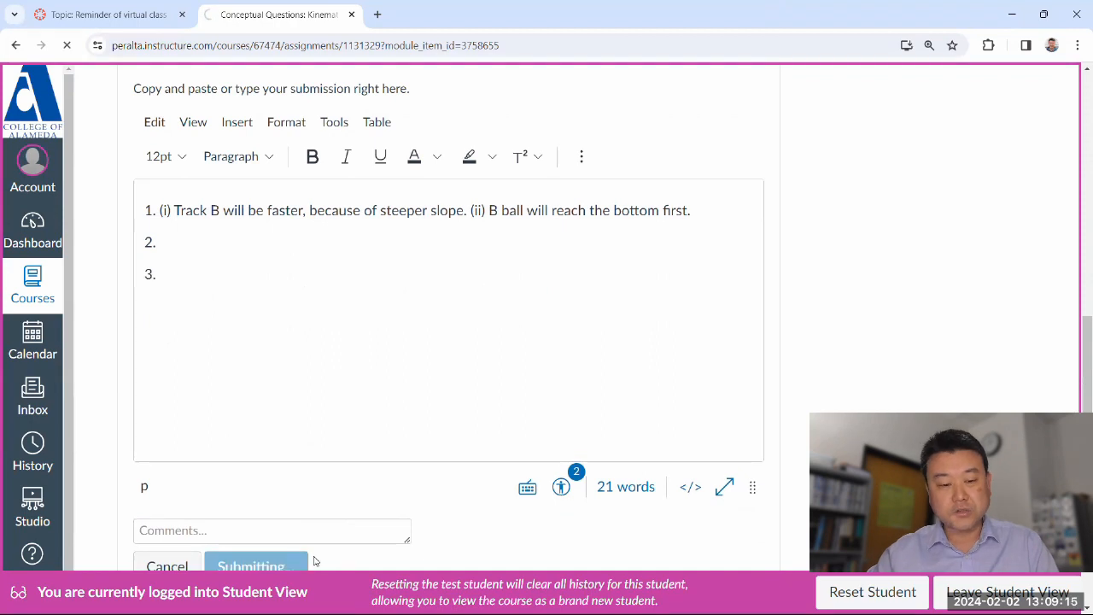
pyautogui.click(251, 565)
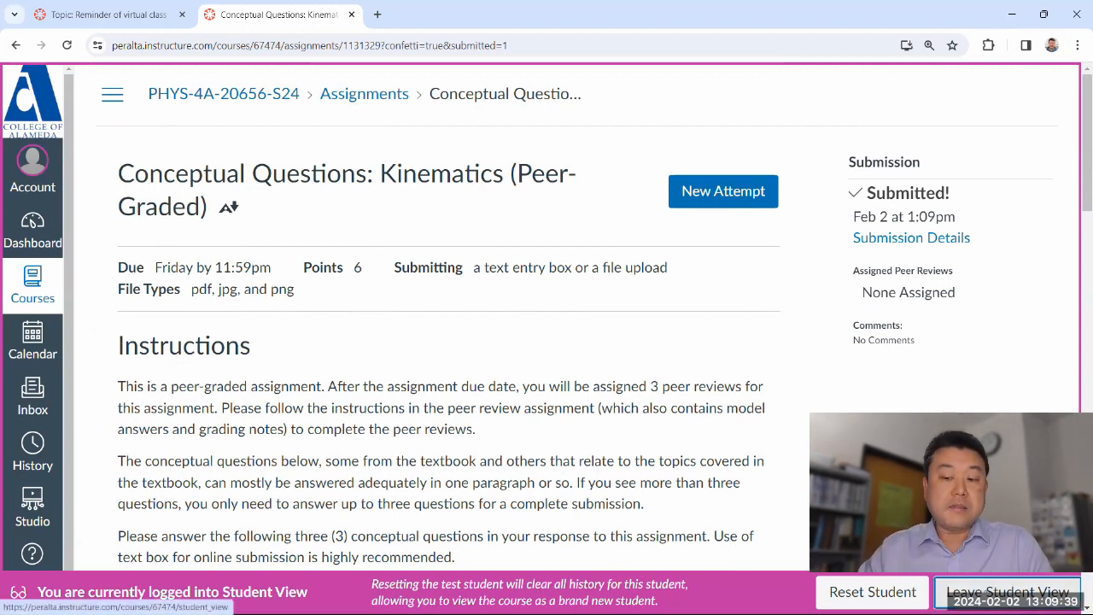
pyautogui.click(1007, 592)
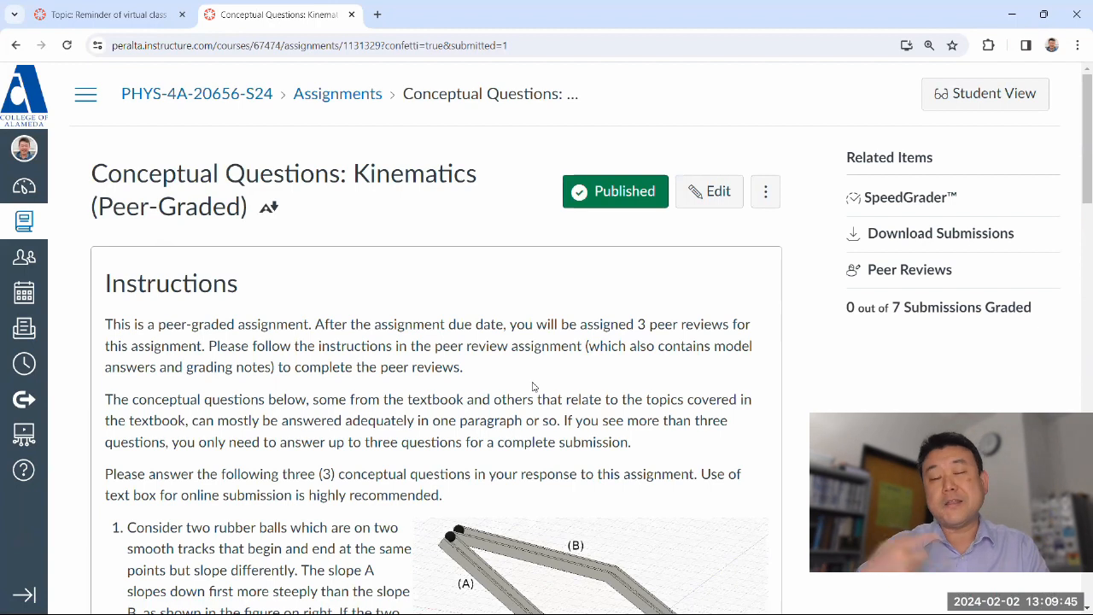
# - Automatically assign 3 peer reviews per student on Feb 3, 2024 at 8am, and save
pyautogui.click(709, 191)
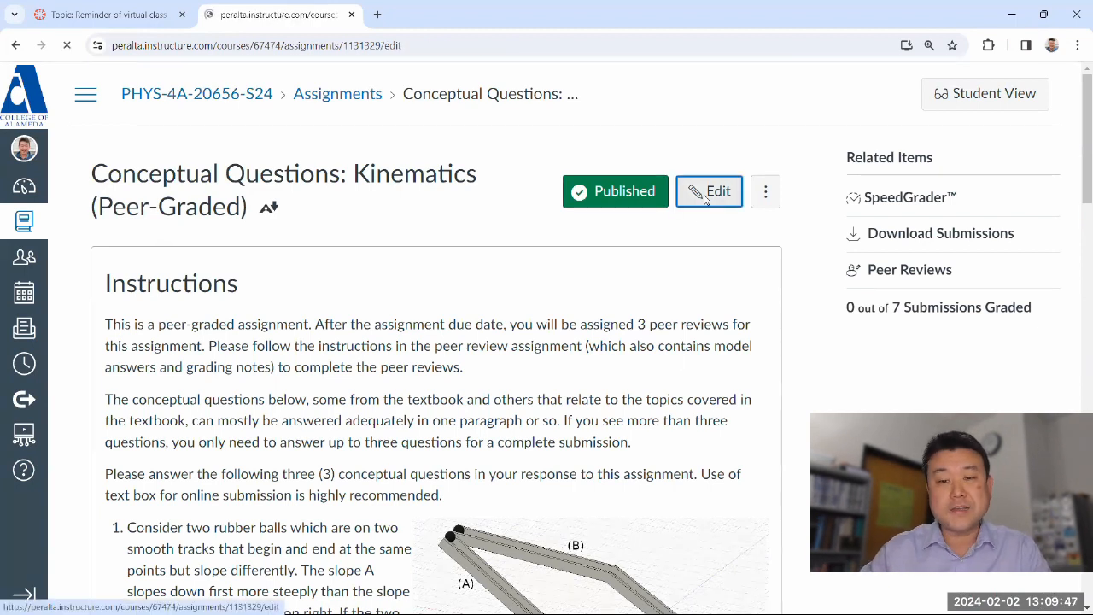
pyautogui.click(708, 191)
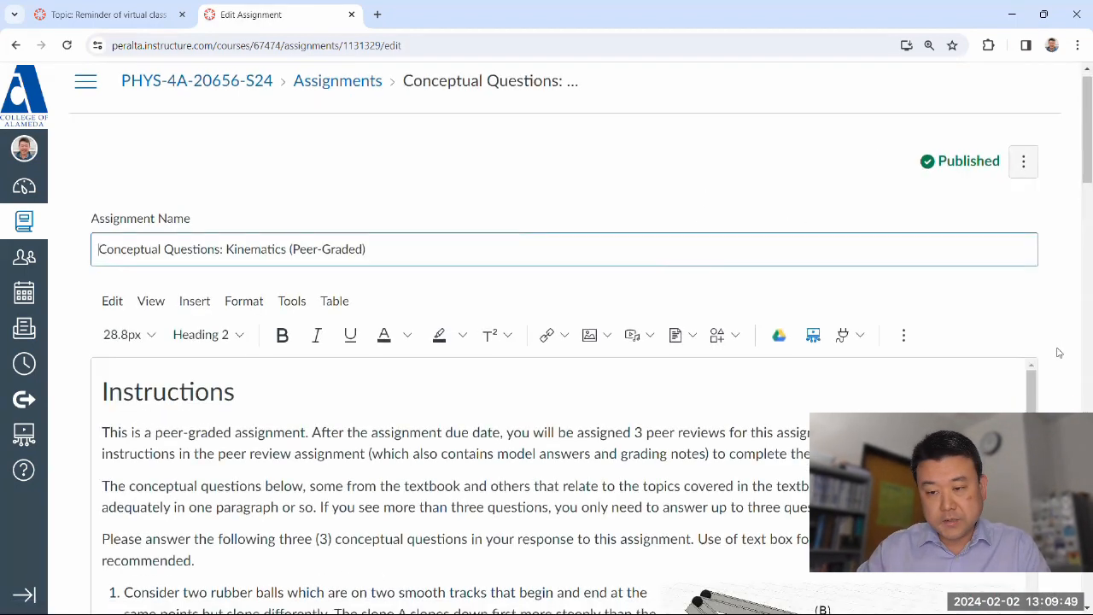
pyautogui.scroll(-3)
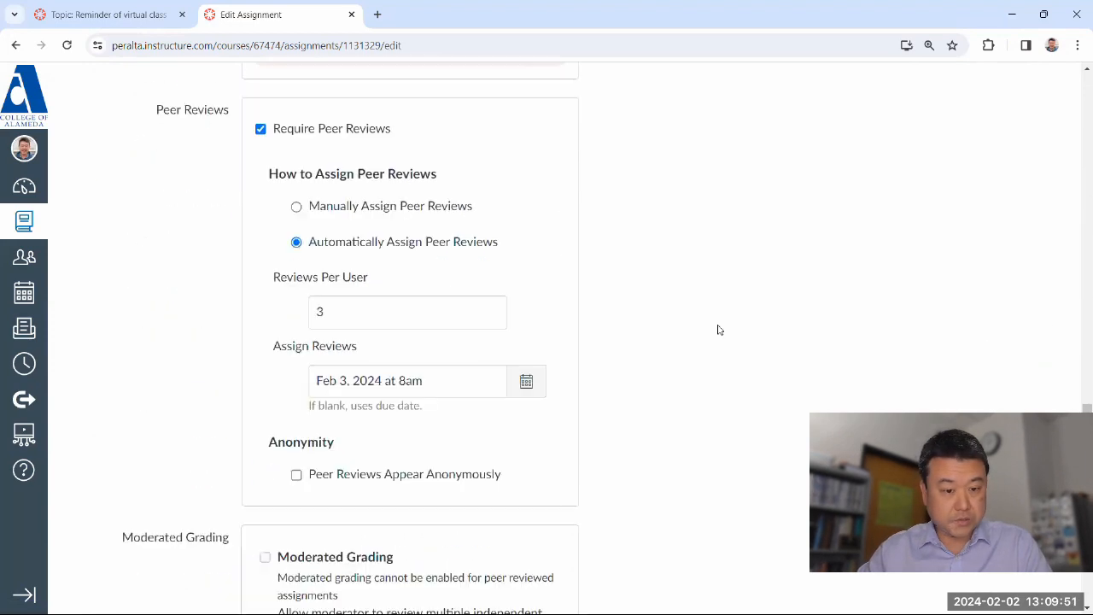
pyautogui.scroll(-3)
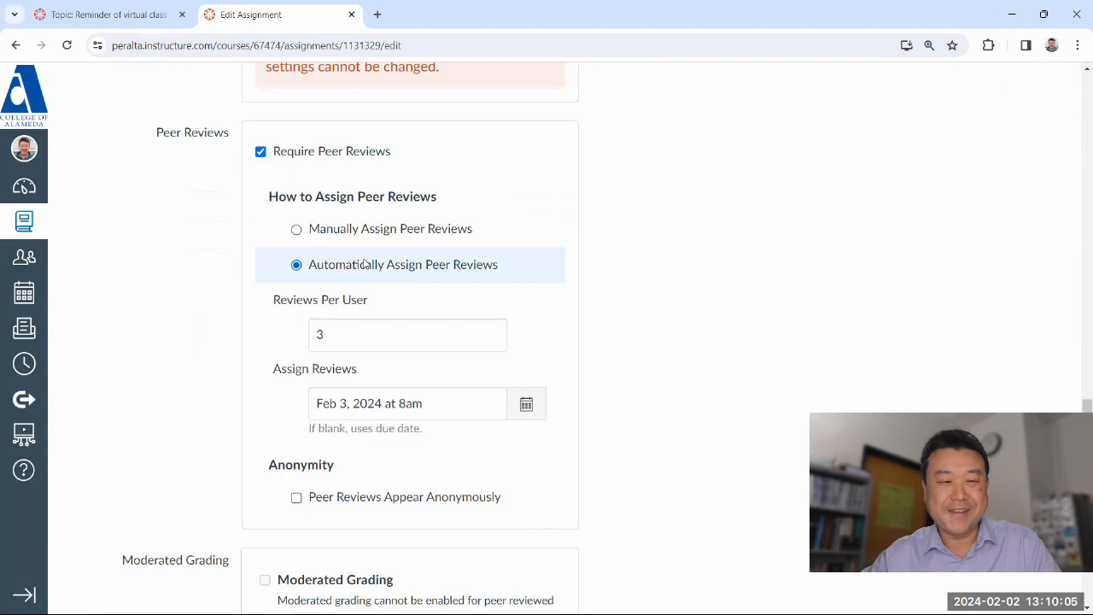
pyautogui.moveTo(286, 262)
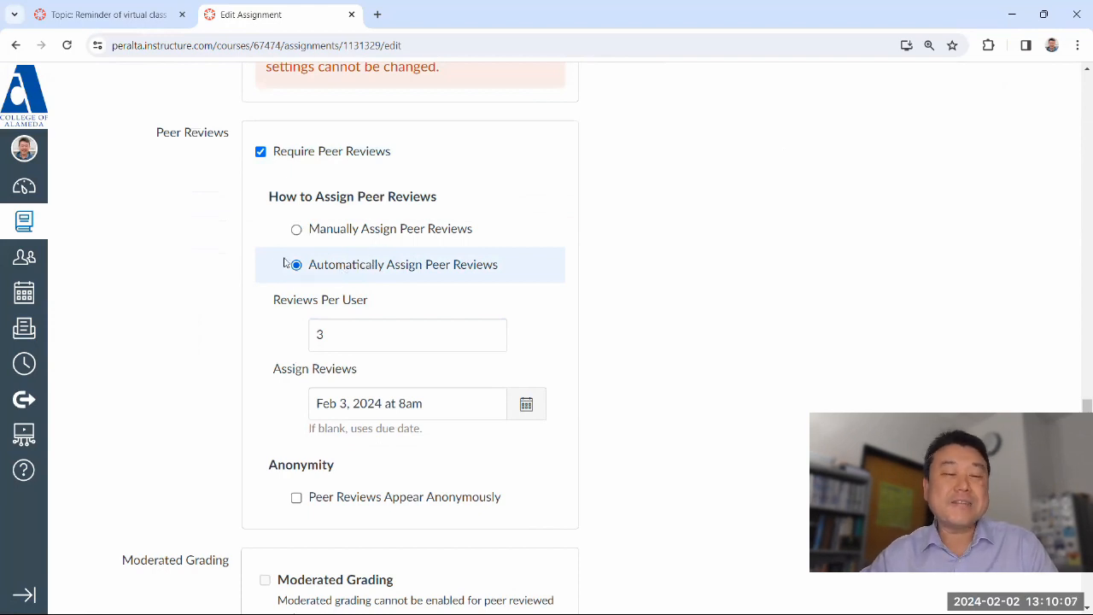
pyautogui.moveTo(516, 268)
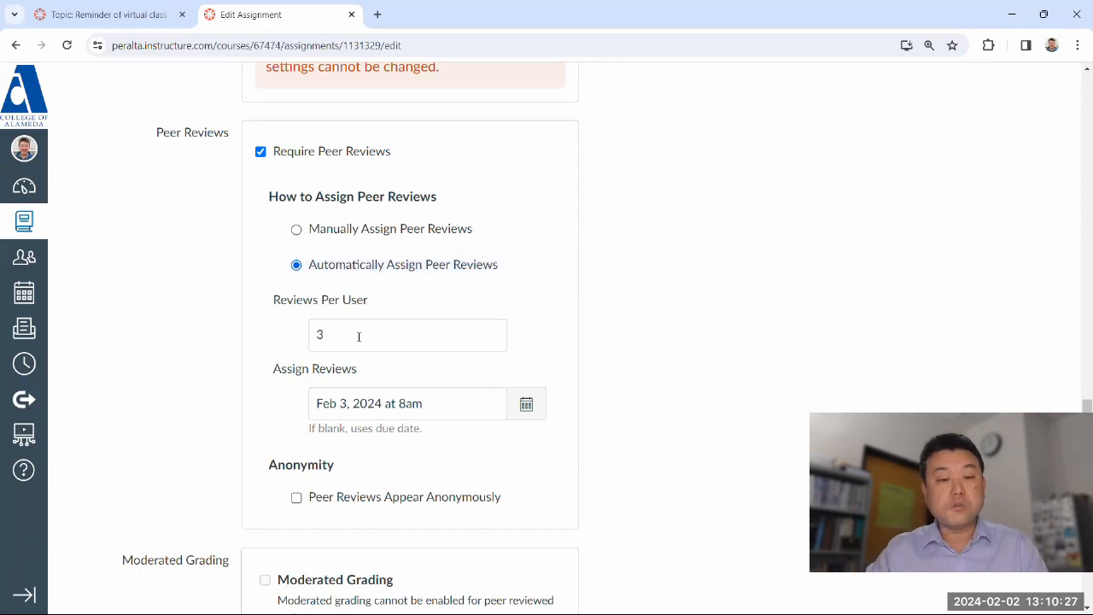
pyautogui.click(407, 334)
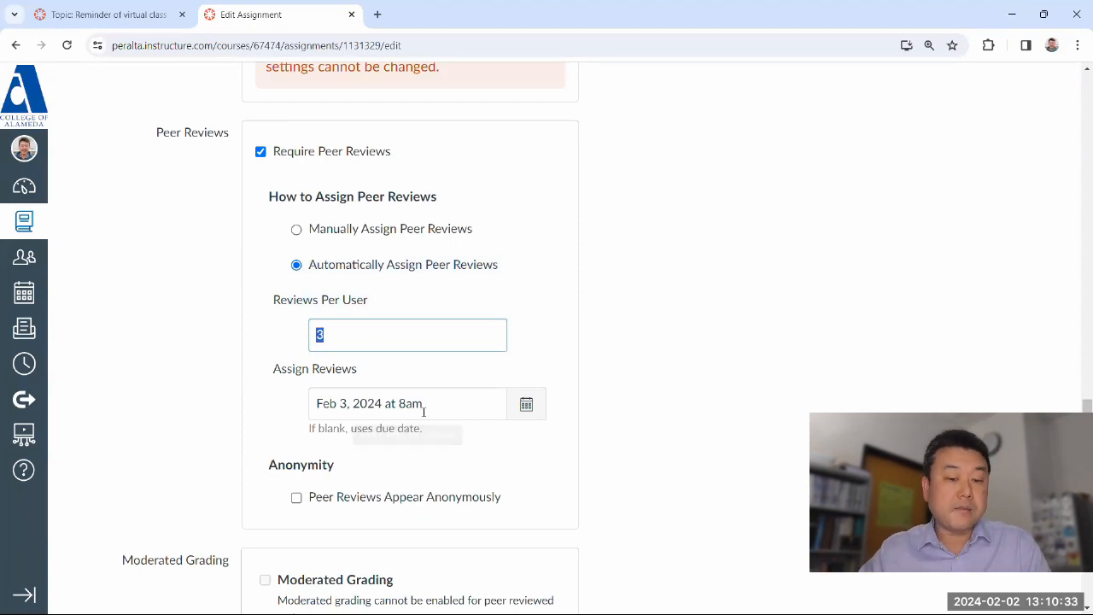
pyautogui.scroll(-3)
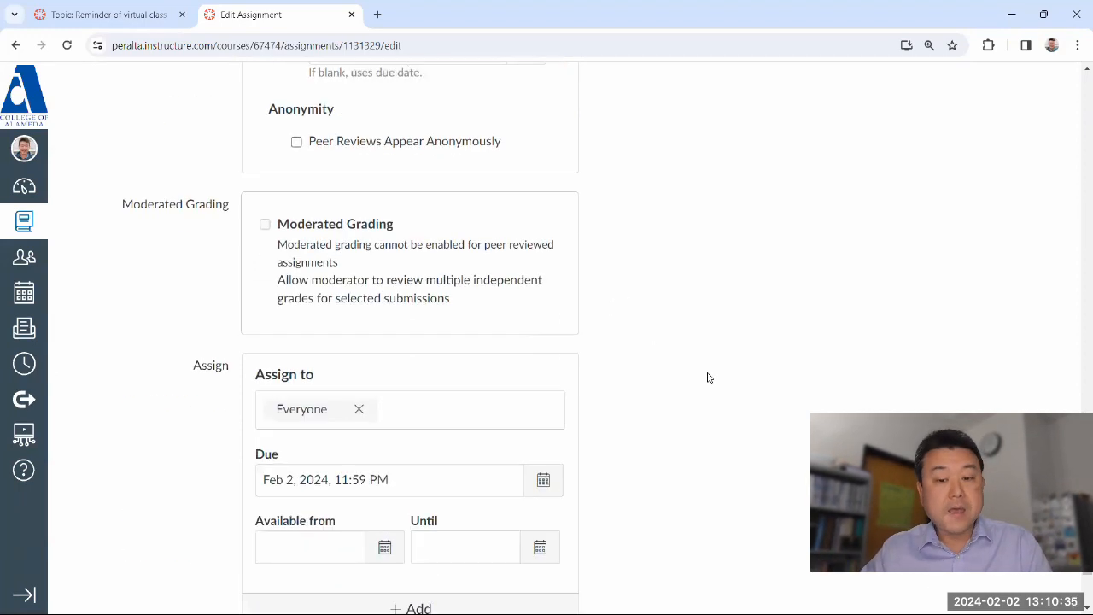
pyautogui.scroll(-3)
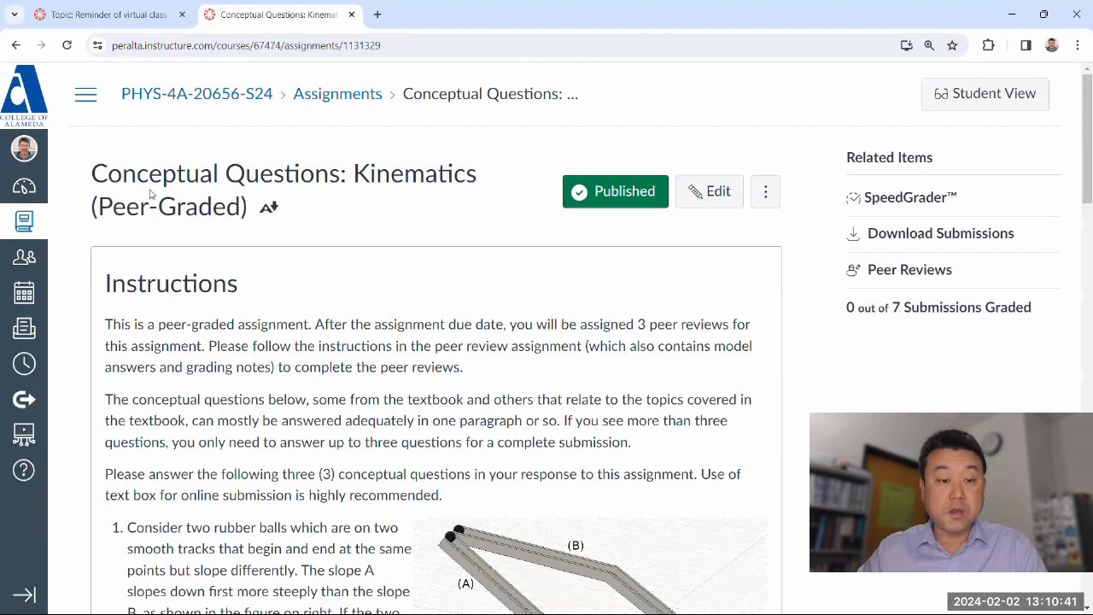
# - Go to Modules from the course menu and open Peer Review: Kinematics
pyautogui.click(85, 94)
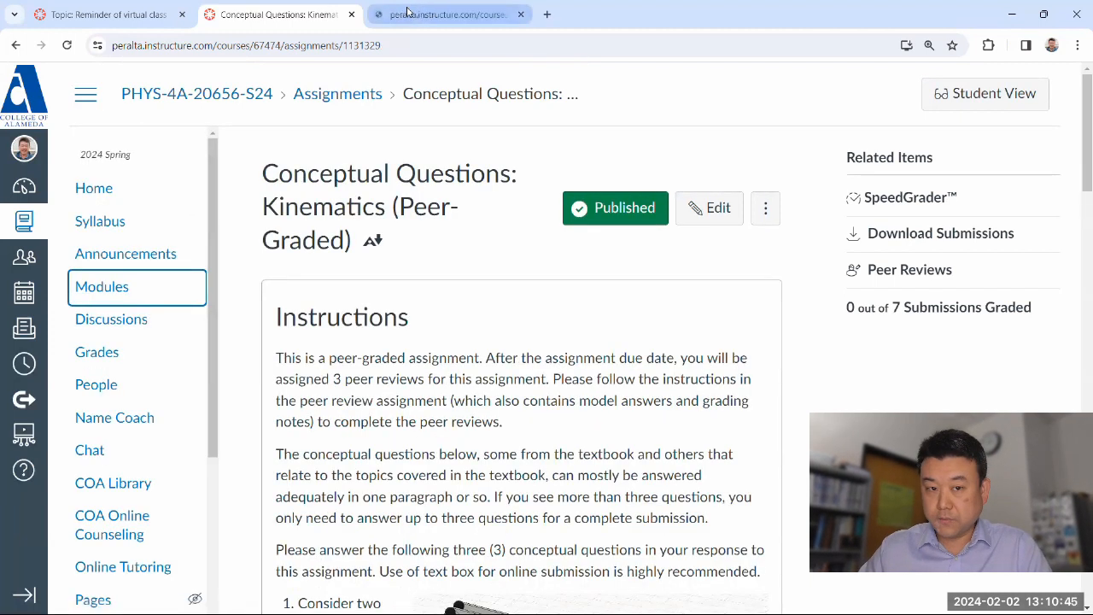
pyautogui.click(101, 286)
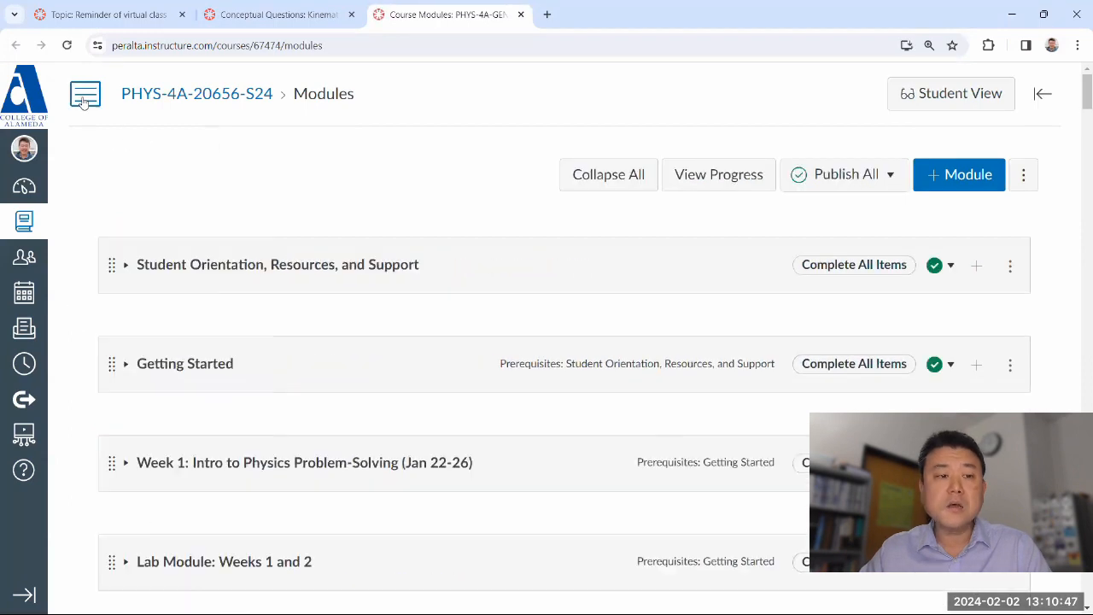
pyautogui.scroll(-3)
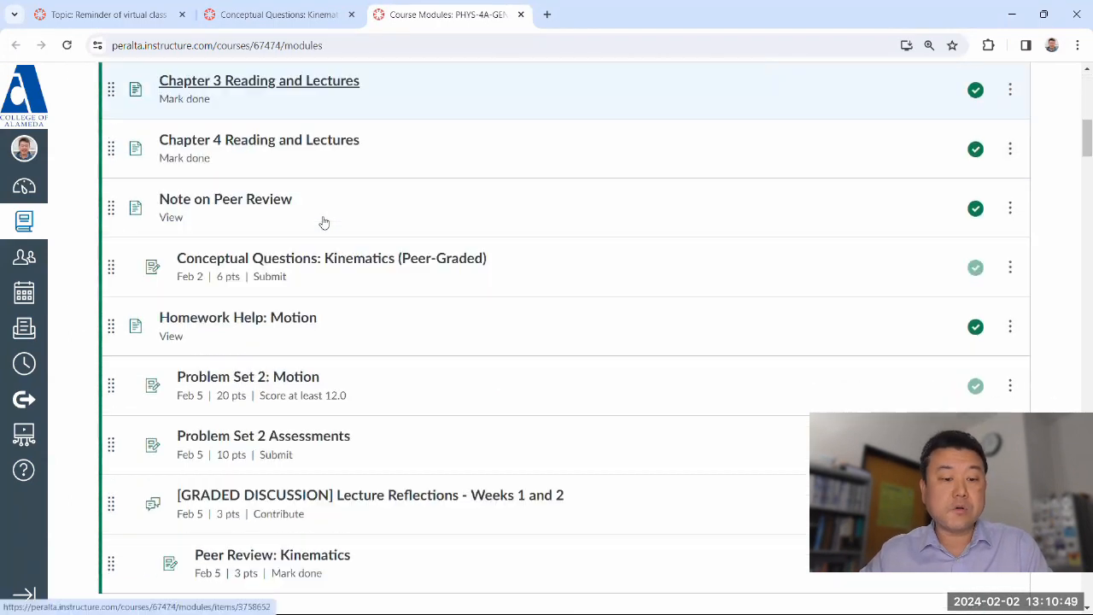
pyautogui.scroll(-3)
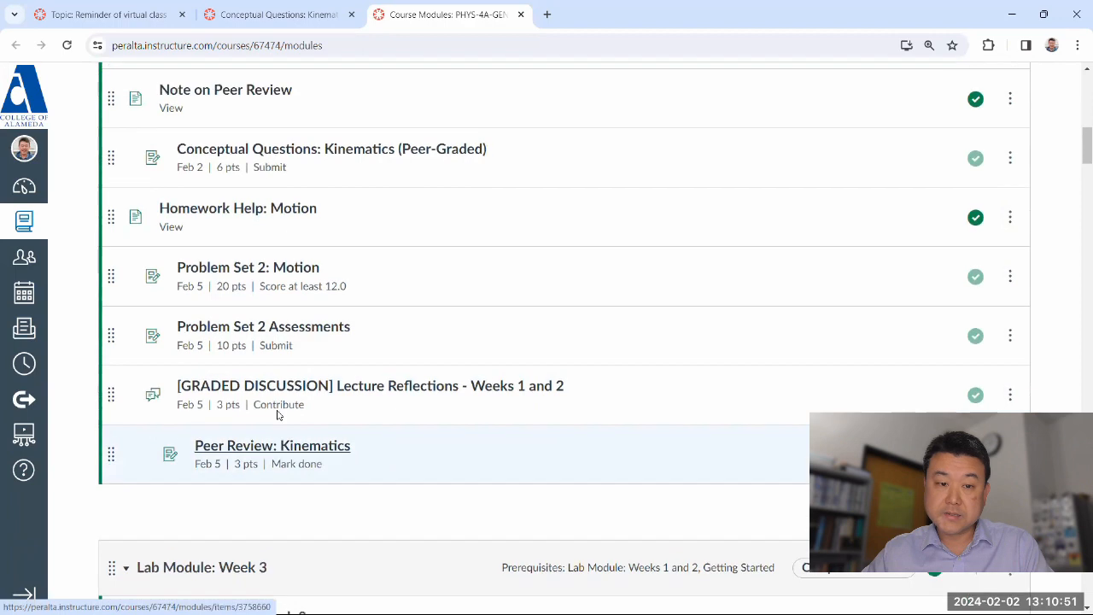
pyautogui.scroll(-3)
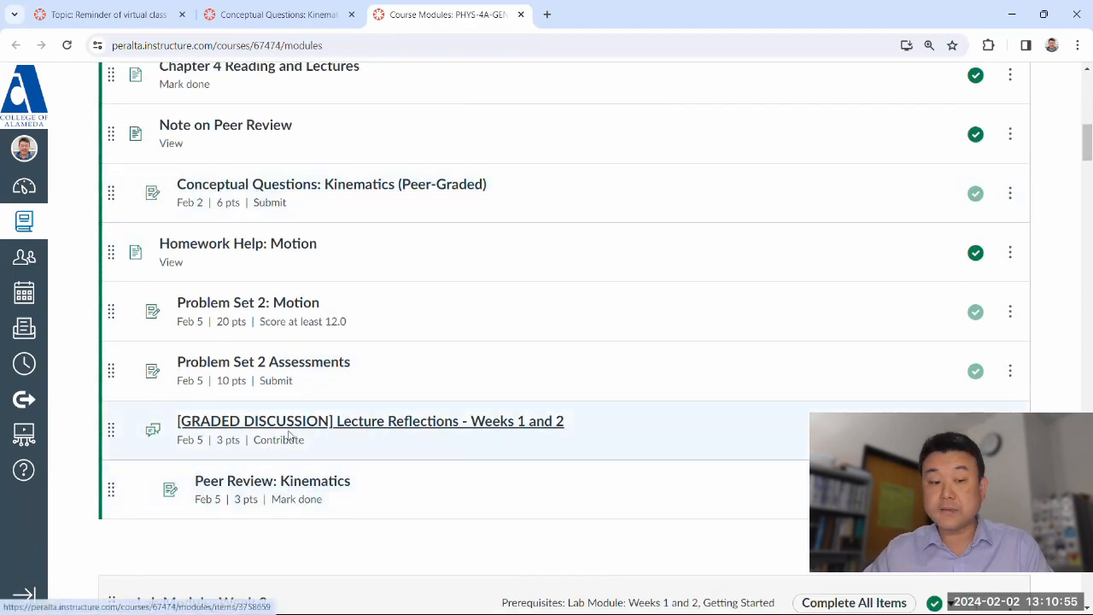
pyautogui.moveTo(272, 480)
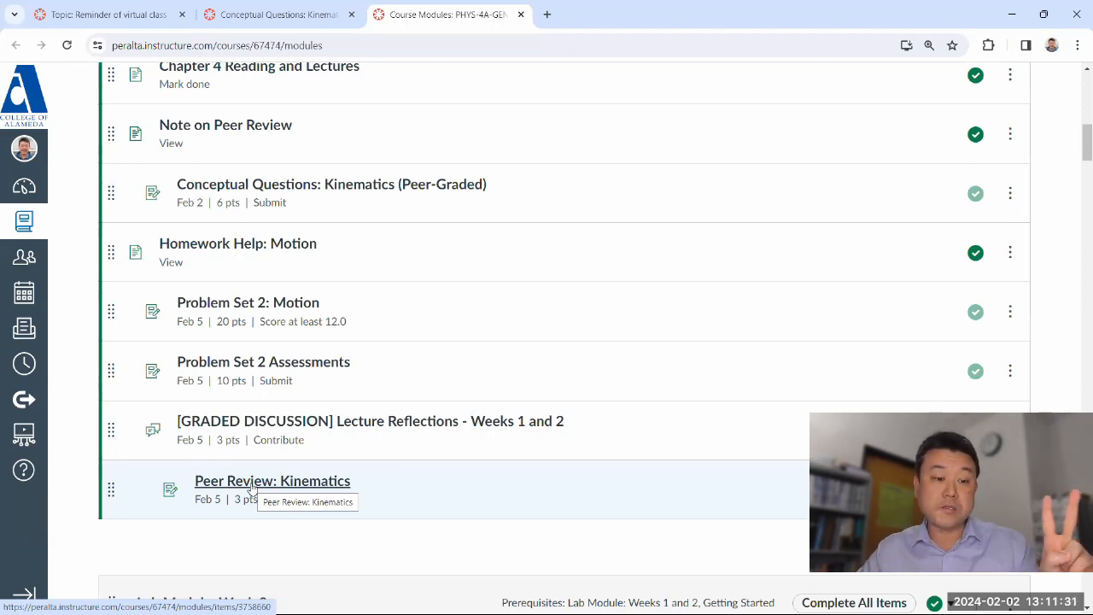
pyautogui.click(272, 480)
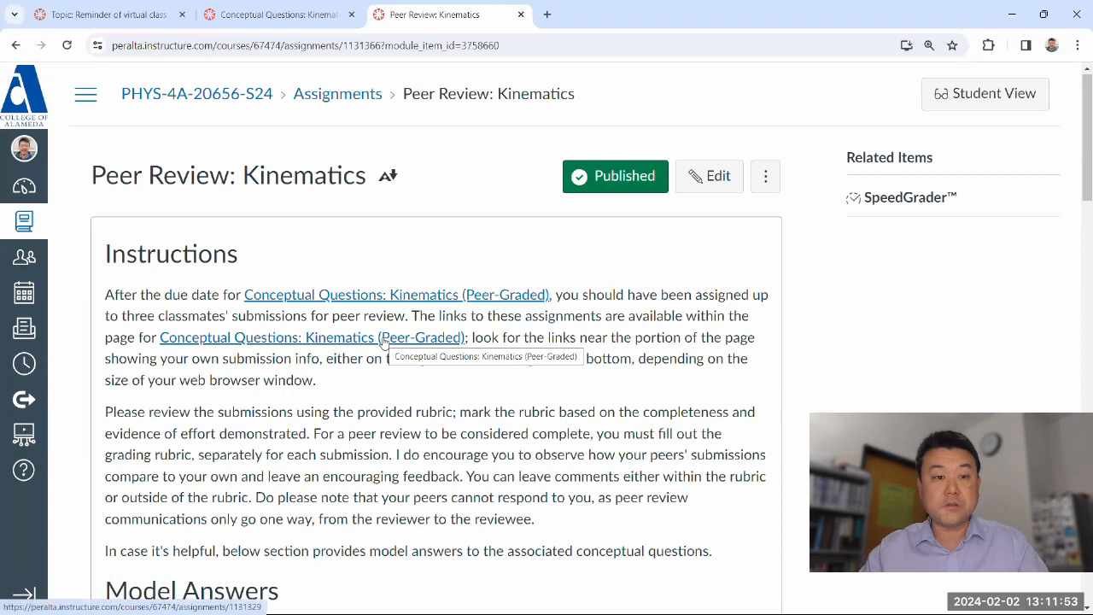
# - Open the linked Conceptual Questions: Kinematics (Peer-Graded) assignment in a new tab
pyautogui.click(311, 336)
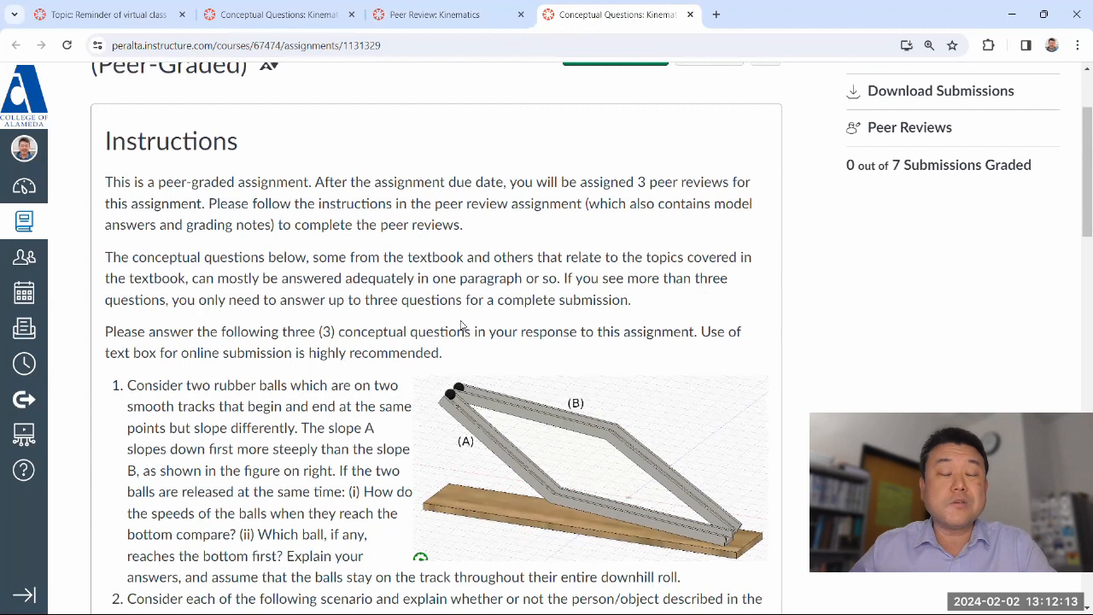
pyautogui.scroll(-3)
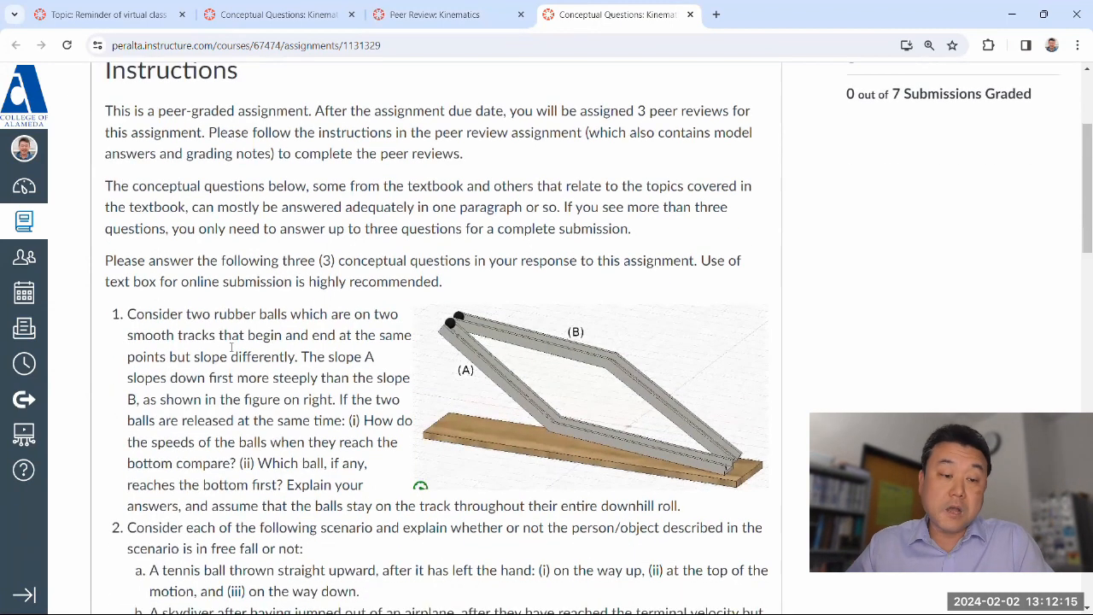
pyautogui.scroll(-3)
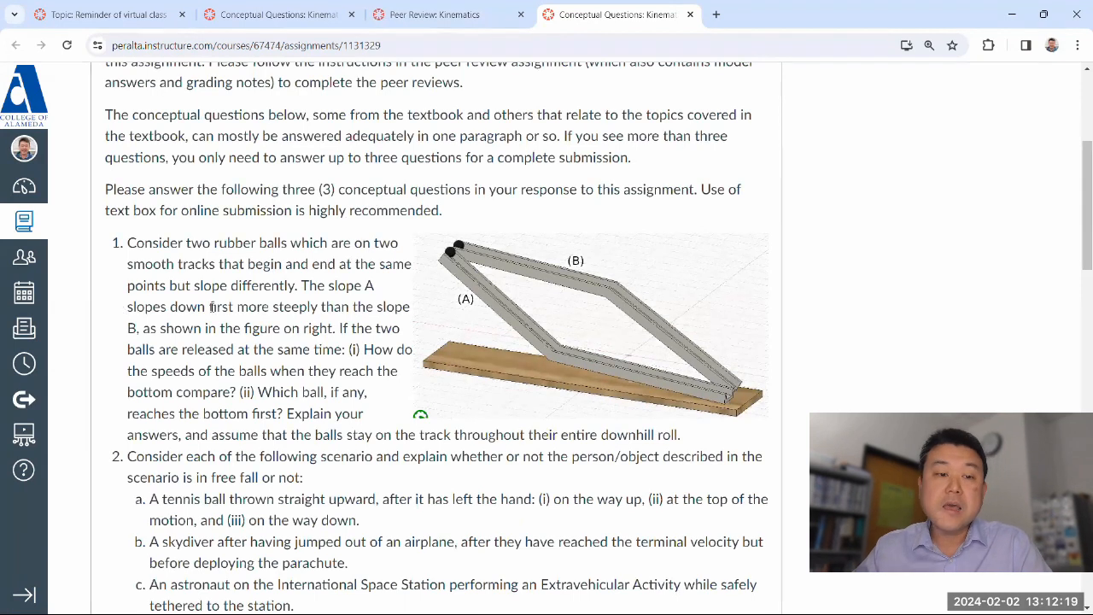
pyautogui.scroll(-3)
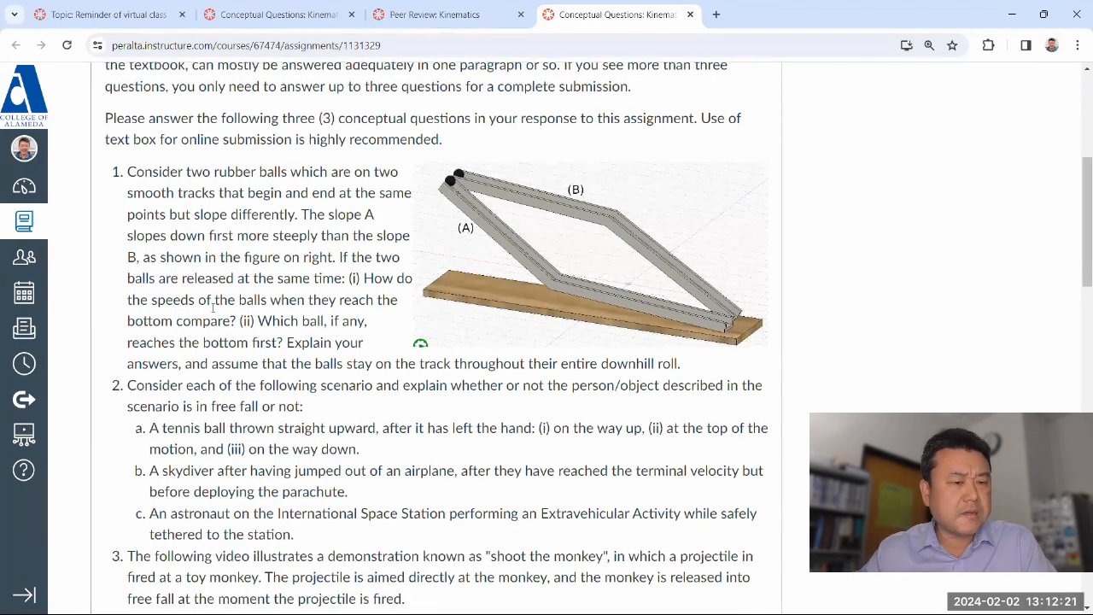
pyautogui.scroll(-3)
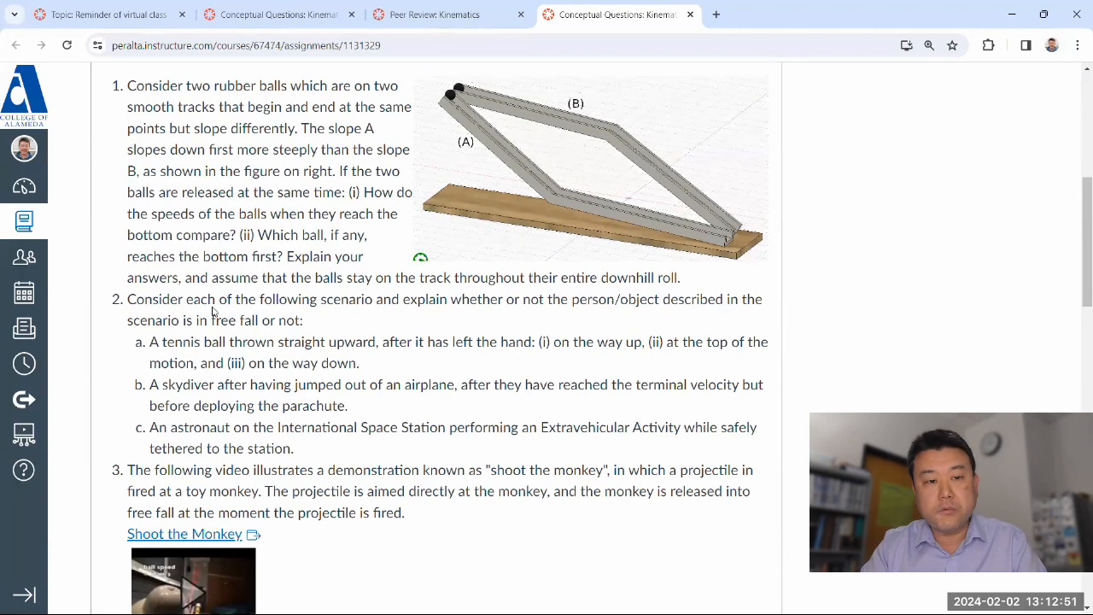
pyautogui.scroll(3)
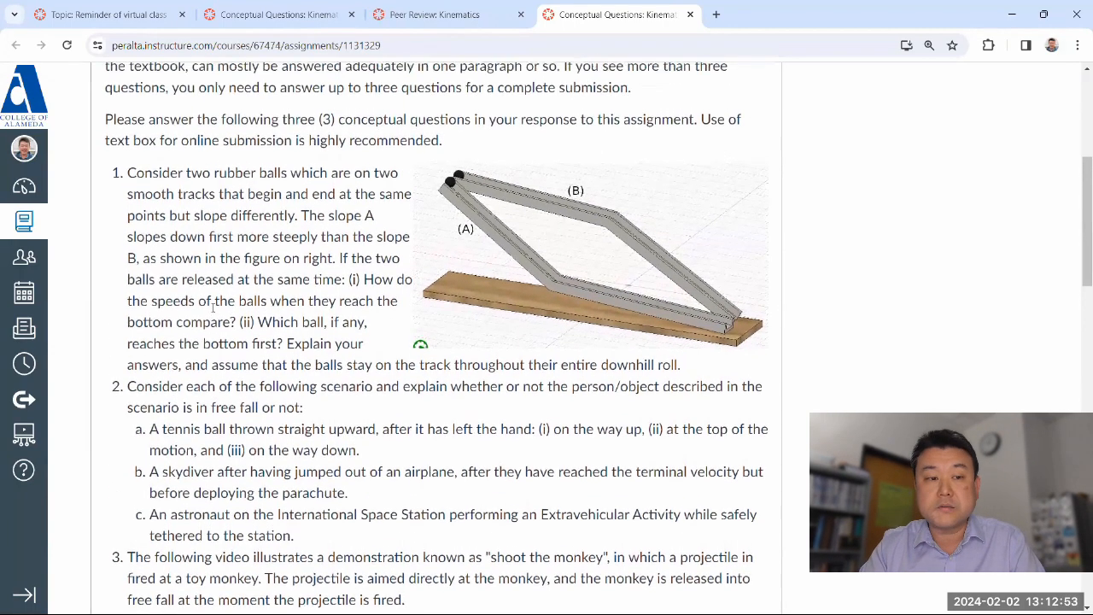
pyautogui.scroll(-3)
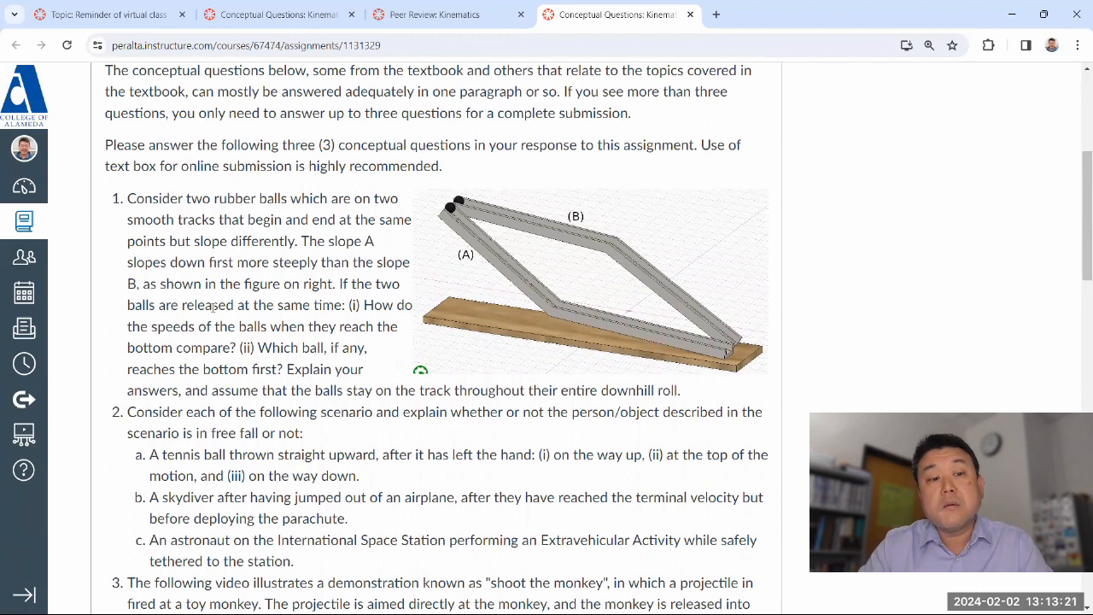
pyautogui.scroll(-3)
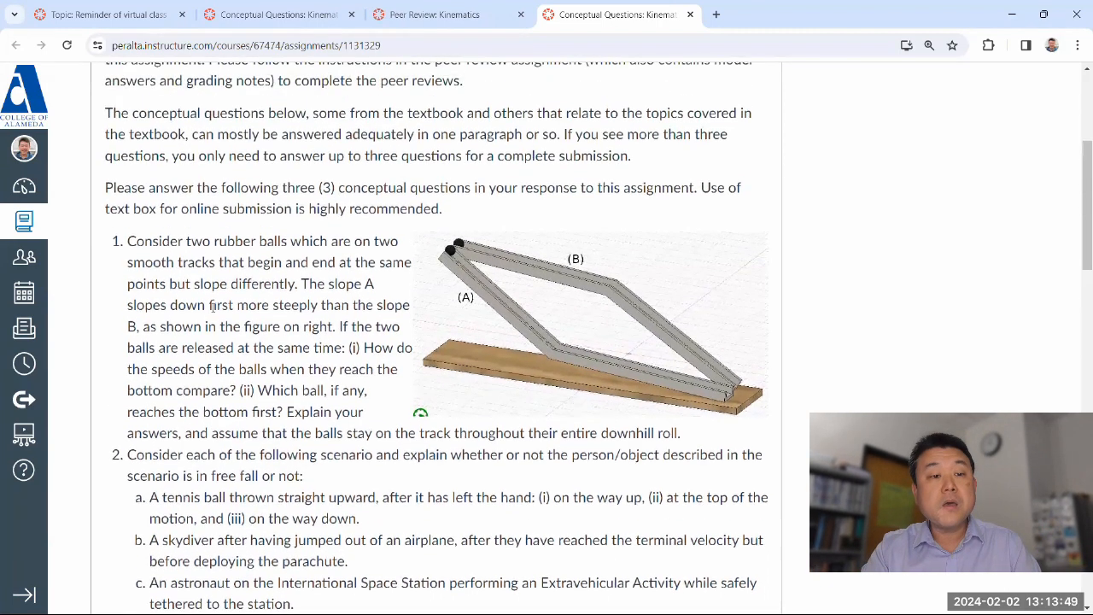
pyautogui.scroll(3)
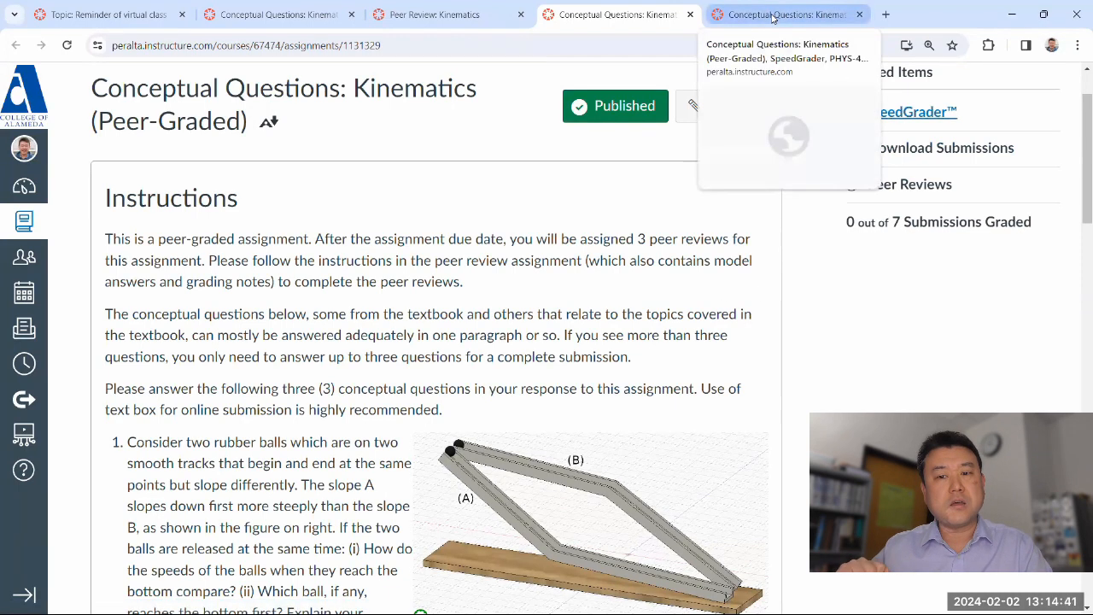
pyautogui.click(786, 14)
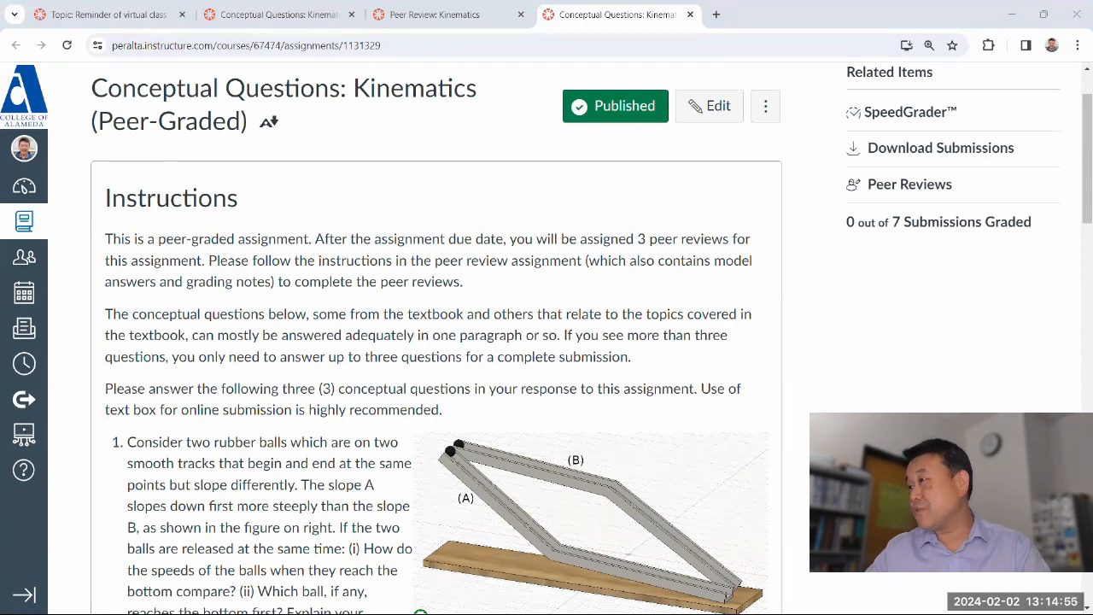
# - Open SpeedGrader and show the rubric for the test student's submission
pyautogui.click(910, 112)
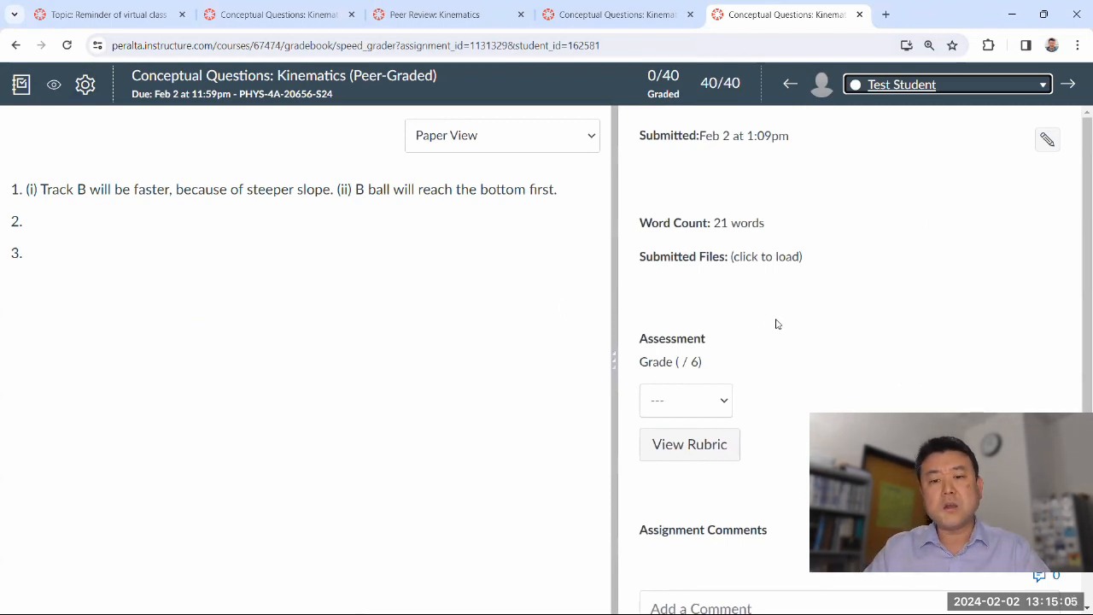
pyautogui.scroll(-3)
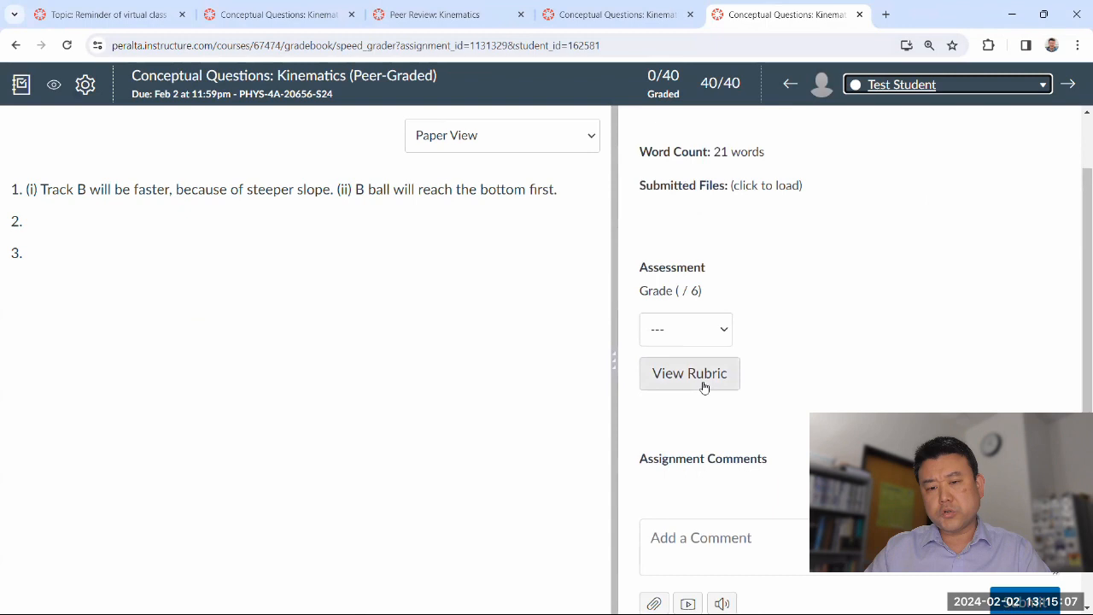
pyautogui.click(688, 373)
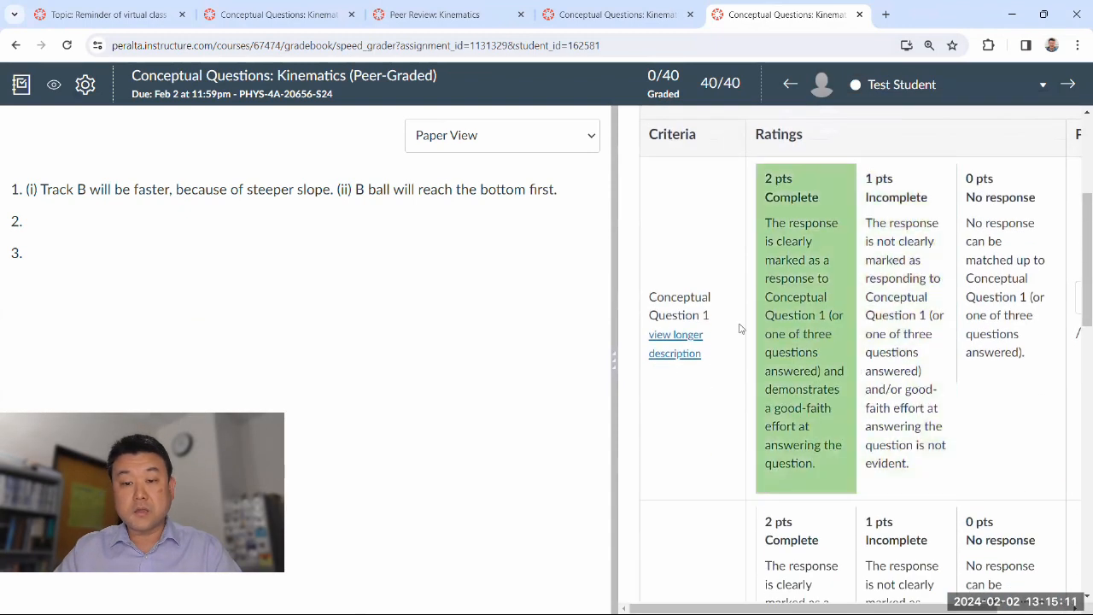
pyautogui.moveTo(815, 337)
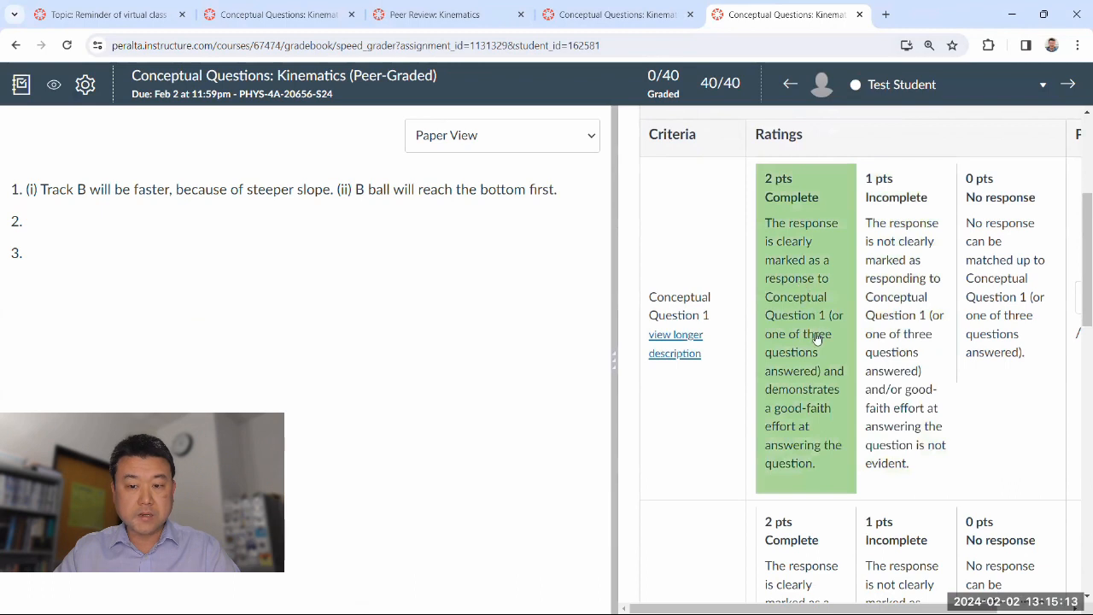
pyautogui.moveTo(802, 252)
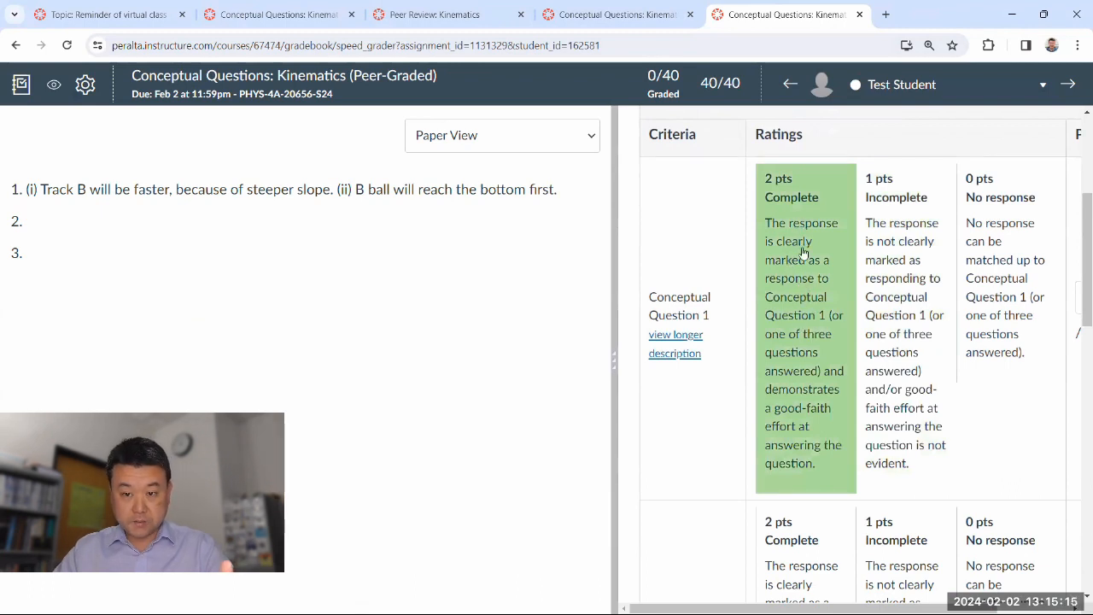
pyautogui.moveTo(760, 397)
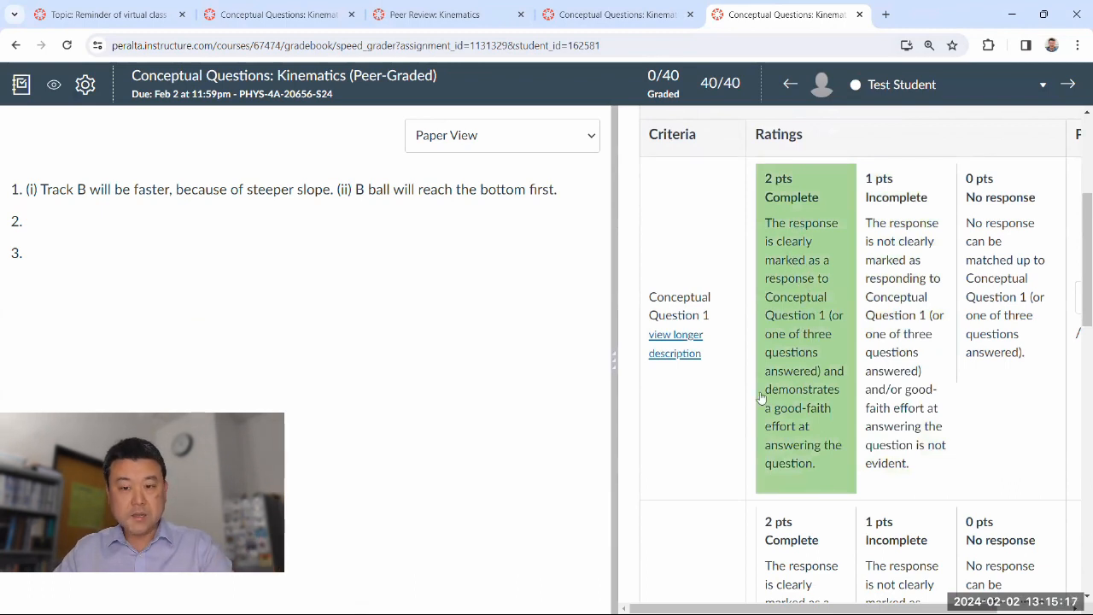
pyautogui.moveTo(765, 431)
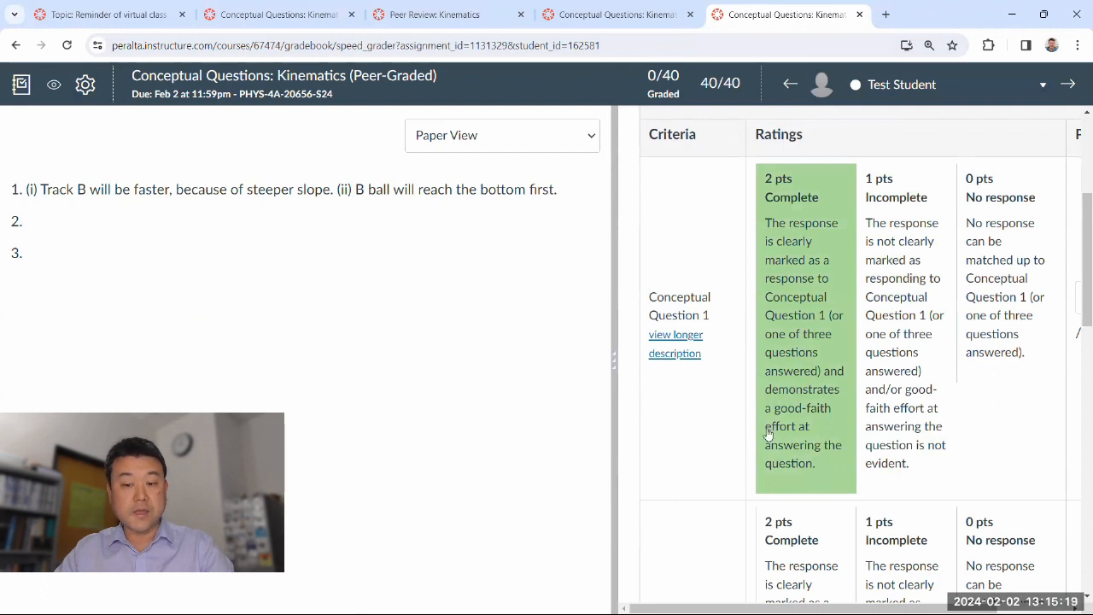
pyautogui.moveTo(811, 459)
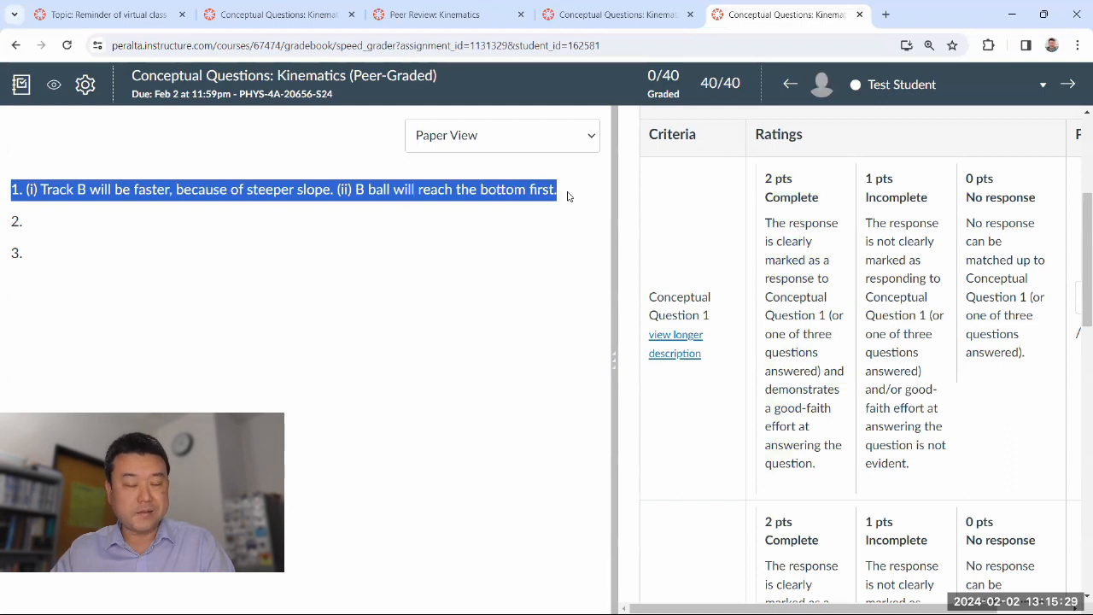
# - Rate Question 1 Complete (2/2) on the rubric and drag the divider to widen grading
pyautogui.click(559, 190)
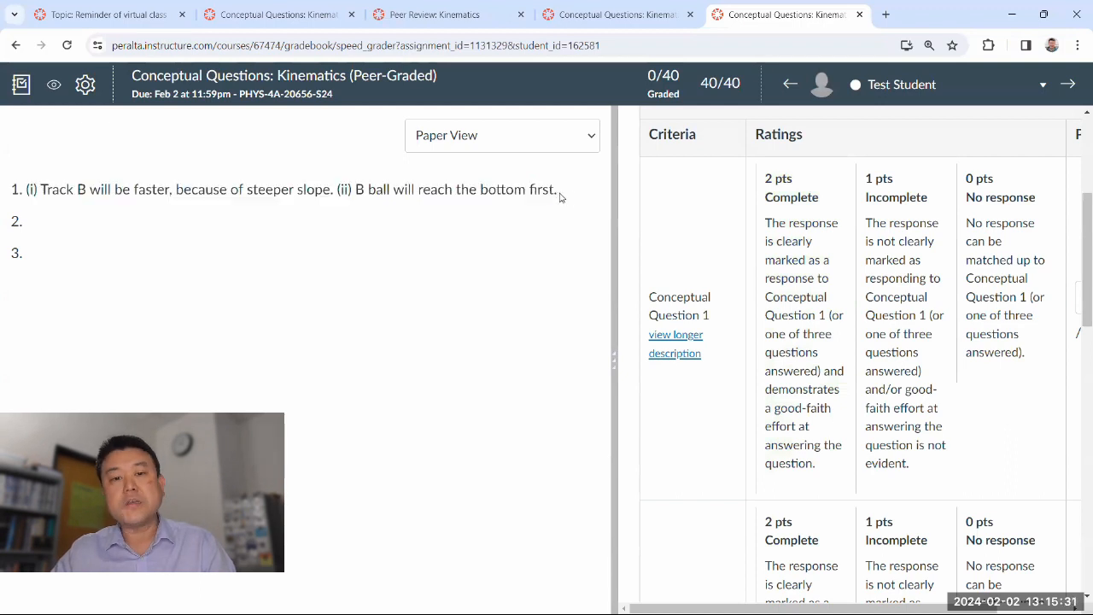
pyautogui.moveTo(96, 219)
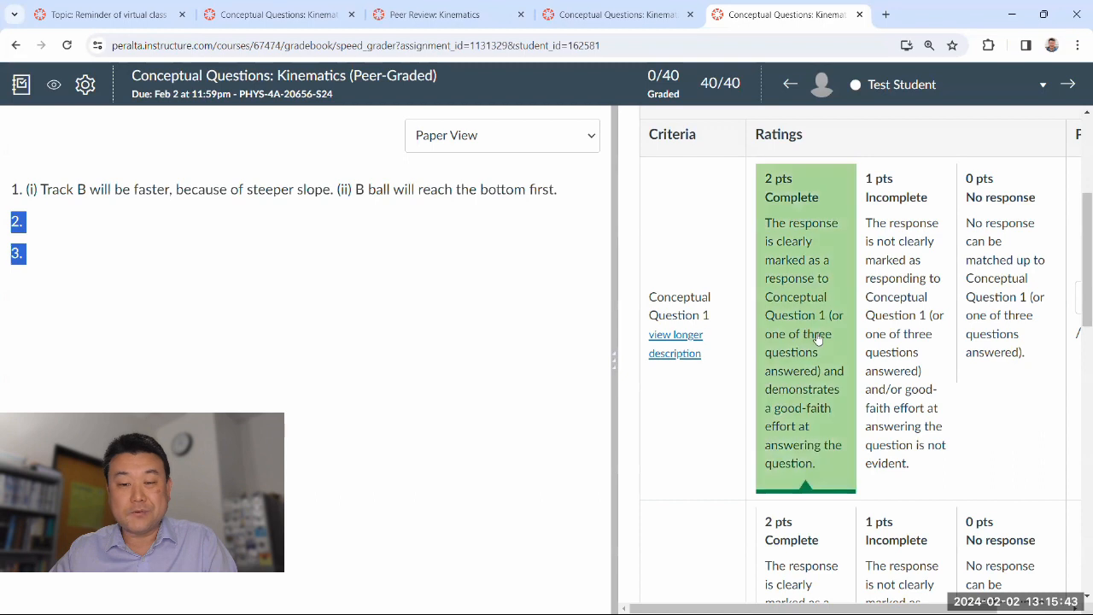
pyautogui.scroll(-3)
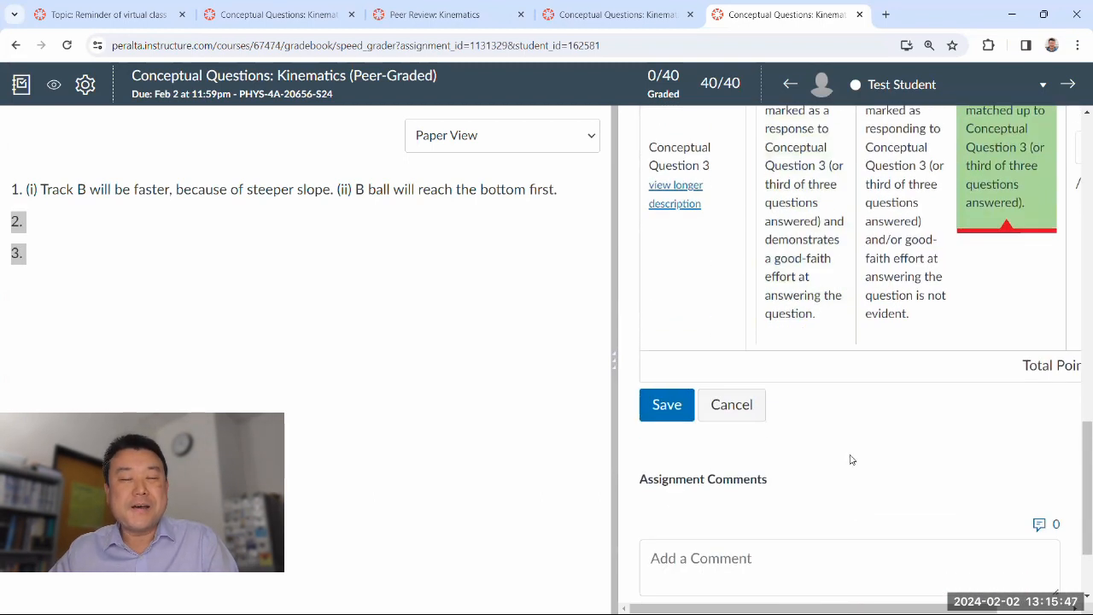
pyautogui.scroll(3)
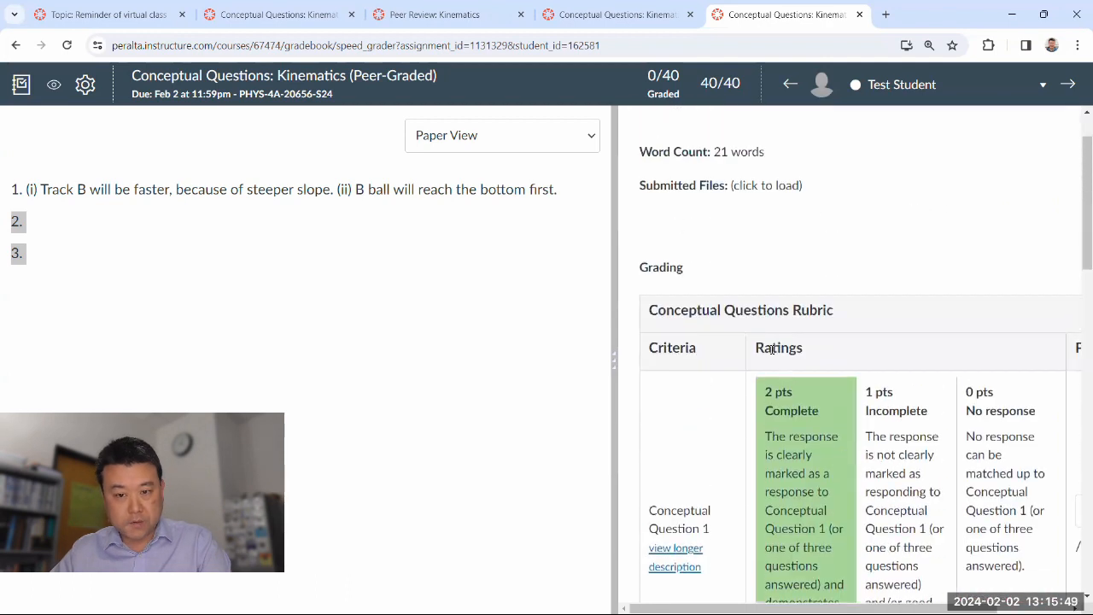
pyautogui.scroll(-3)
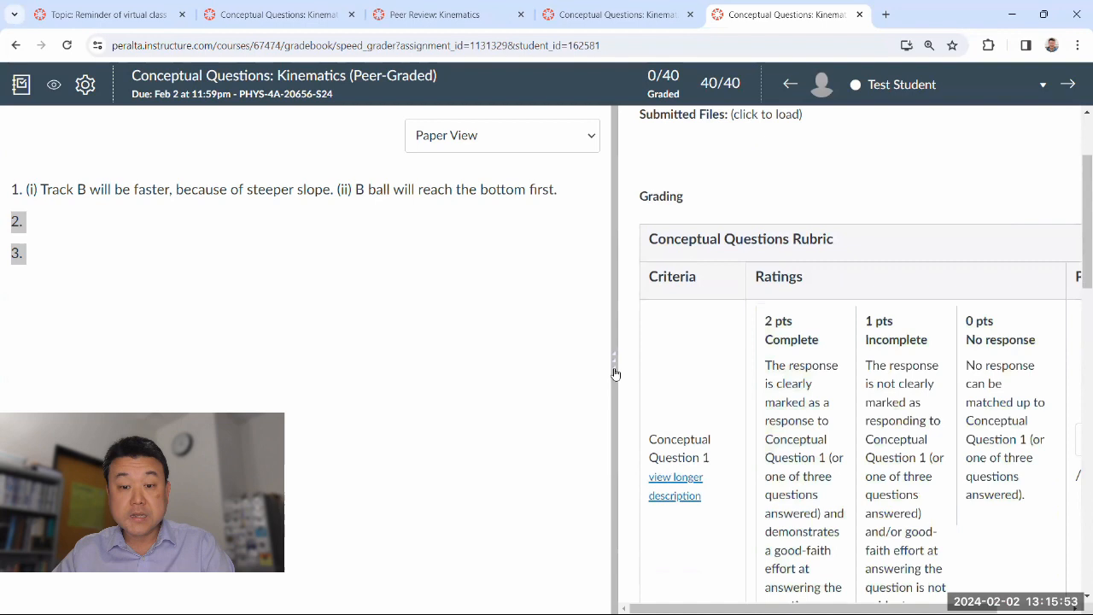
pyautogui.click(669, 316)
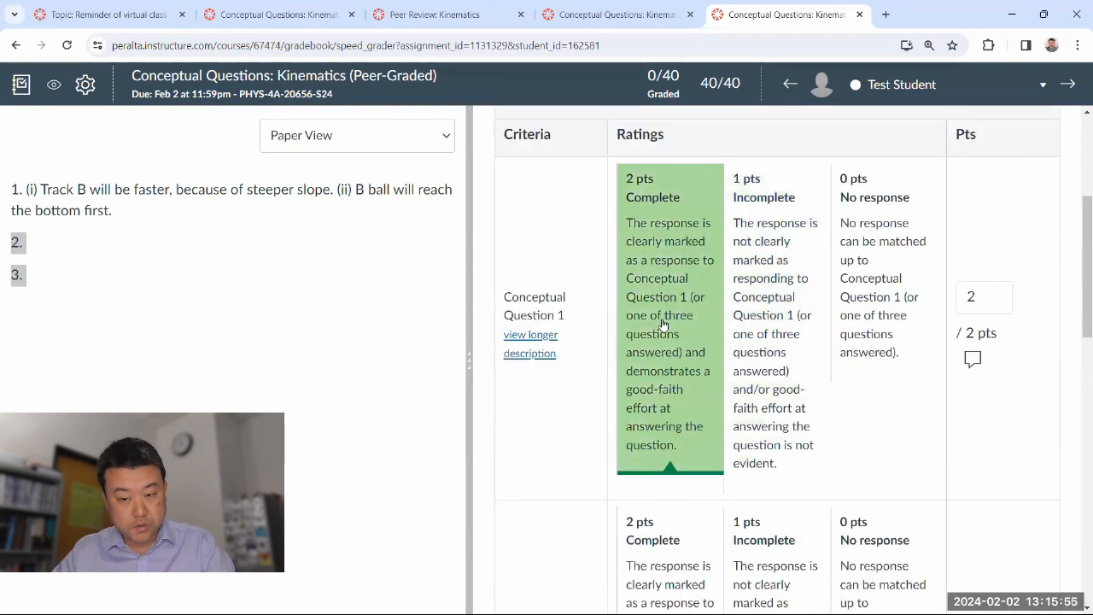
# - Comment on Question 1 that responses seem too short, asking 'couldn't you say more?'
pyautogui.scroll(-3)
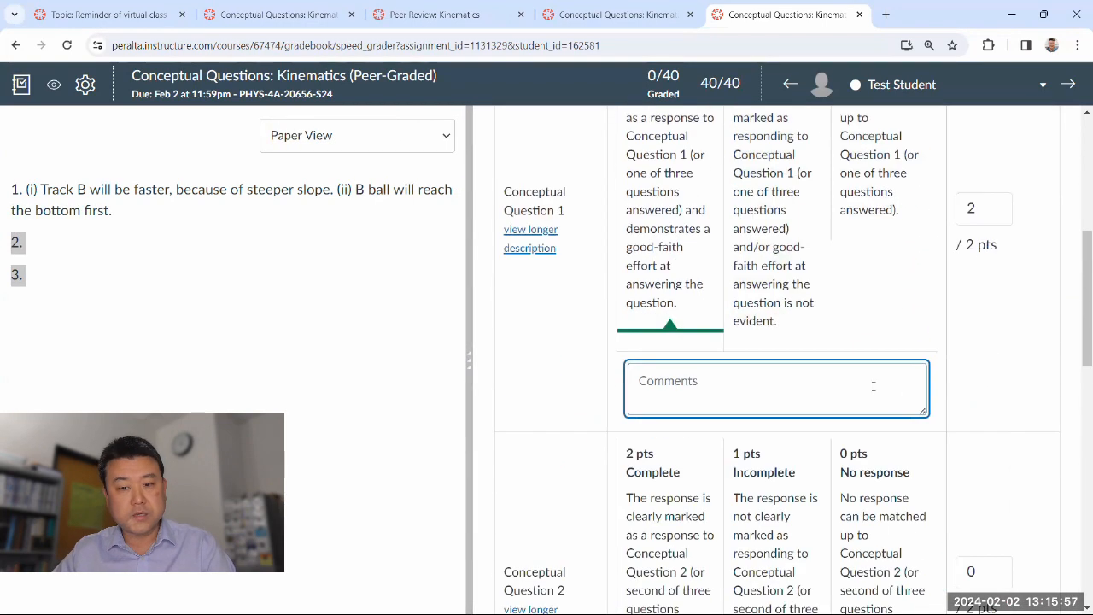
pyautogui.write('Responses seem a little too')
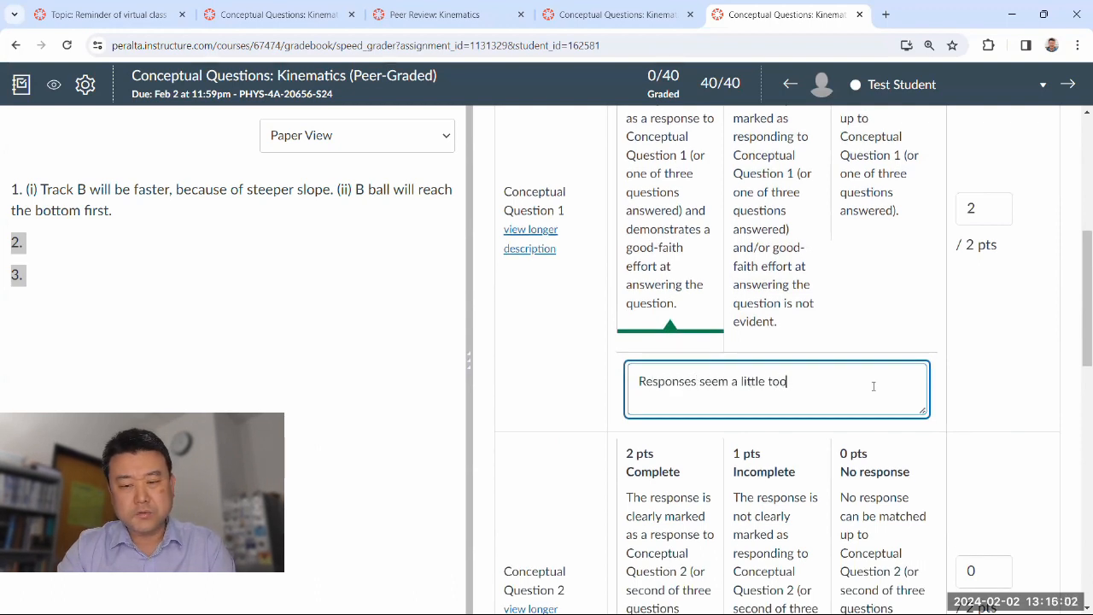
pyautogui.write("short; couldn't you")
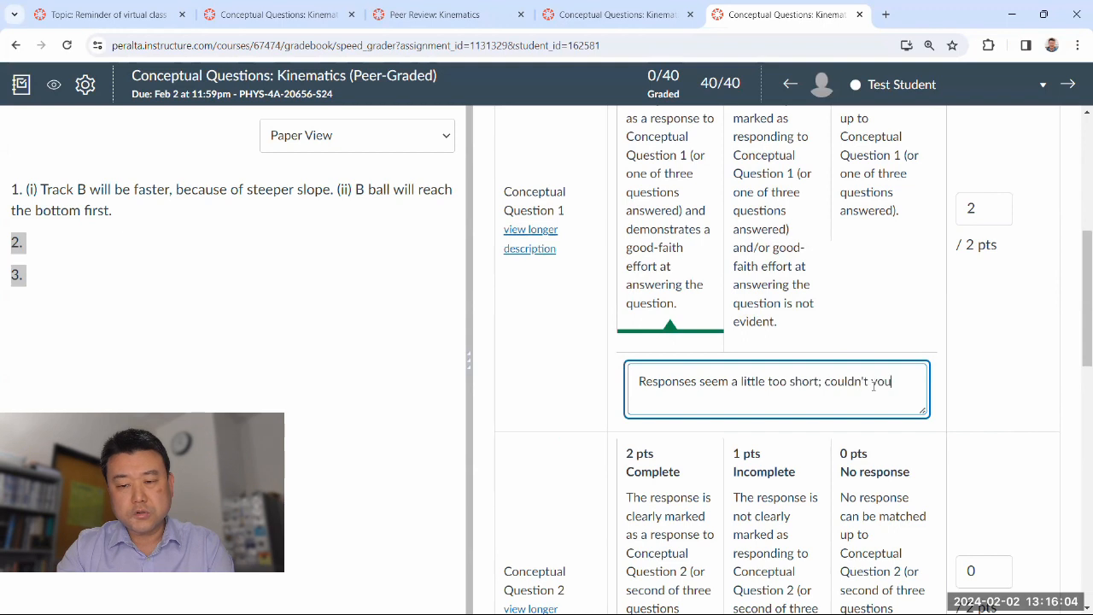
pyautogui.write('say more?')
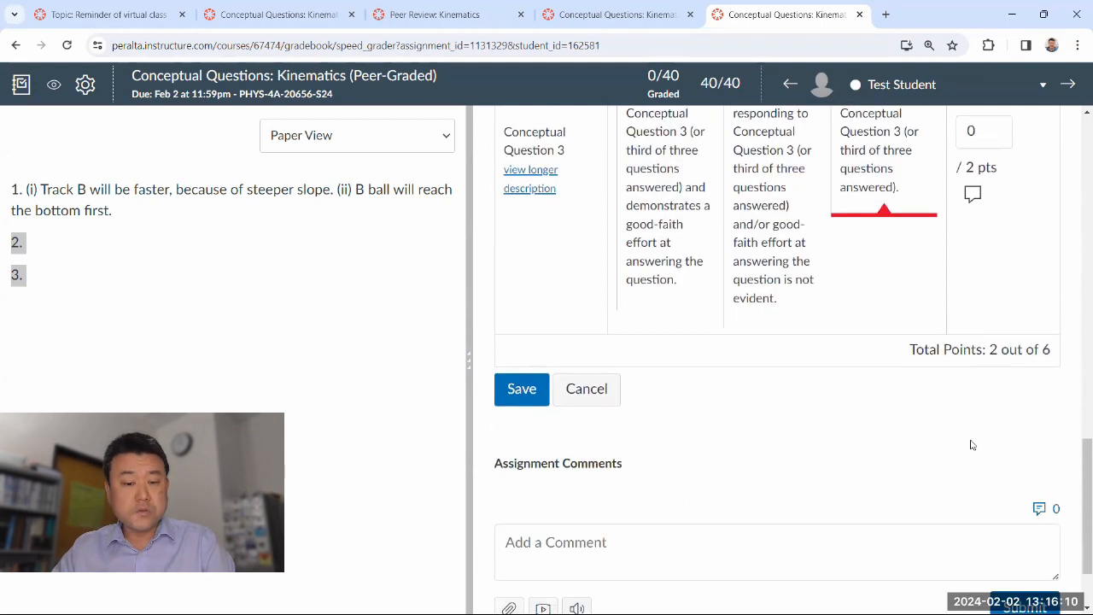
pyautogui.click(768, 550)
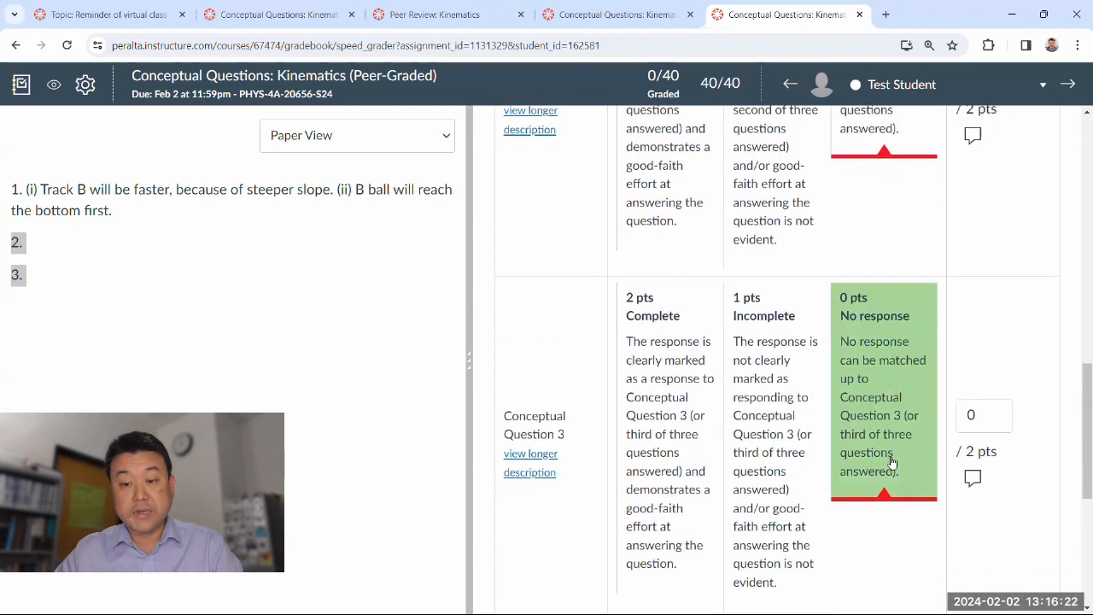
pyautogui.scroll(-3)
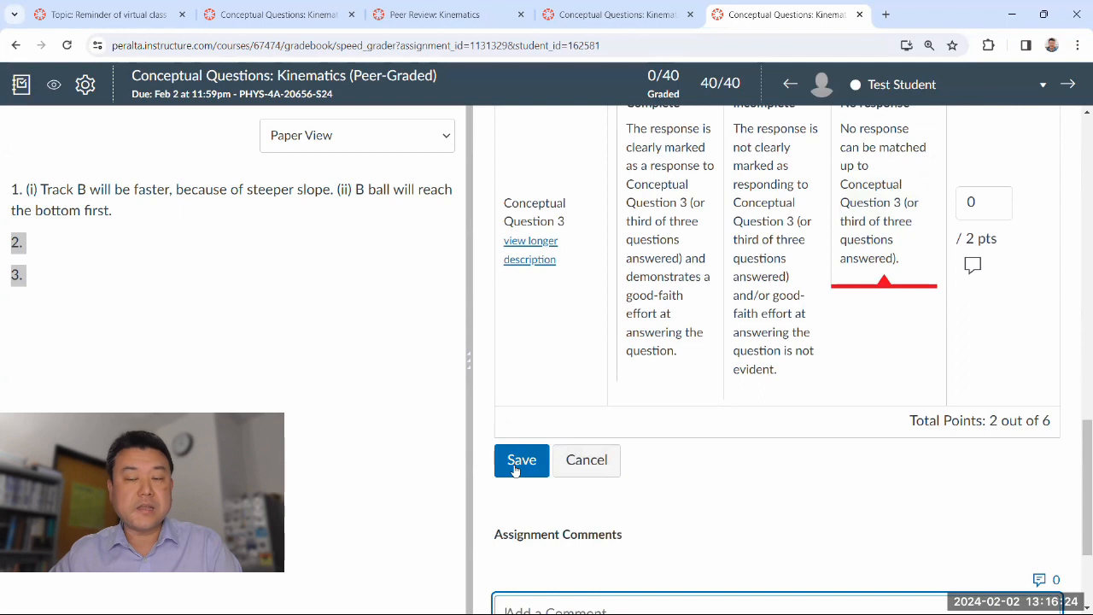
# - Save the rubric assessment for a 2/6 grade and review the saved ratings
pyautogui.click(521, 459)
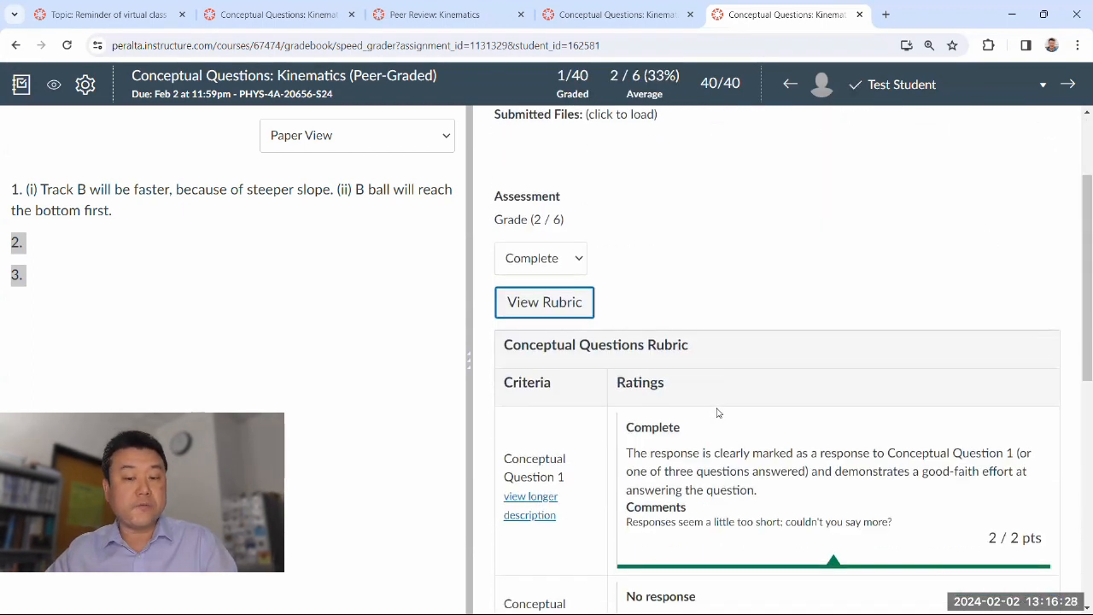
pyautogui.scroll(-3)
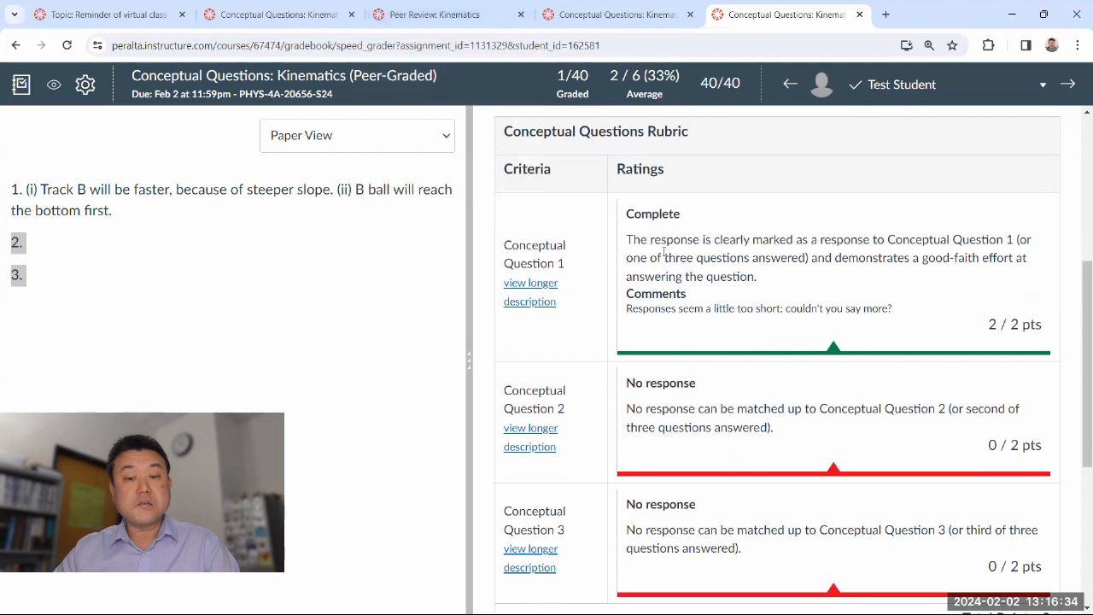
pyautogui.moveTo(609, 437)
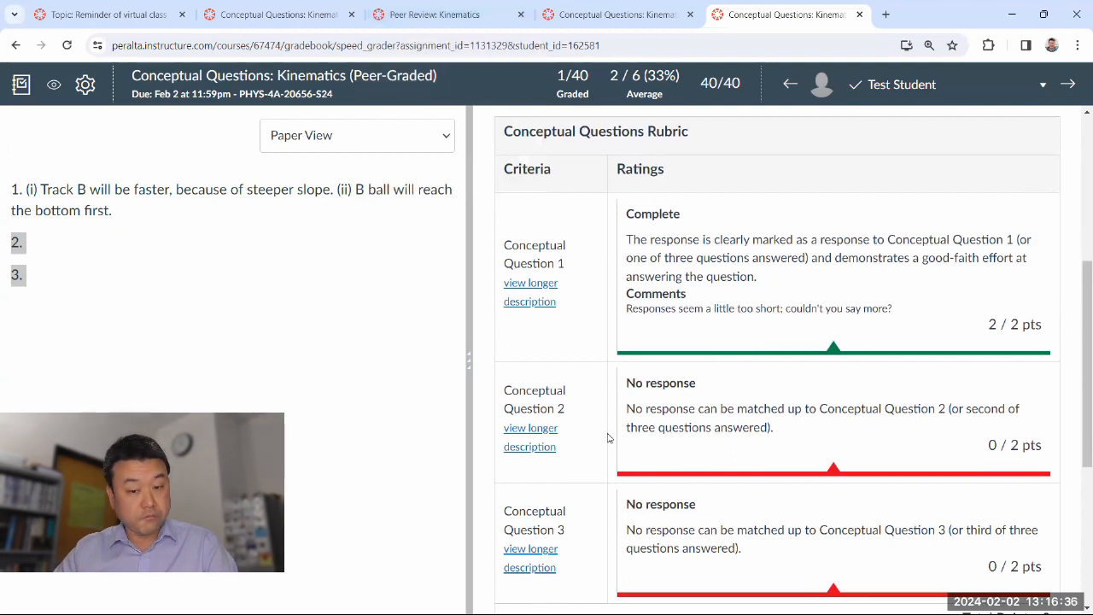
pyautogui.scroll(-3)
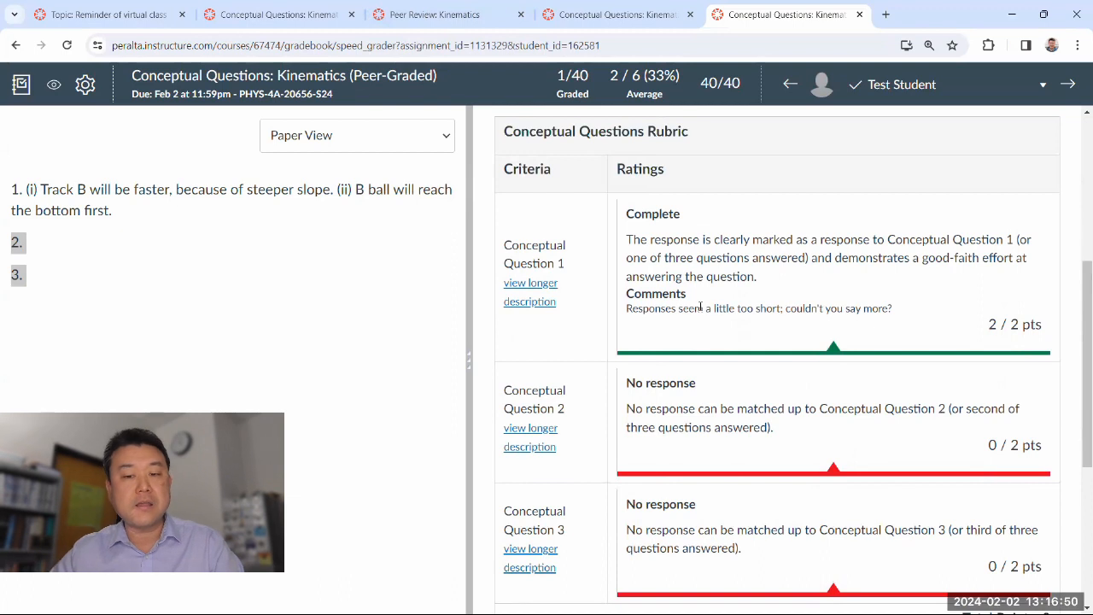
pyautogui.scroll(-3)
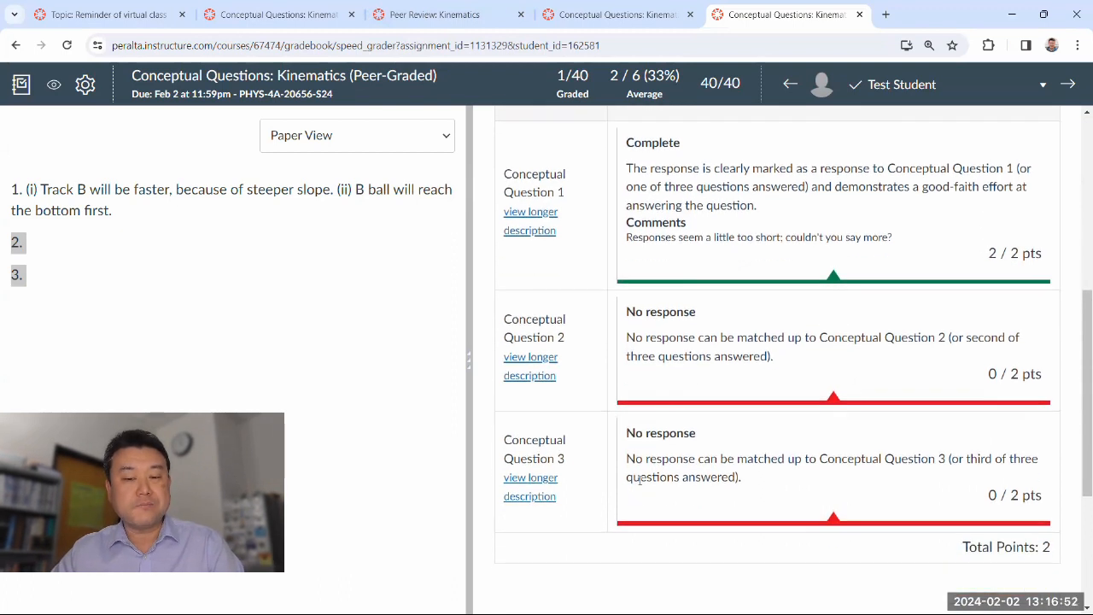
pyautogui.moveTo(528, 546)
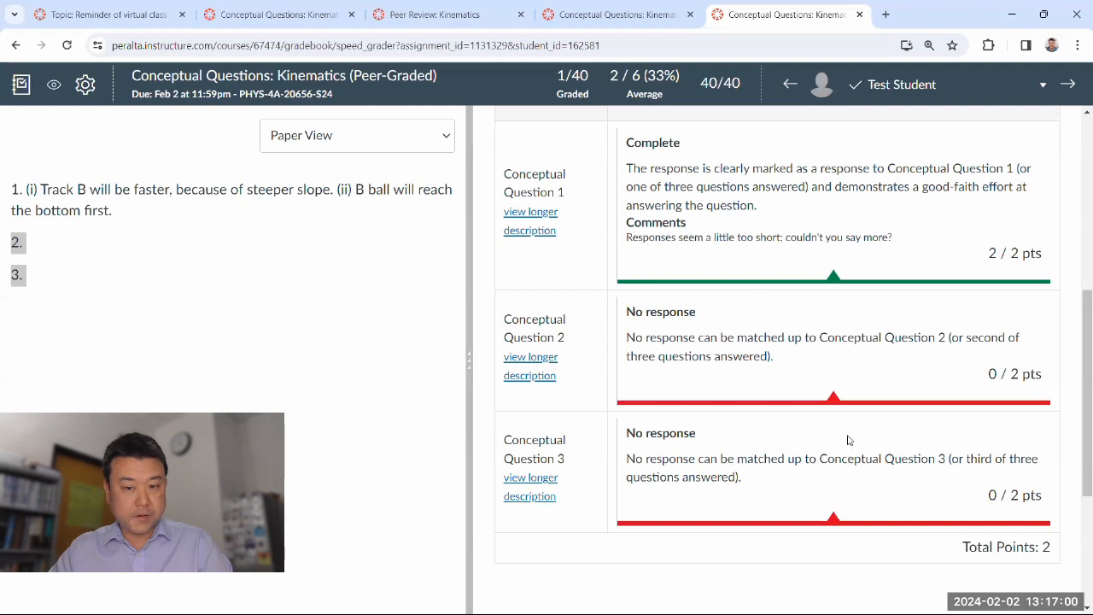
pyautogui.scroll(-3)
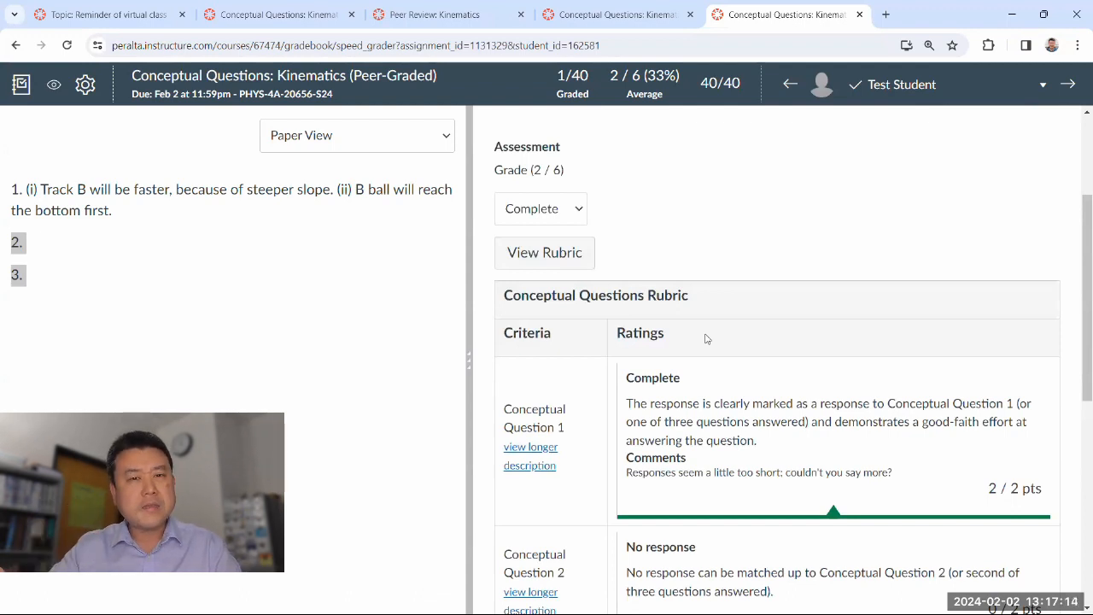
pyautogui.scroll(-3)
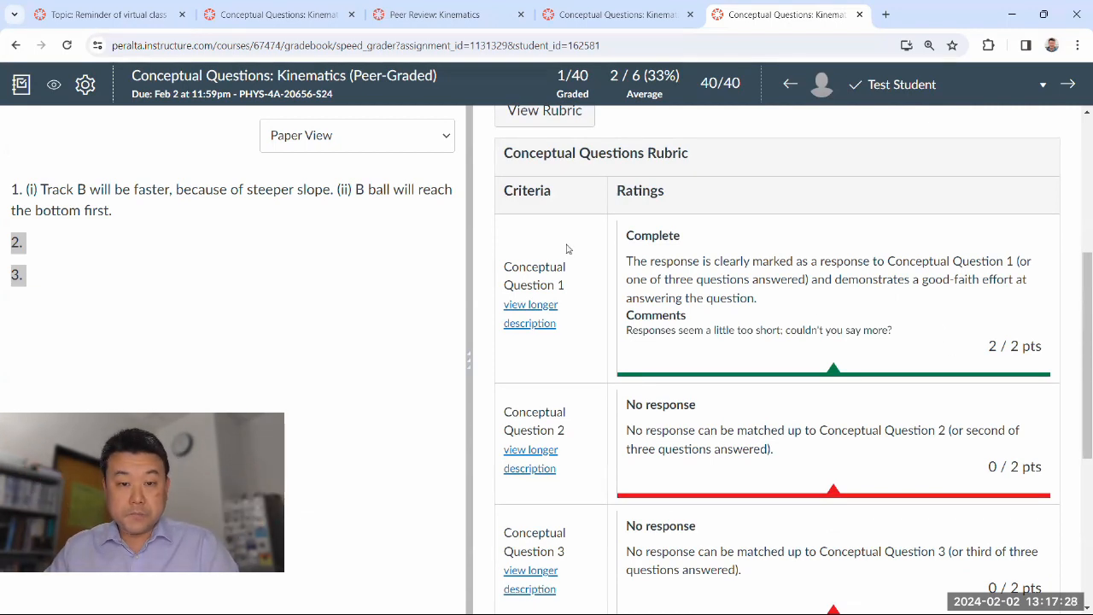
pyautogui.moveTo(707, 180)
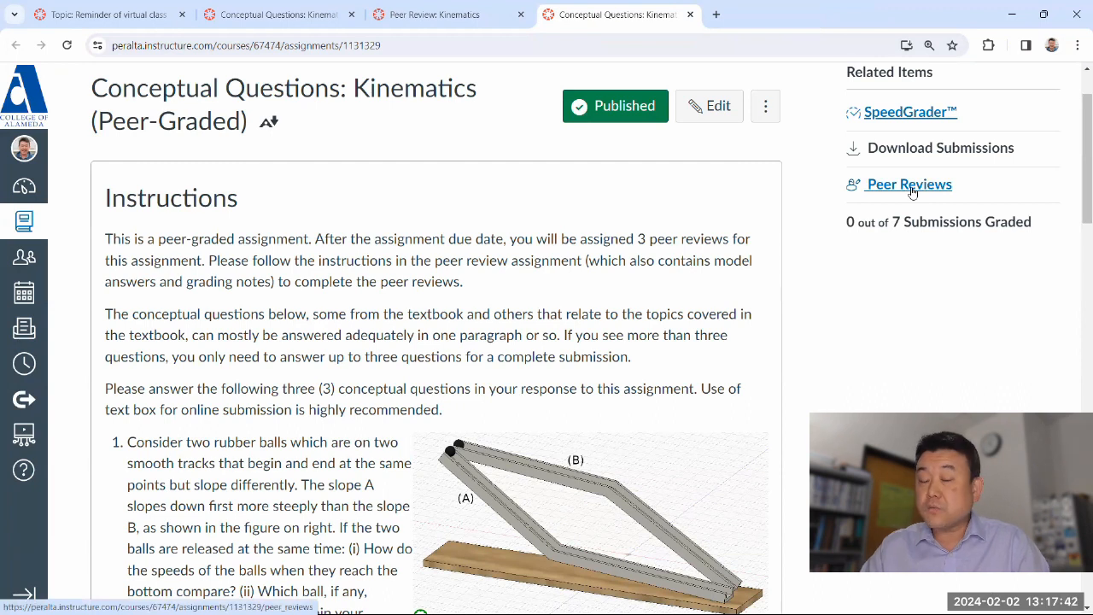
pyautogui.click(909, 183)
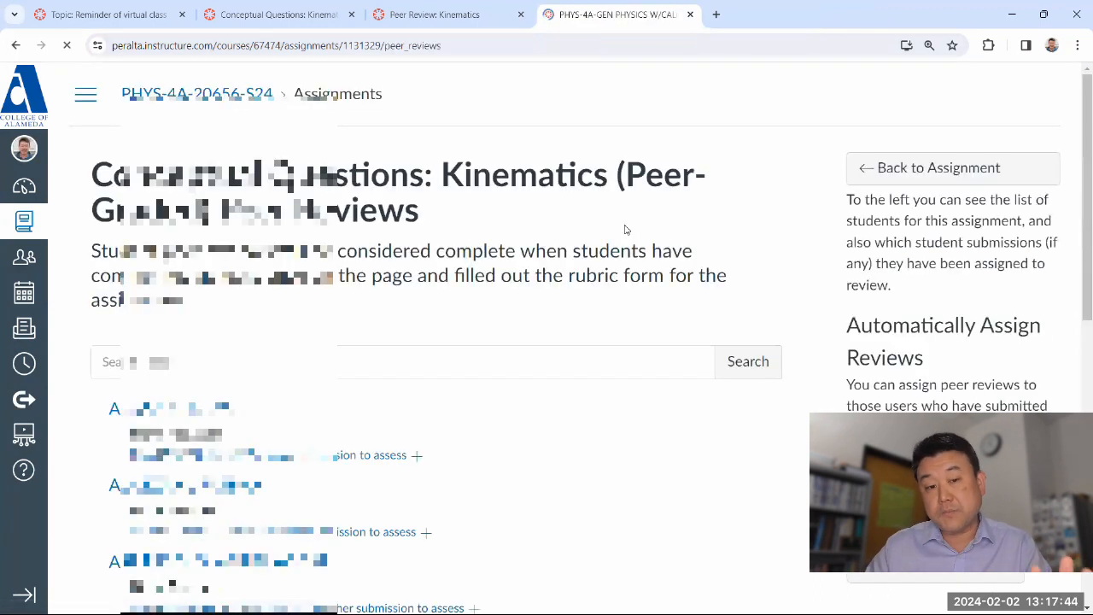
pyautogui.scroll(-3)
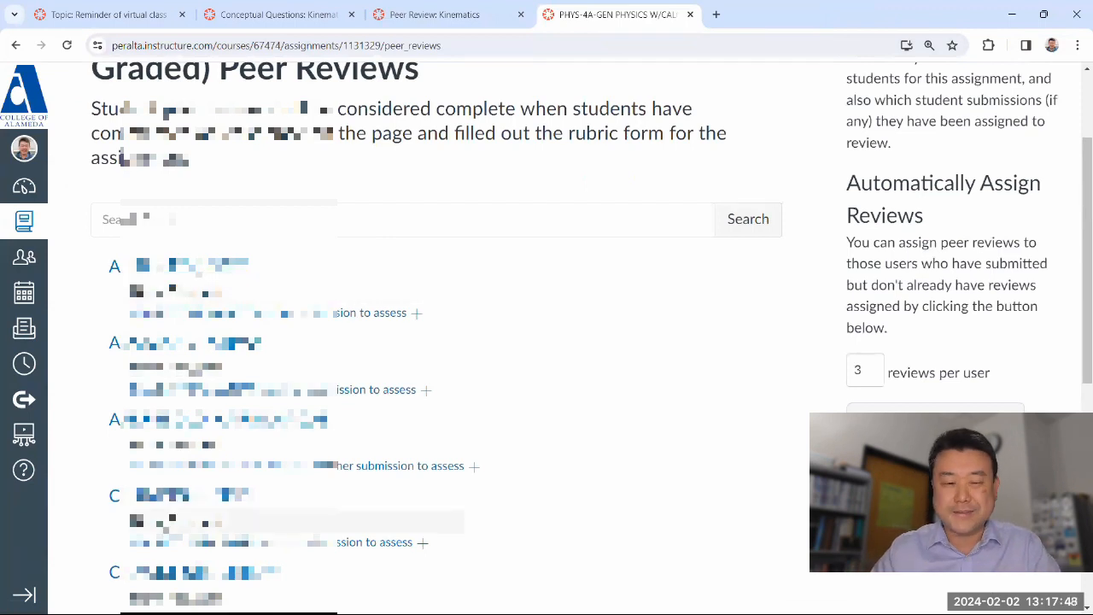
pyautogui.scroll(-3)
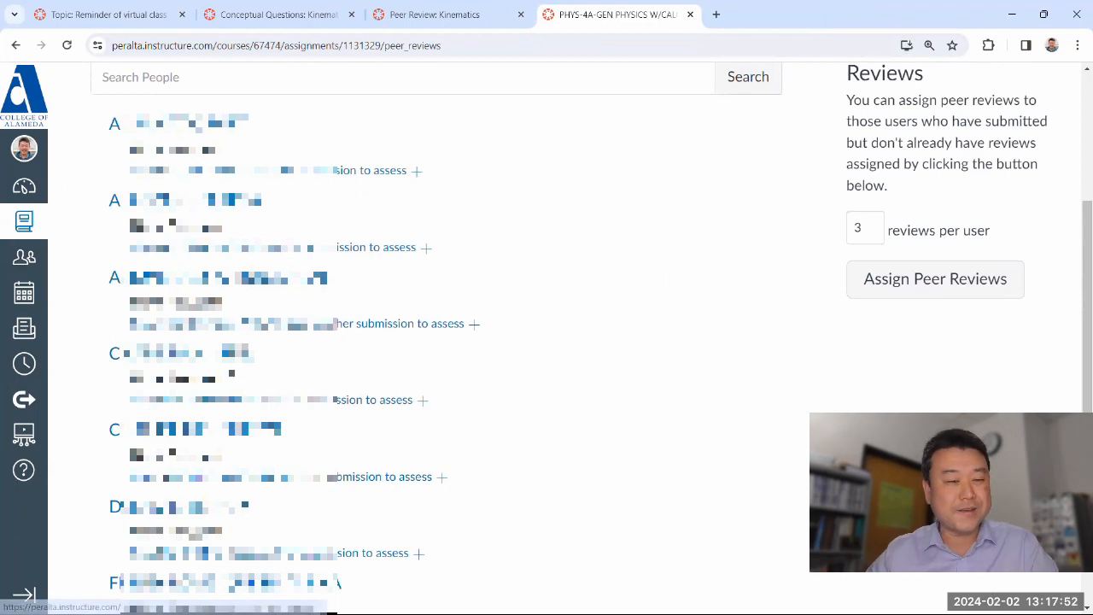
pyautogui.moveTo(396, 362)
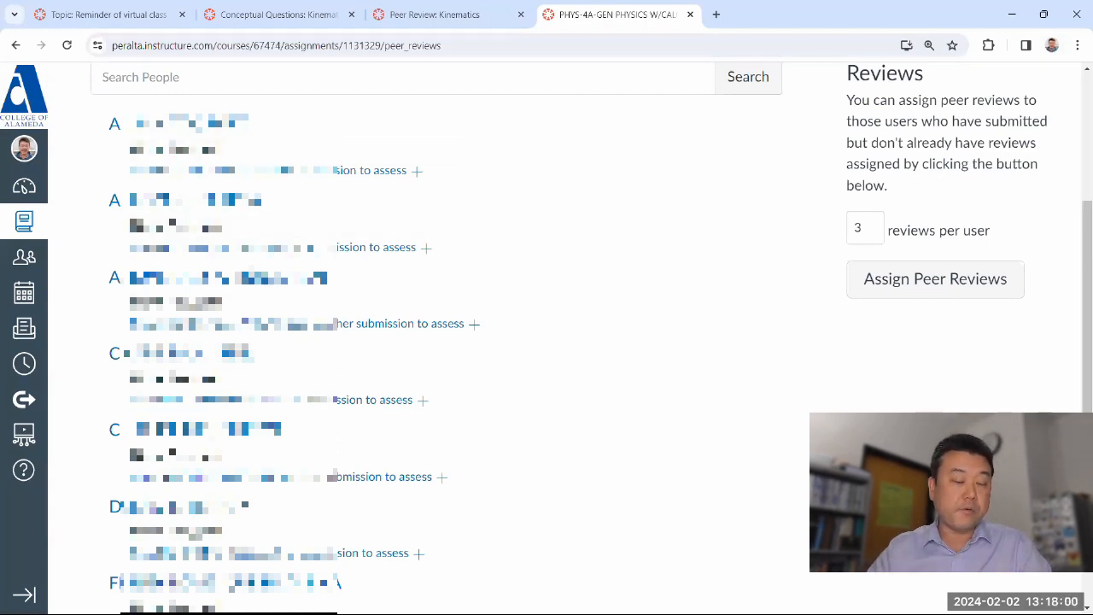
pyautogui.scroll(-3)
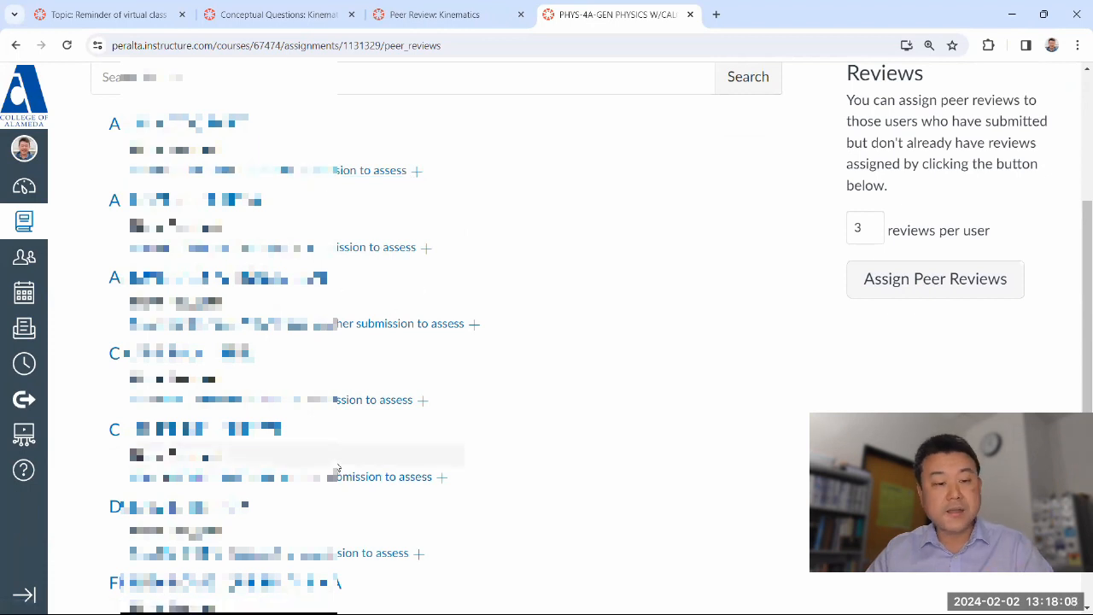
pyautogui.scroll(-3)
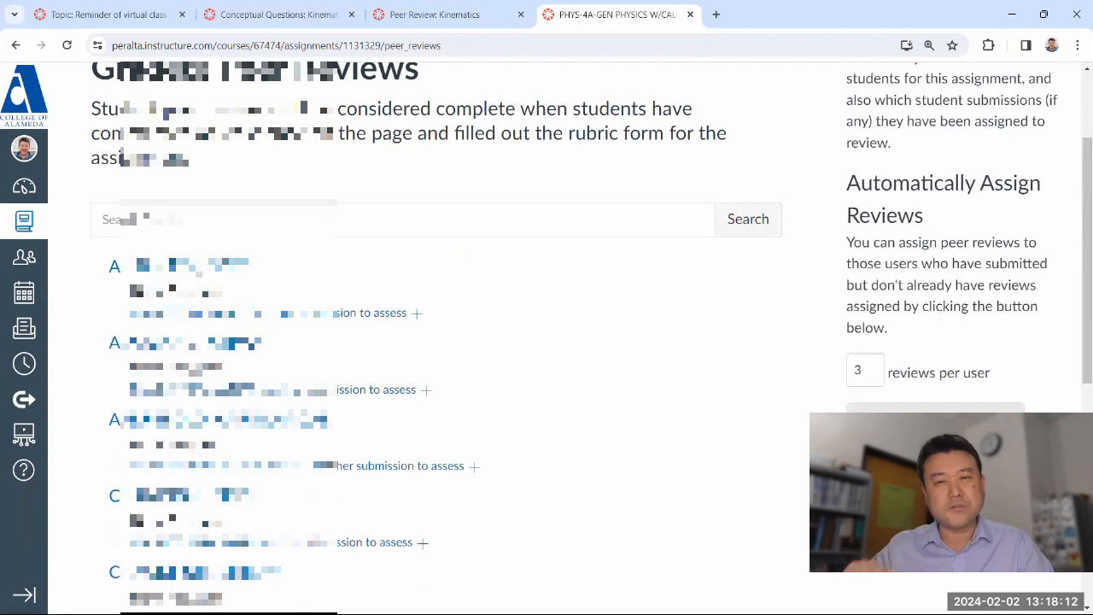
pyautogui.scroll(-3)
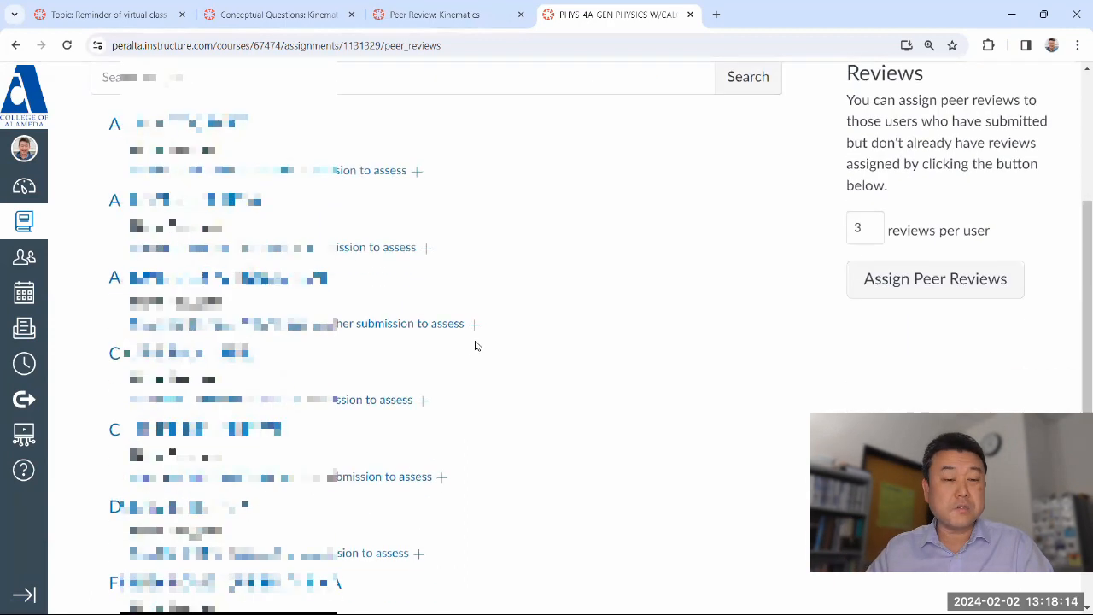
pyautogui.moveTo(472, 348)
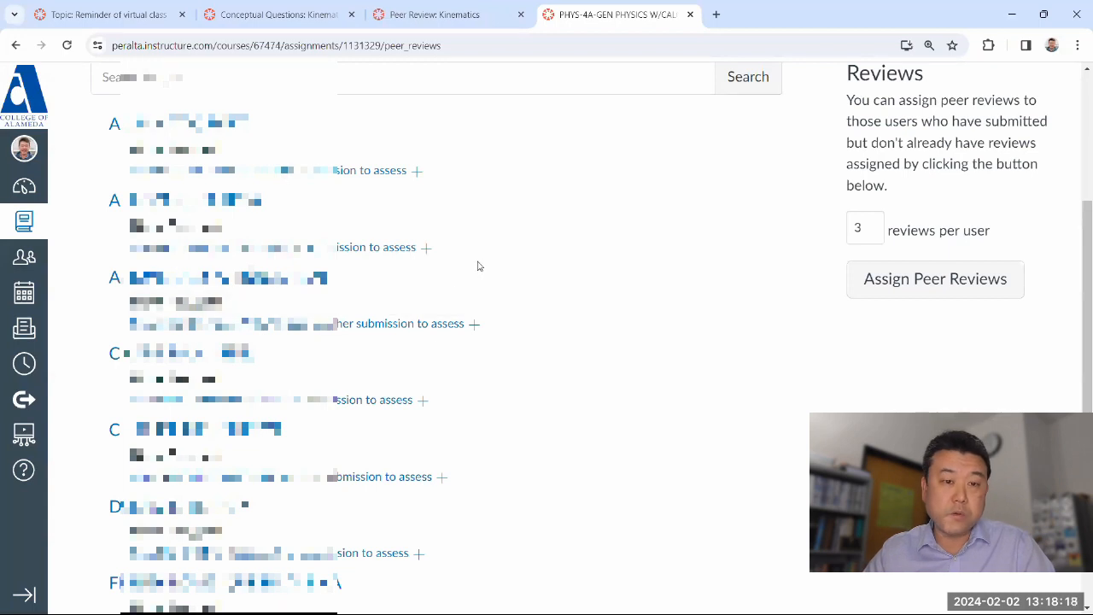
pyautogui.moveTo(501, 424)
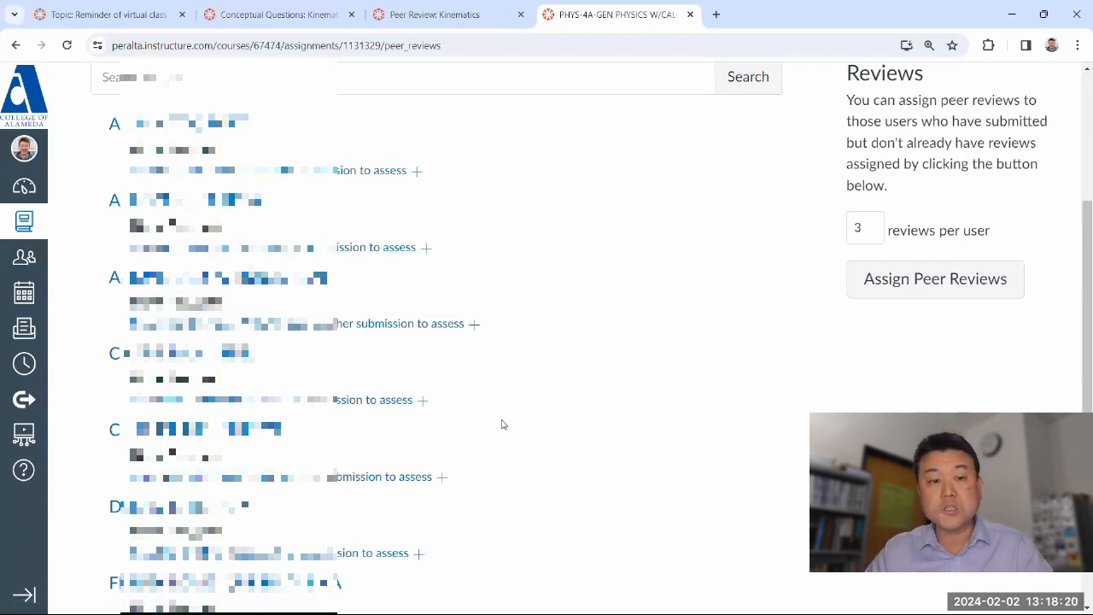
pyautogui.moveTo(610, 363)
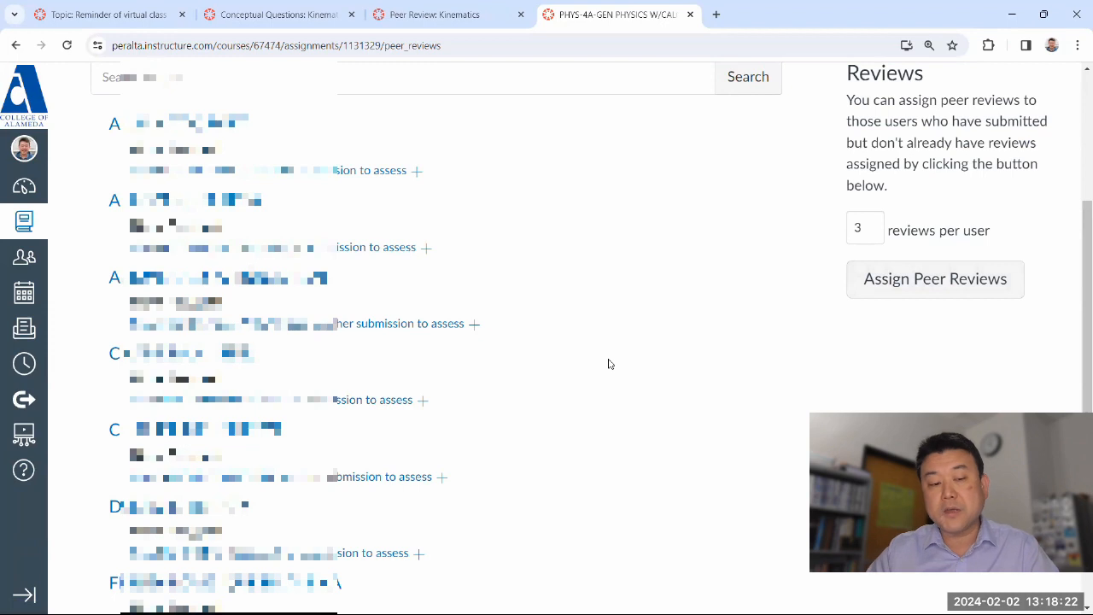
pyautogui.scroll(-3)
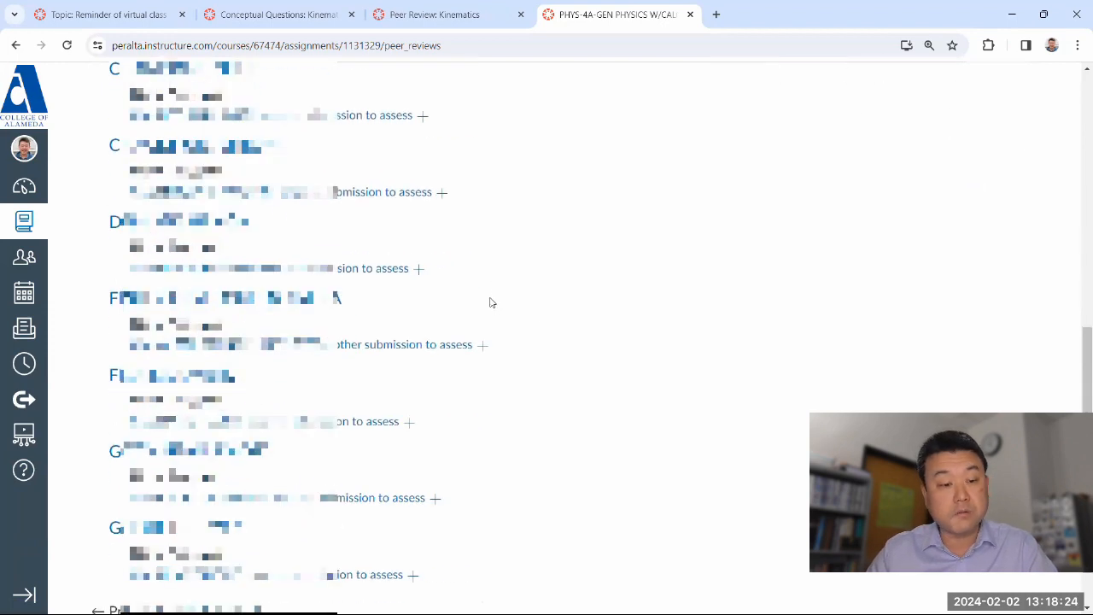
pyautogui.scroll(-3)
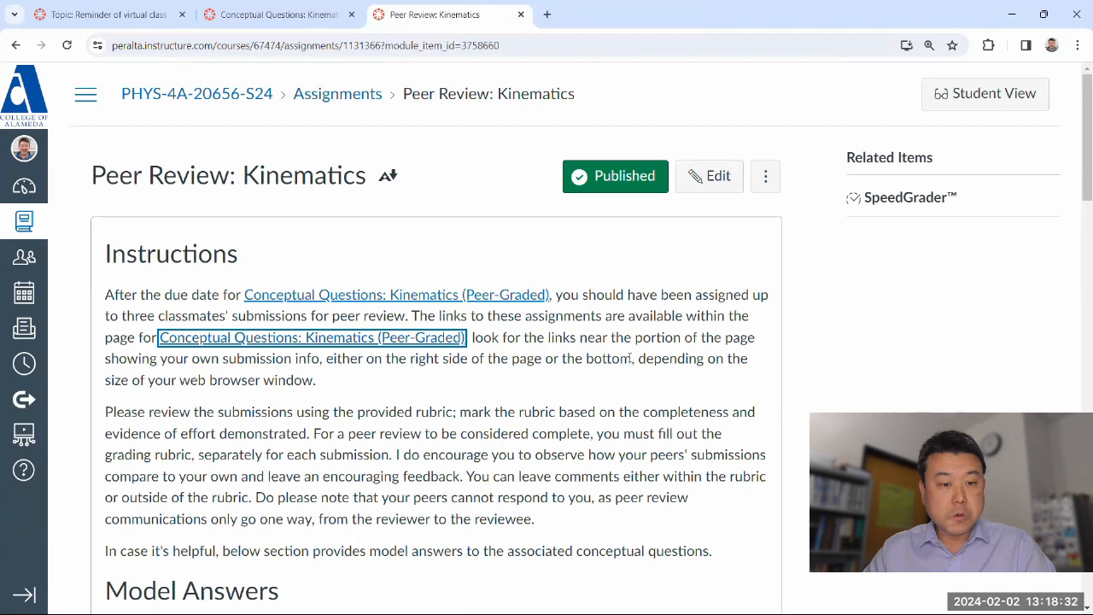
# - Close the peer review tabs, back to the assignment showing 0 of 7 submissions graded
pyautogui.scroll(-3)
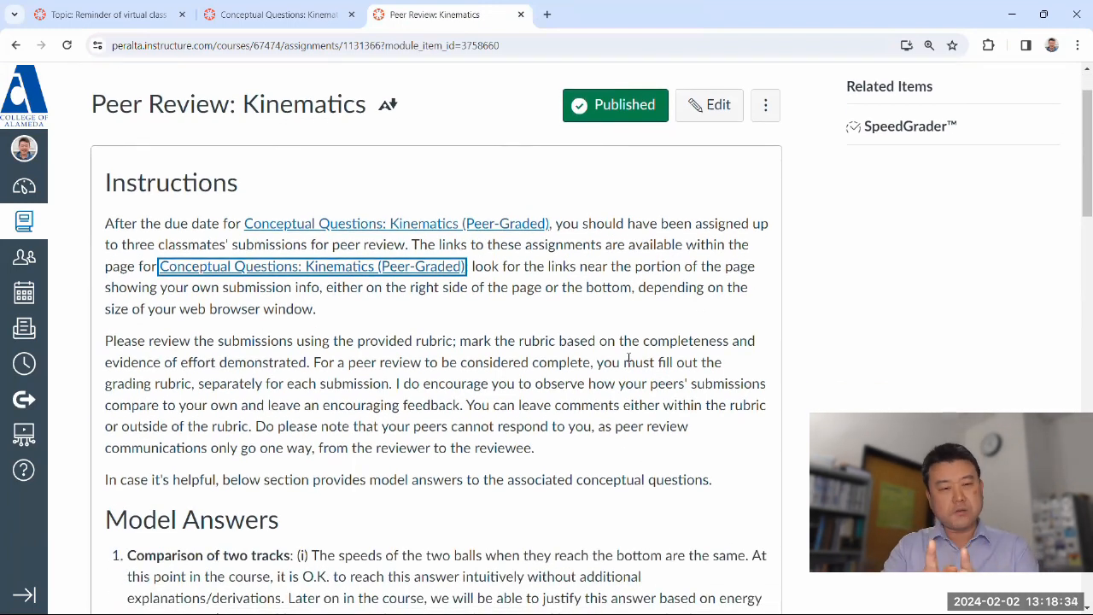
pyautogui.click(311, 265)
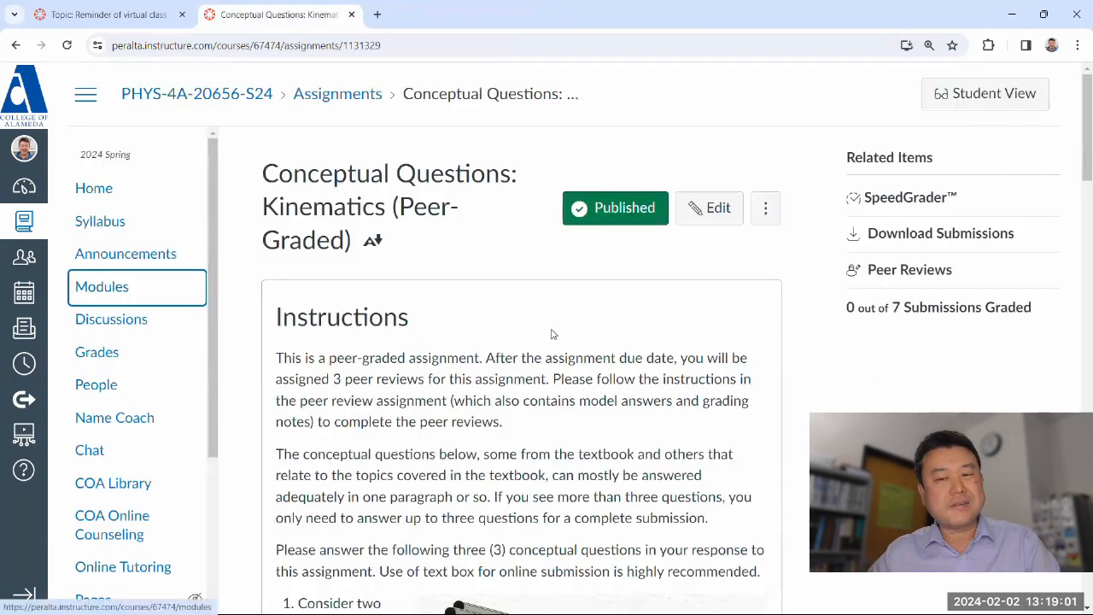
pyautogui.scroll(-3)
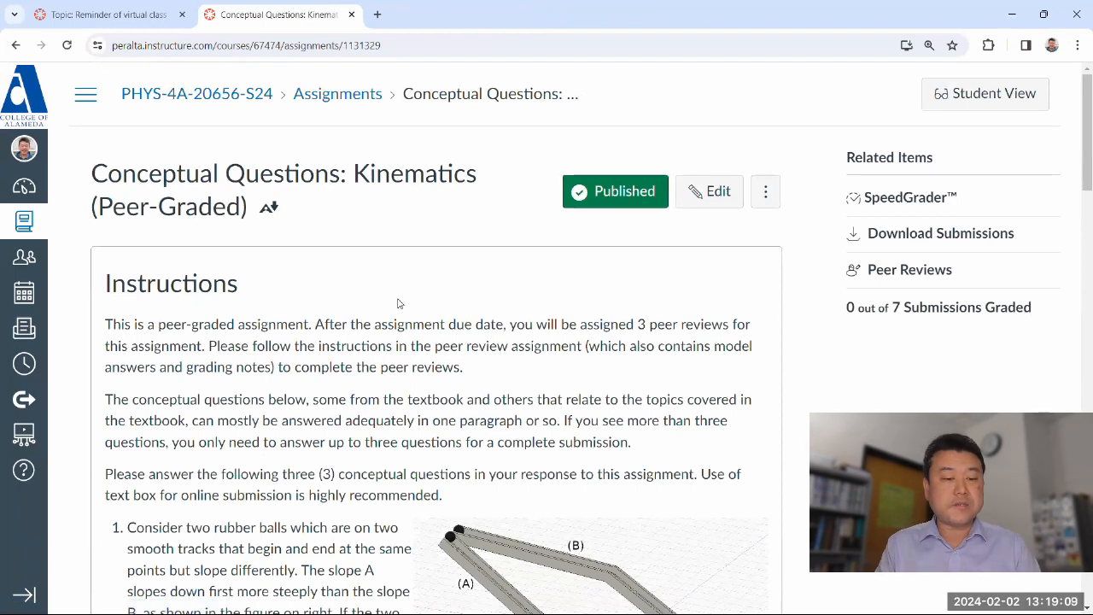
pyautogui.scroll(-3)
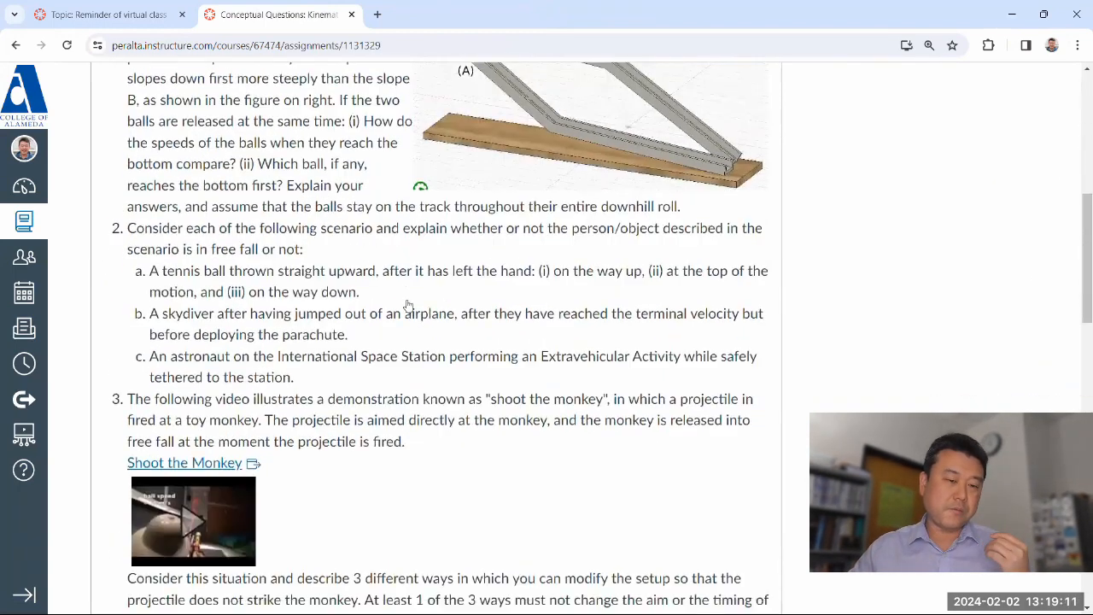
pyautogui.scroll(-3)
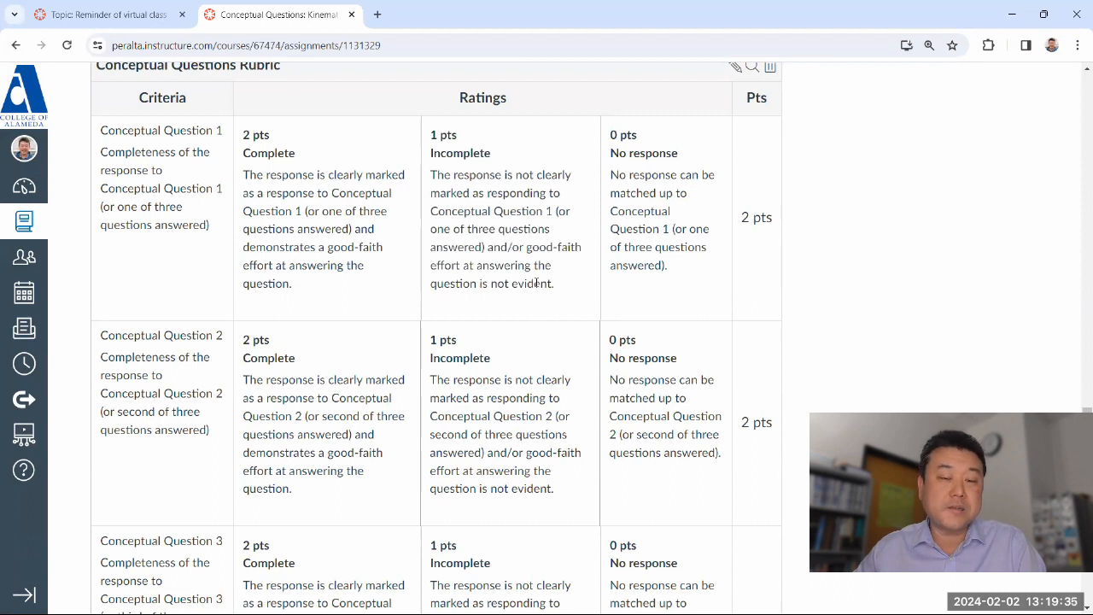
pyautogui.moveTo(432, 146)
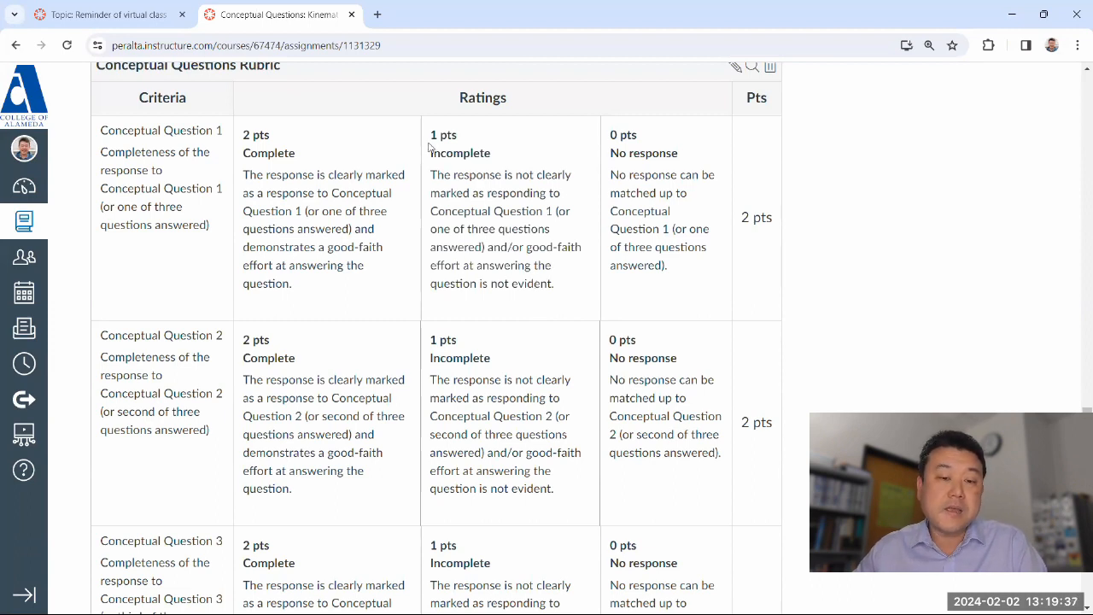
pyautogui.moveTo(431, 134); pyautogui.dragTo(553, 283)
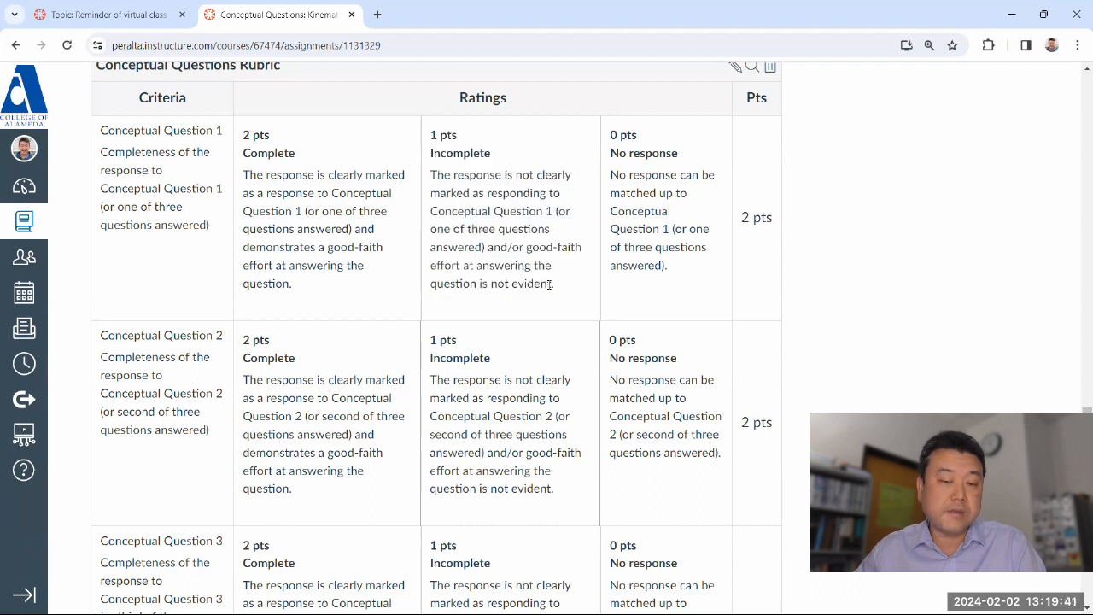
pyautogui.doubleClick(525, 284)
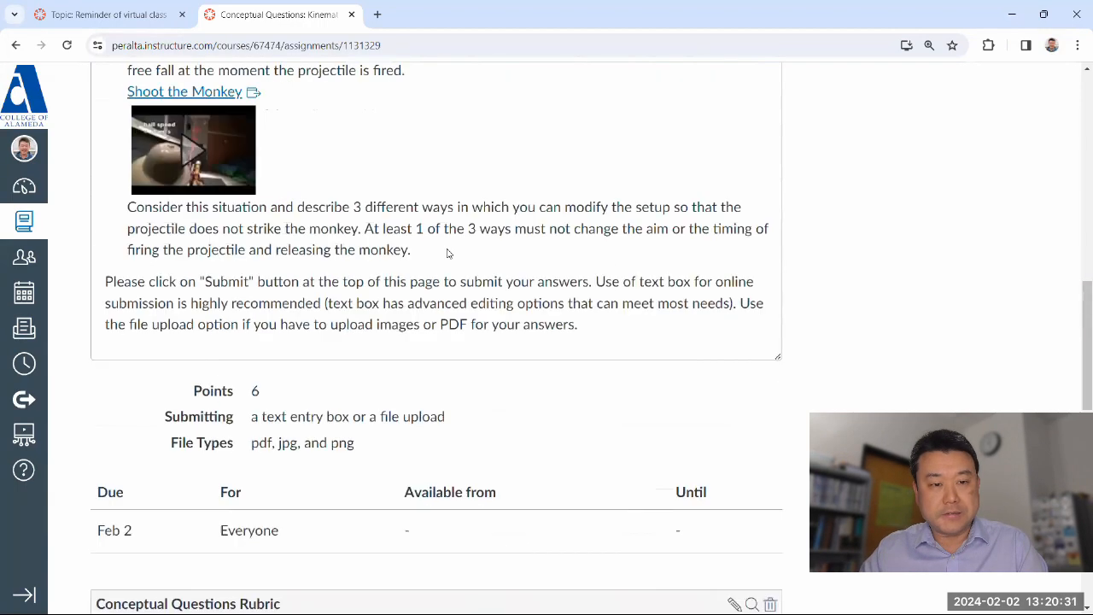
# - Expand the course navigation via the hamburger menu and go to Modules
pyautogui.scroll(3)
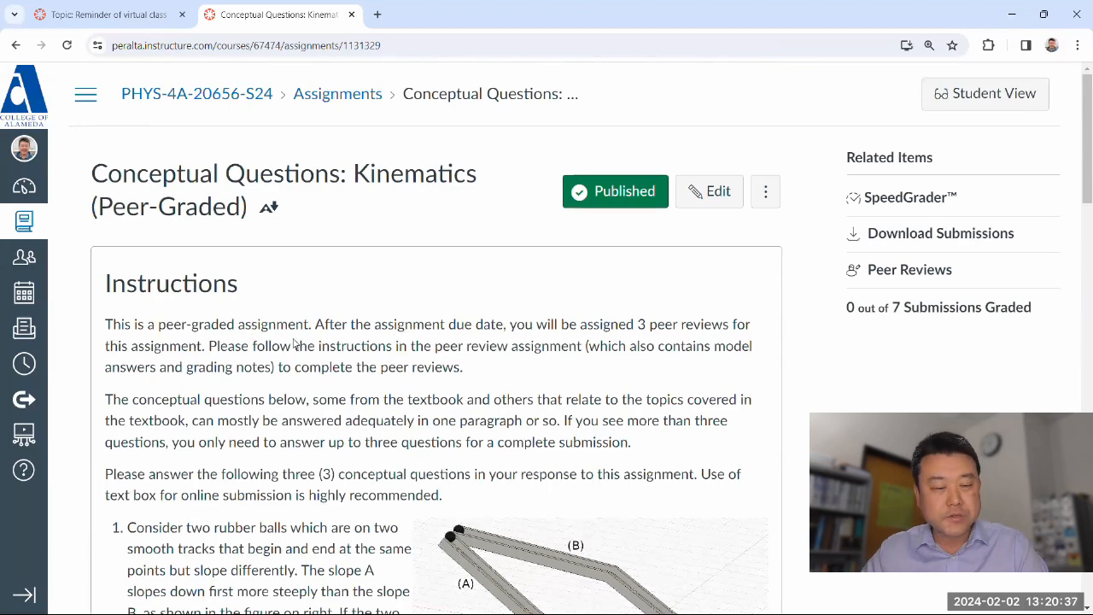
pyautogui.scroll(-3)
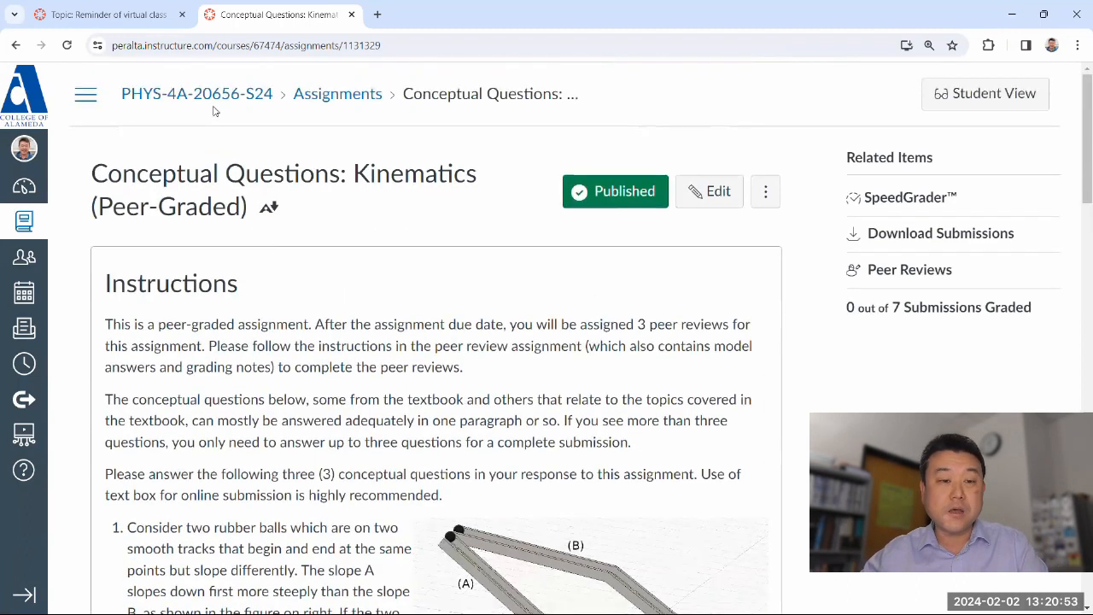
pyautogui.click(86, 94)
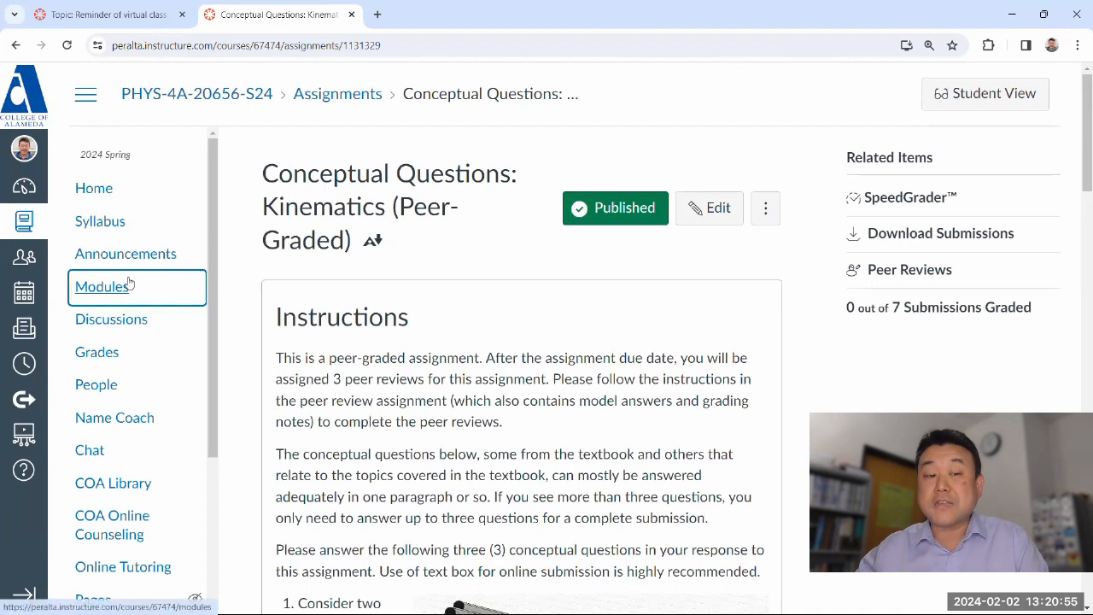
pyautogui.click(102, 286)
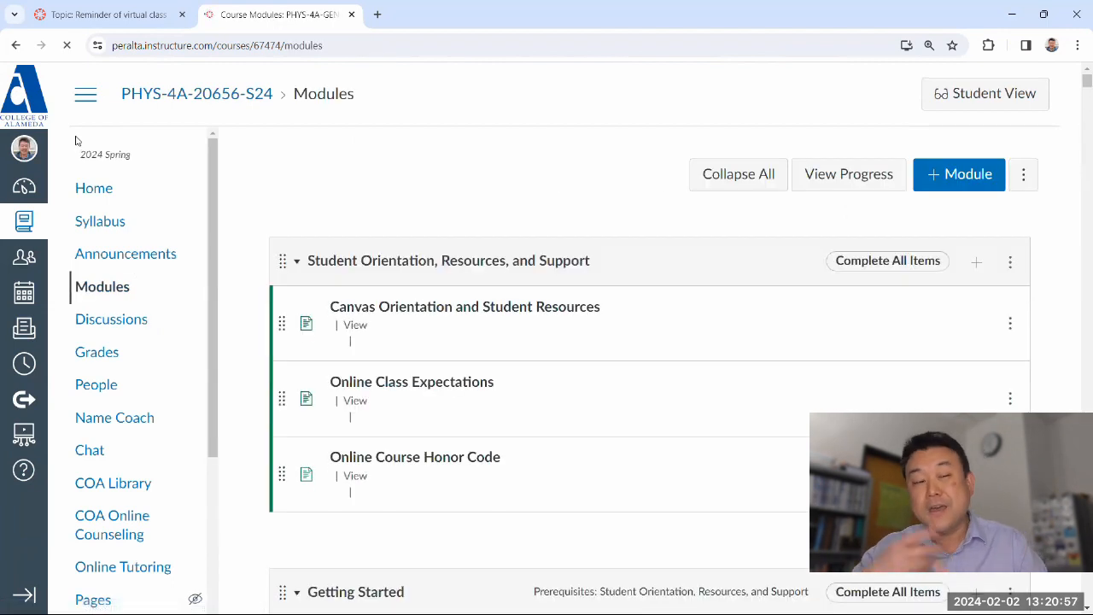
# - Open the Peer Review: Kinematics item under the Week 2: Kinematics module
pyautogui.scroll(-3)
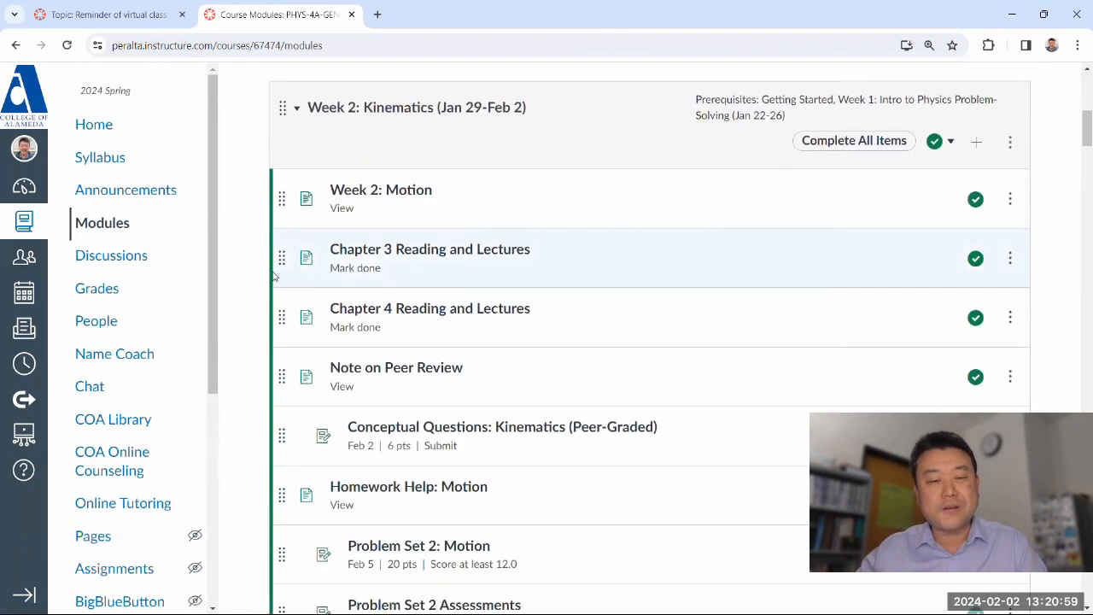
pyautogui.scroll(-3)
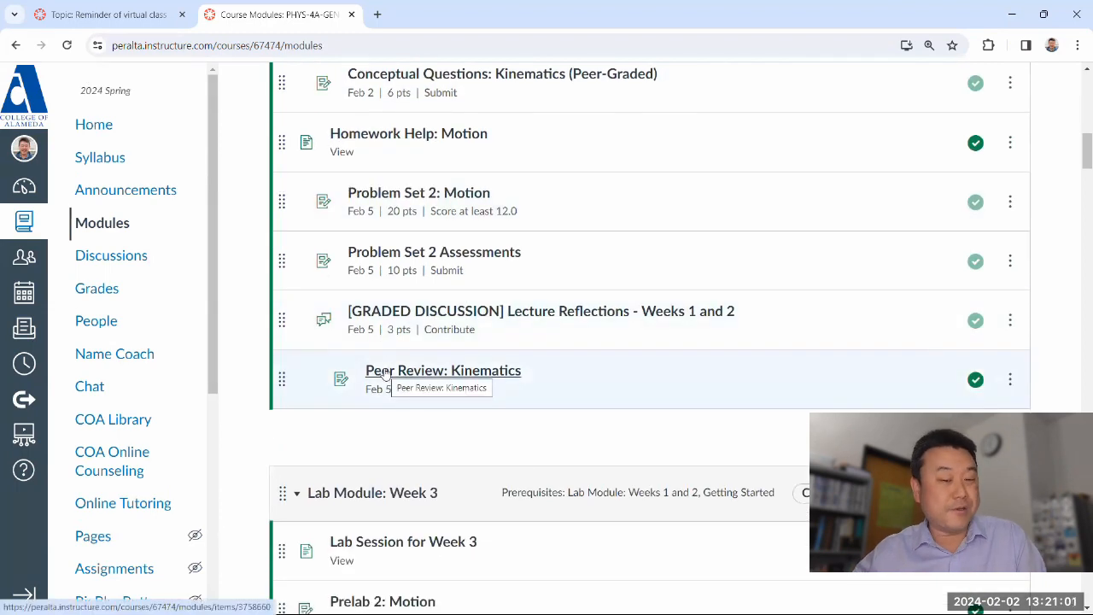
pyautogui.click(443, 369)
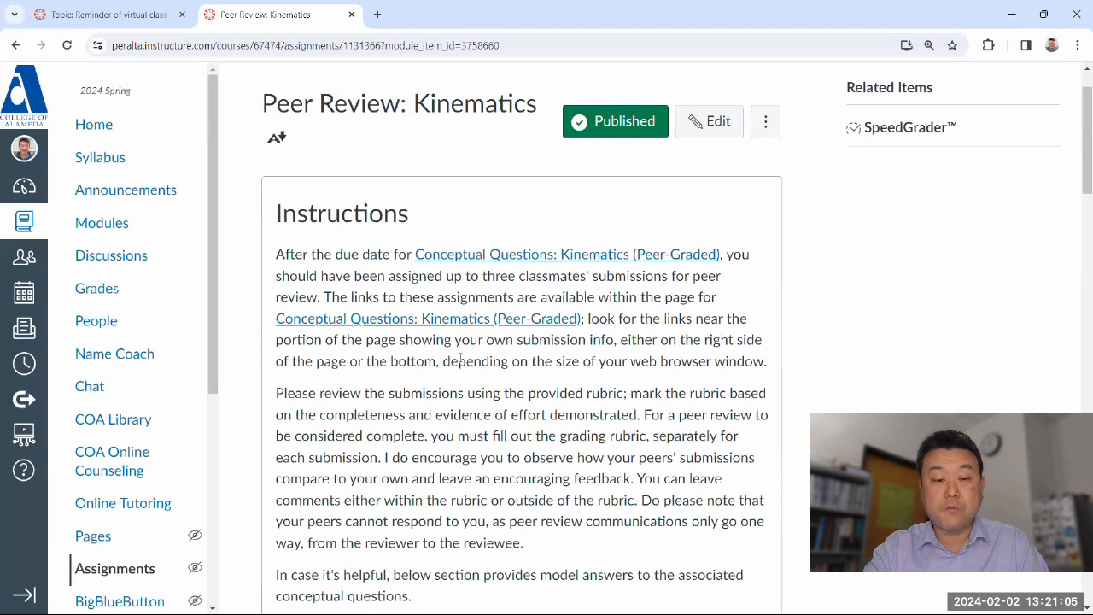
pyautogui.scroll(-3)
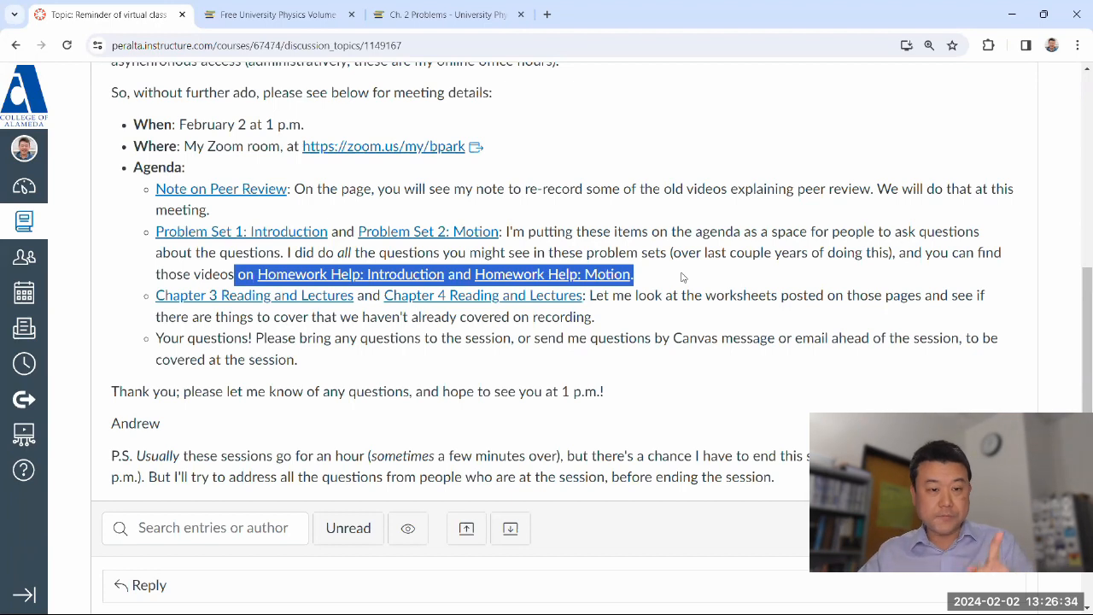
pyautogui.moveTo(233, 194)
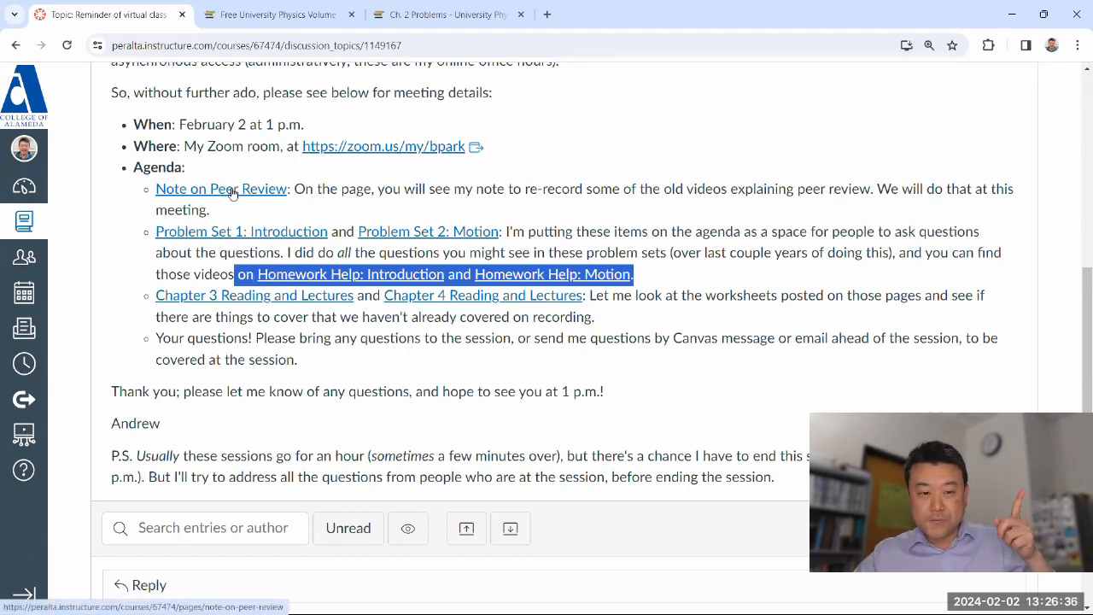
# - Open Conceptual Questions: Kinematics (Peer-Graded) and scroll through its instructions and three questions
pyautogui.click(220, 188)
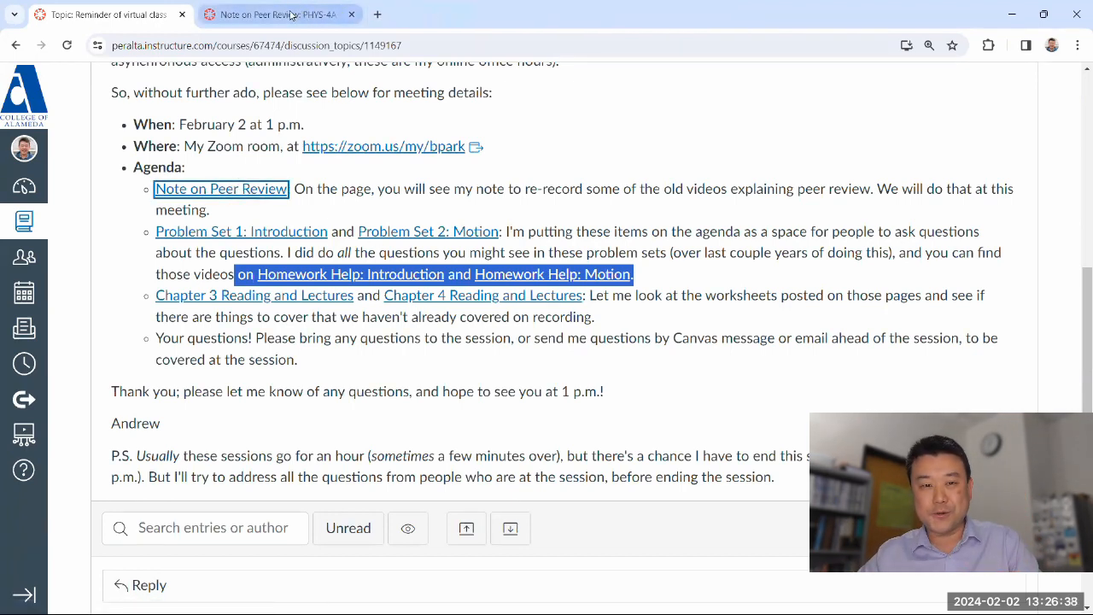
pyautogui.click(221, 189)
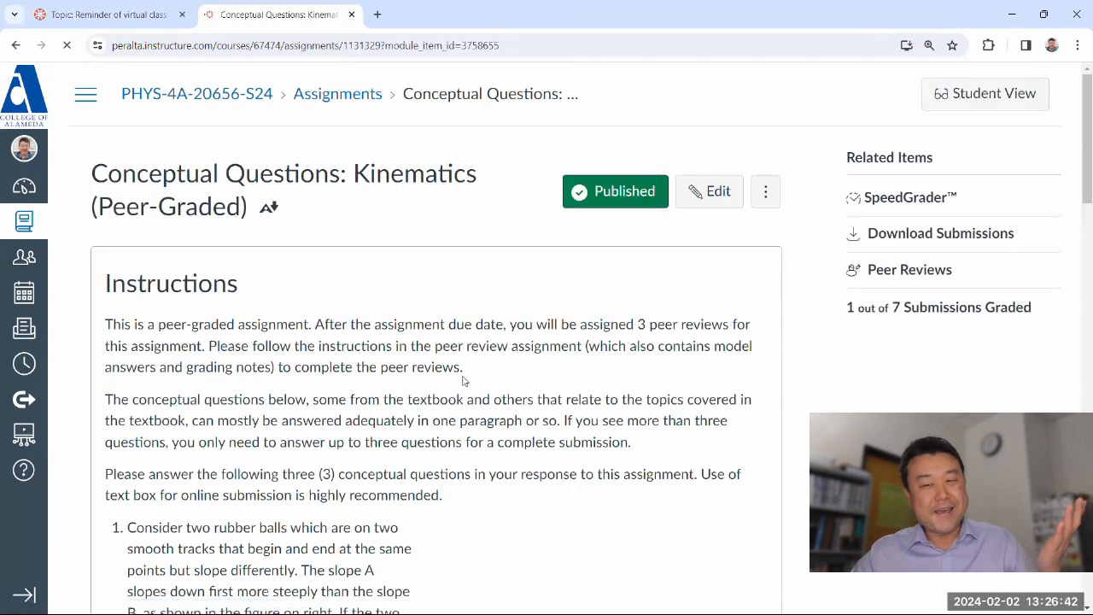
pyautogui.scroll(-3)
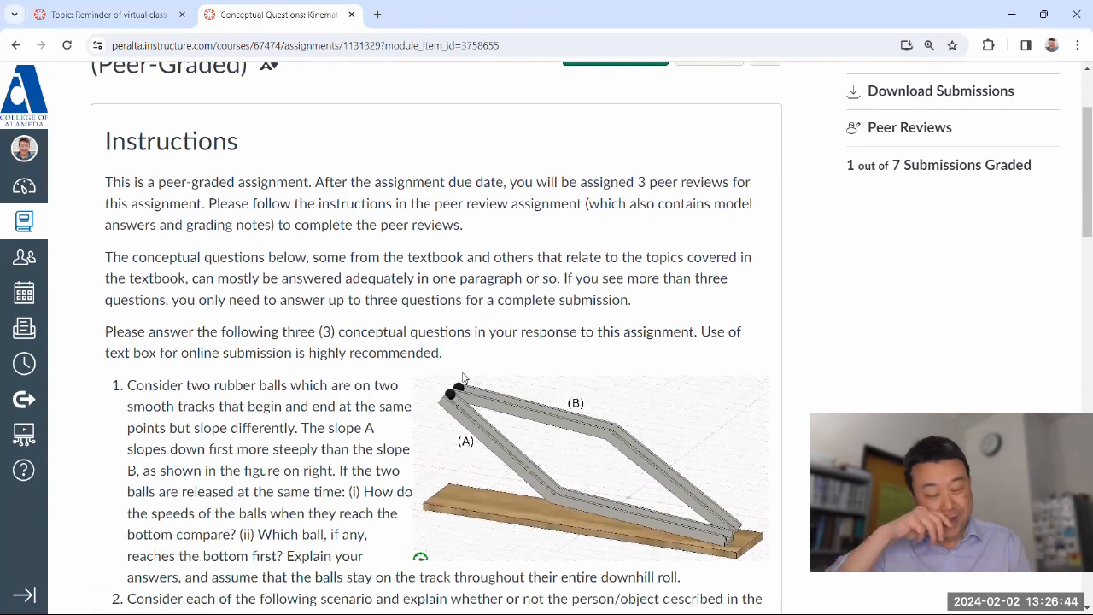
pyautogui.scroll(-3)
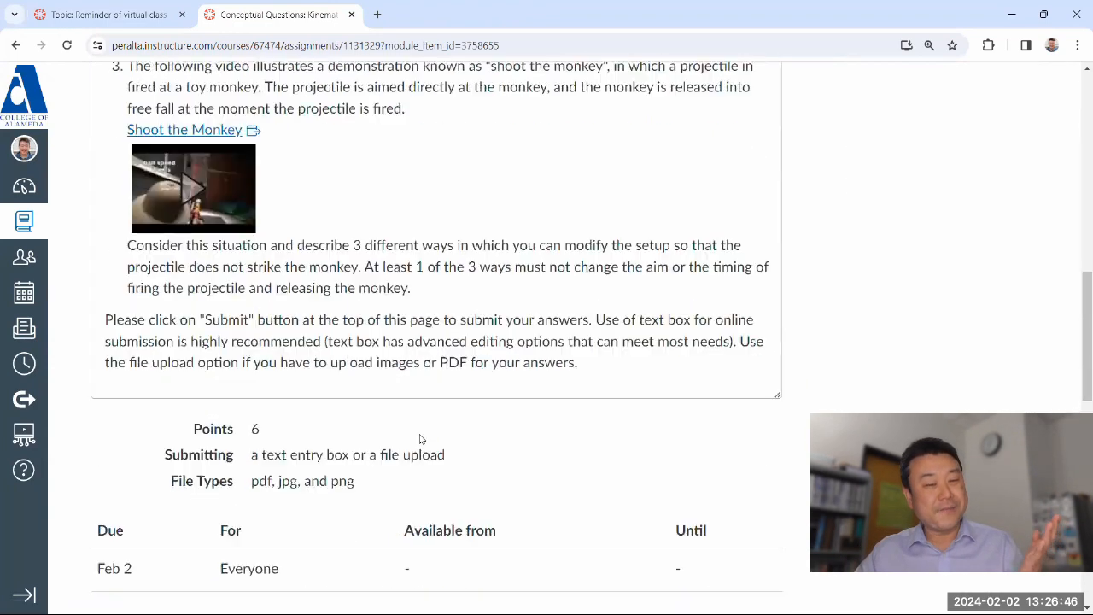
pyautogui.scroll(-3)
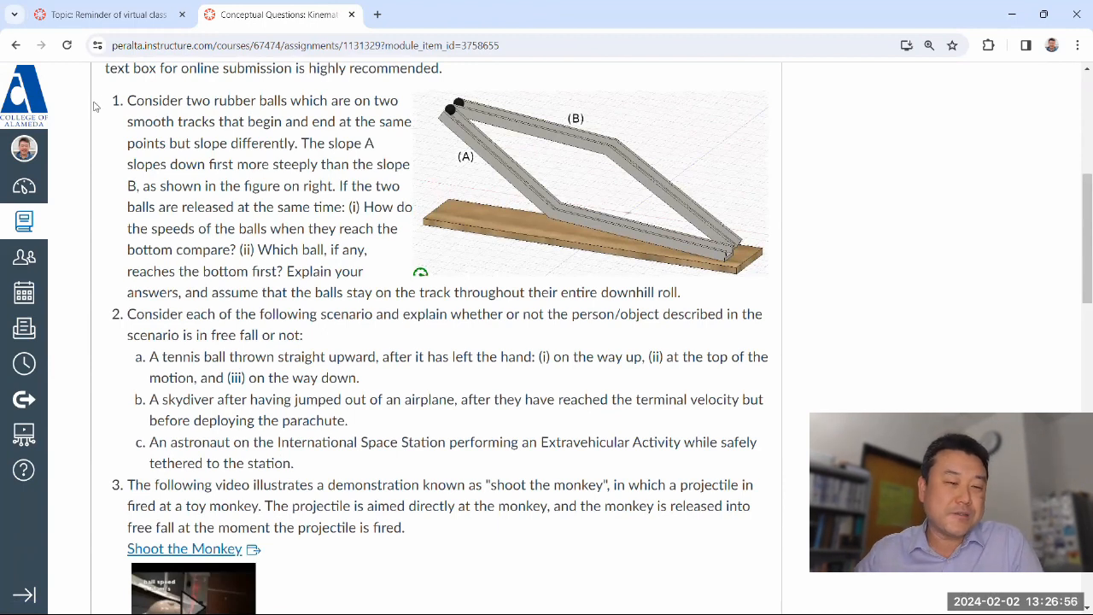
pyautogui.moveTo(129, 100); pyautogui.dragTo(422, 356)
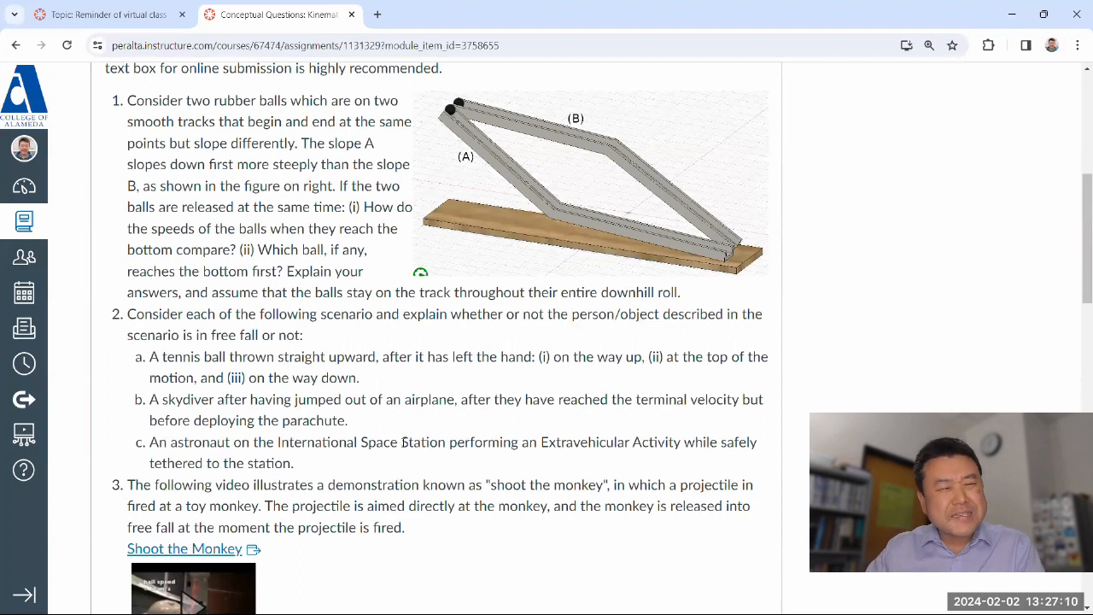
pyautogui.moveTo(359, 5)
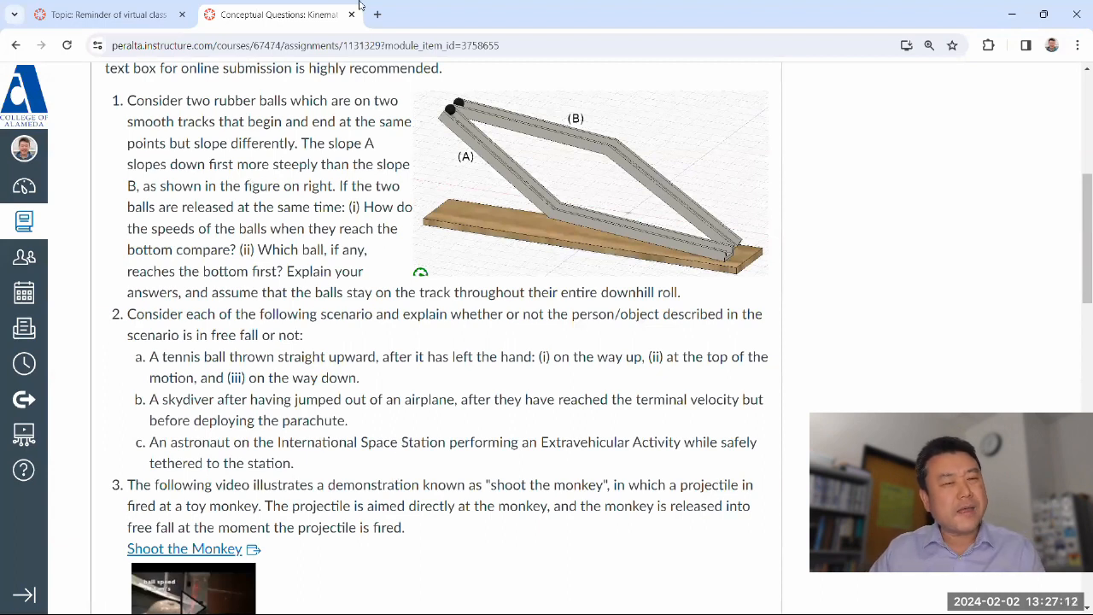
# - Open perplexity.ai in a new tab and copy question 1 about the two rubber balls
pyautogui.click(377, 15)
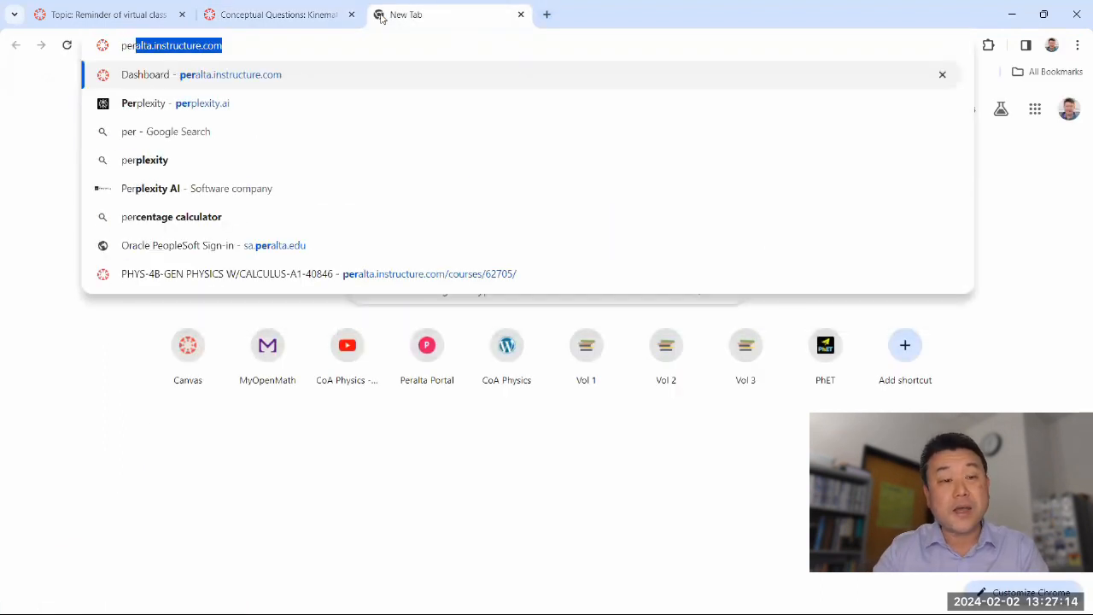
pyautogui.click(202, 103)
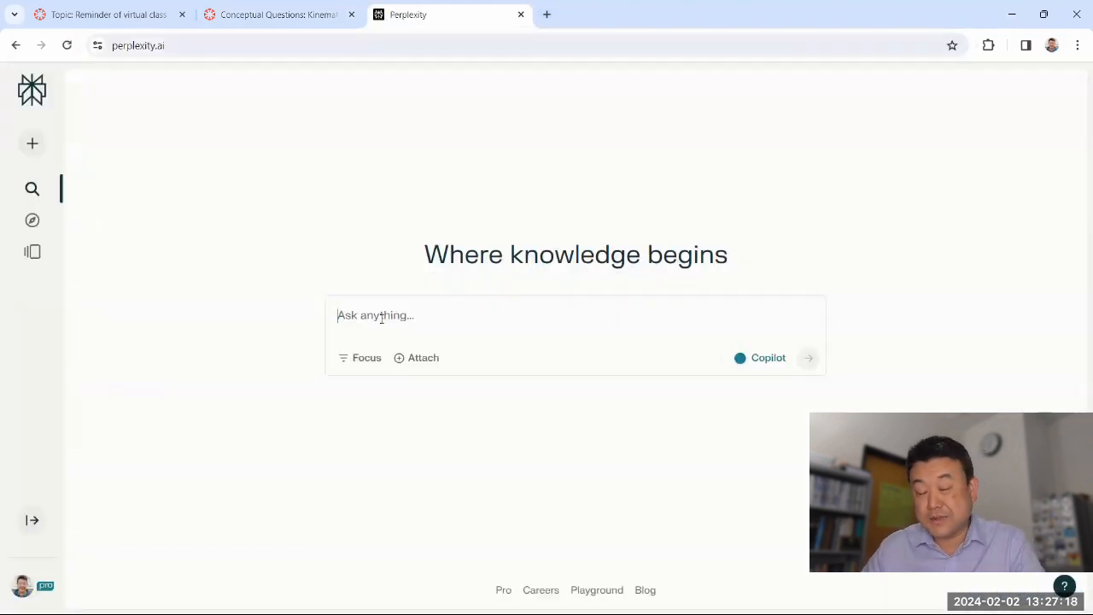
pyautogui.click(278, 15)
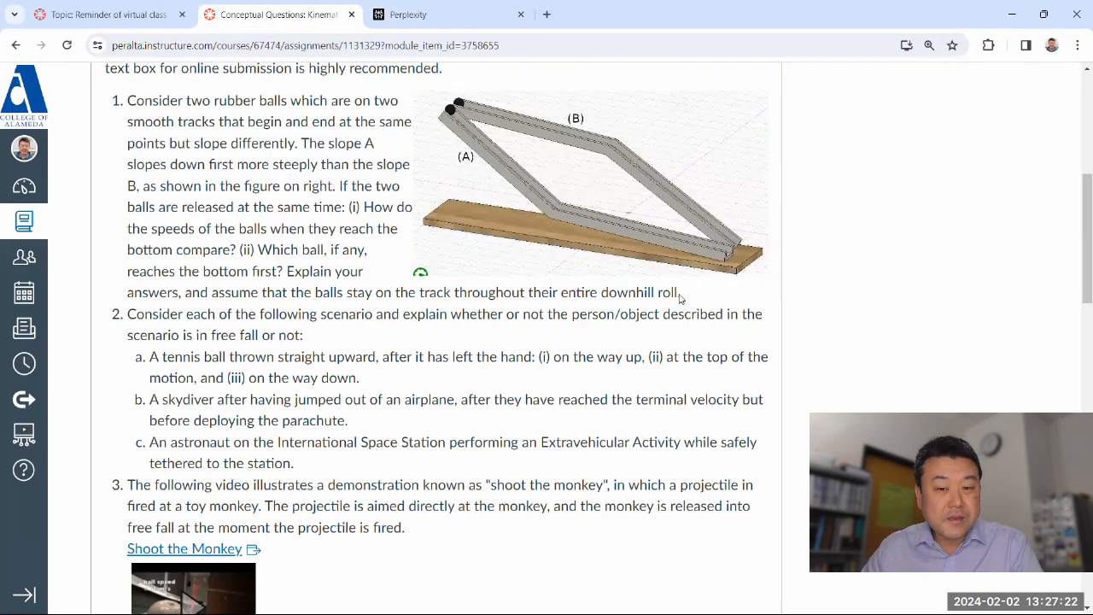
pyautogui.moveTo(127, 101); pyautogui.dragTo(679, 292)
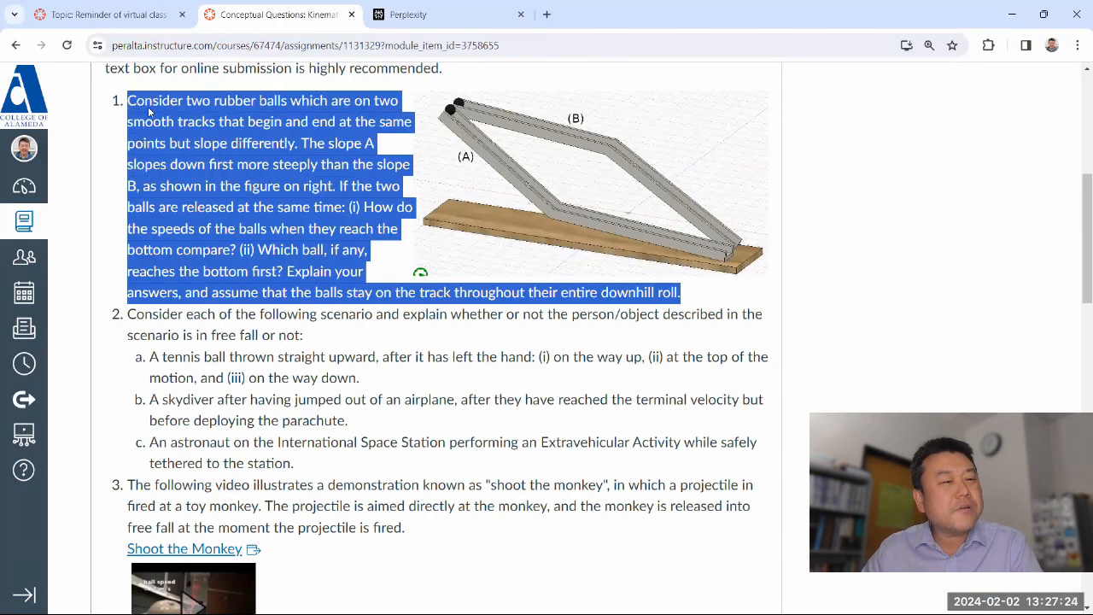
pyautogui.click(448, 15)
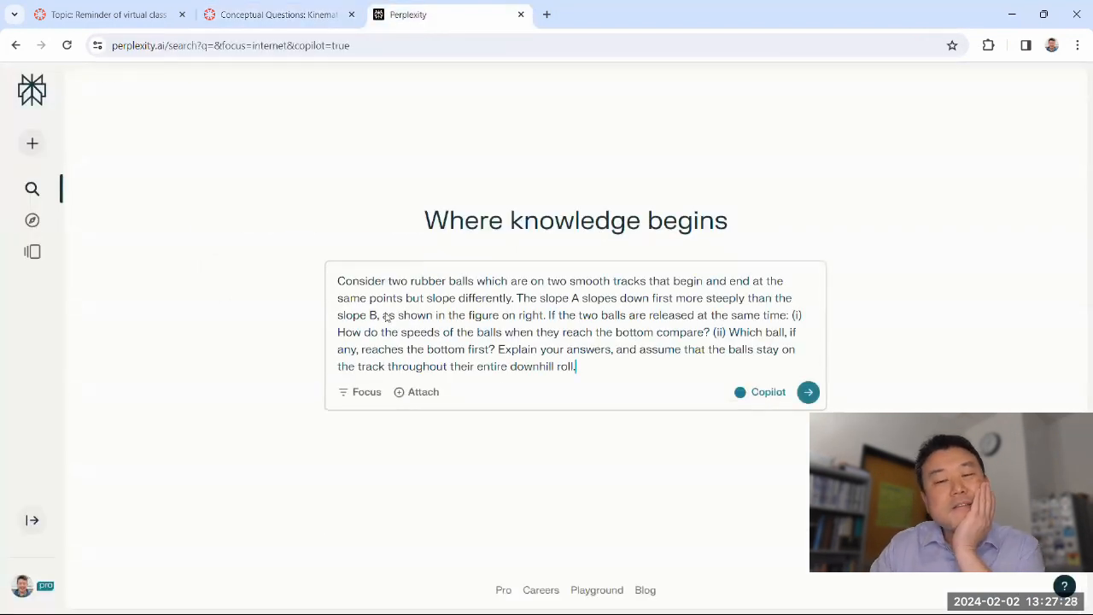
# - Submit the rubber balls question and read the answer: equal speeds, slope A first
pyautogui.click(807, 391)
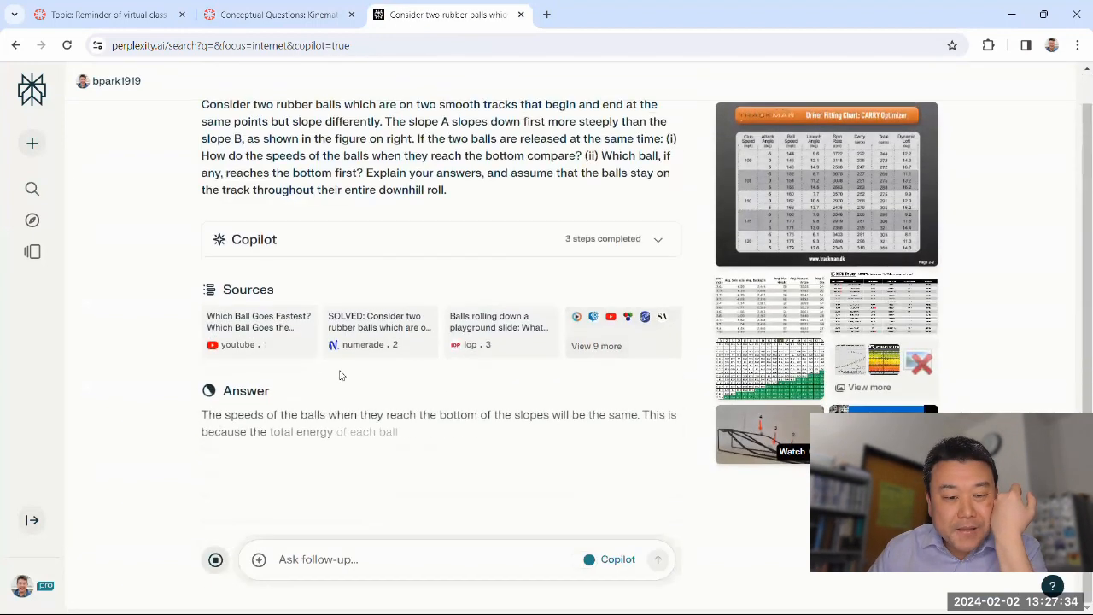
pyautogui.scroll(-3)
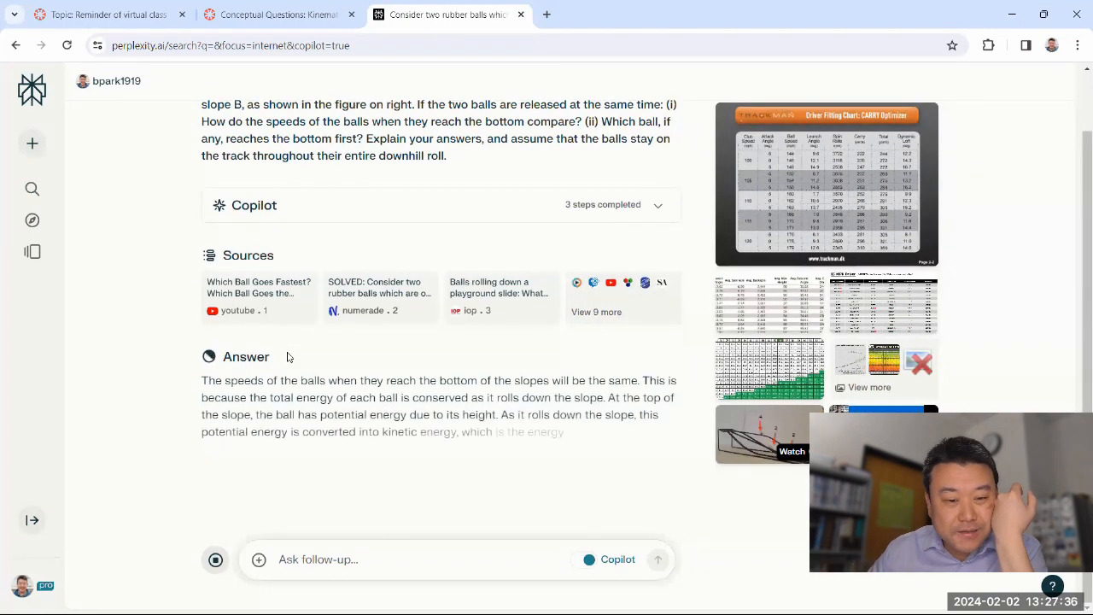
pyautogui.scroll(-3)
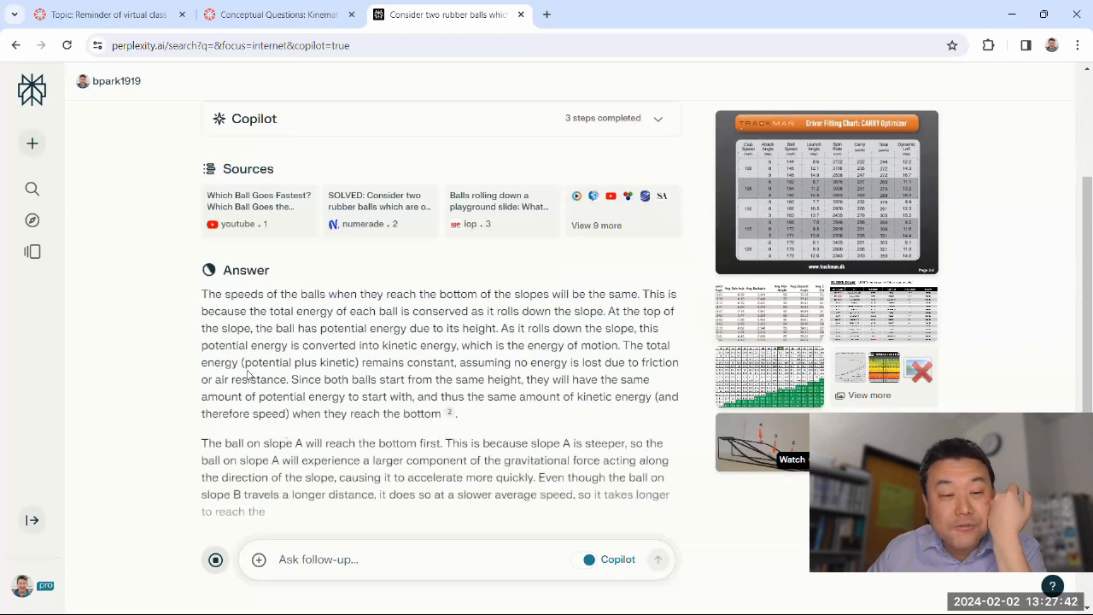
pyautogui.scroll(-3)
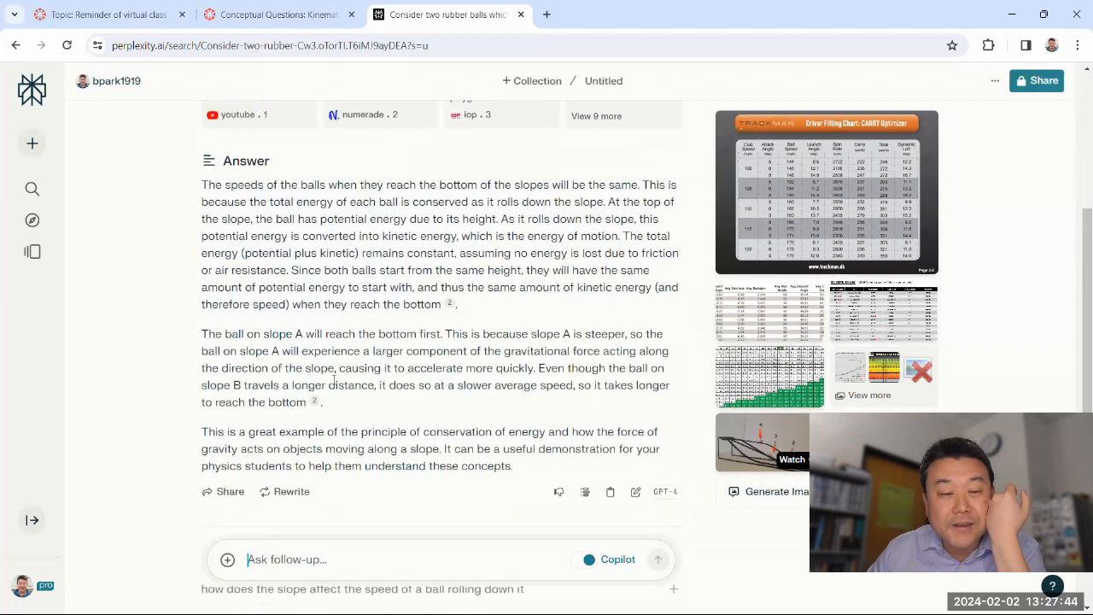
pyautogui.moveTo(220, 333); pyautogui.dragTo(350, 385)
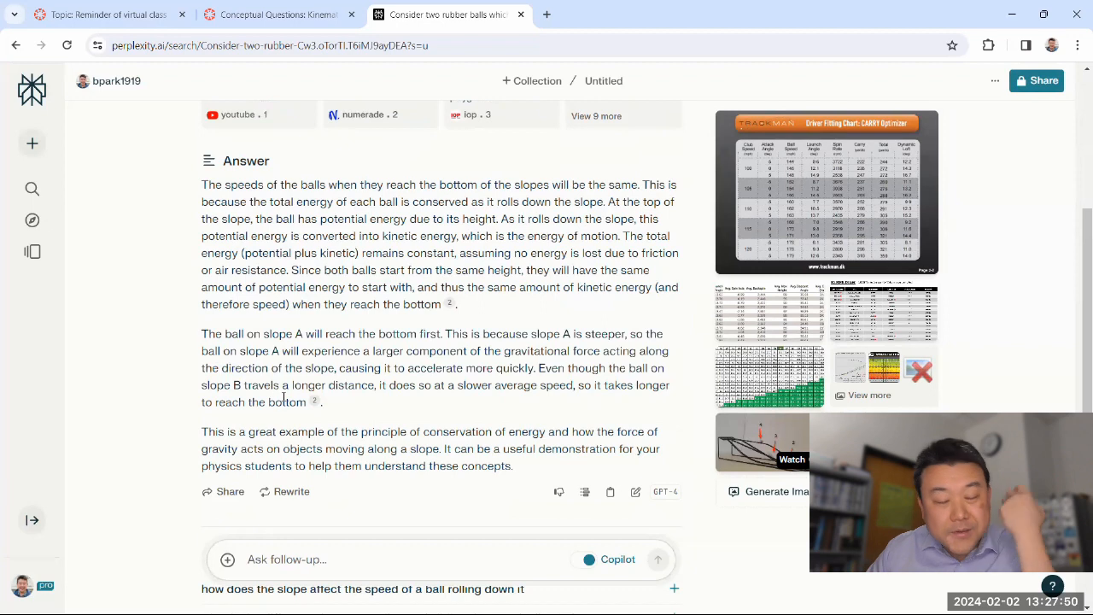
pyautogui.scroll(-3)
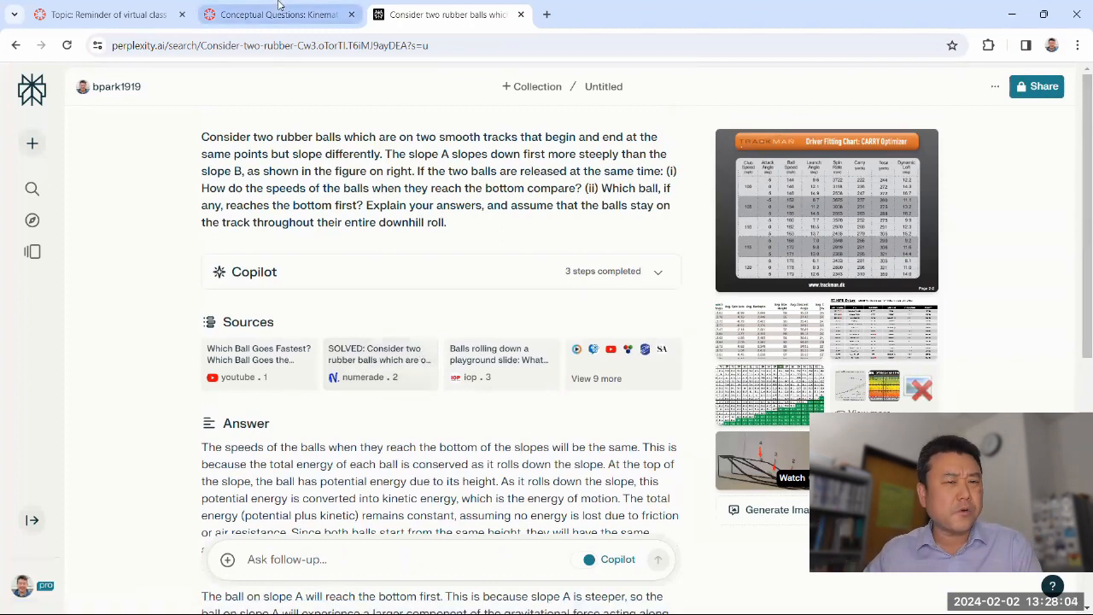
pyautogui.moveTo(280, 15)
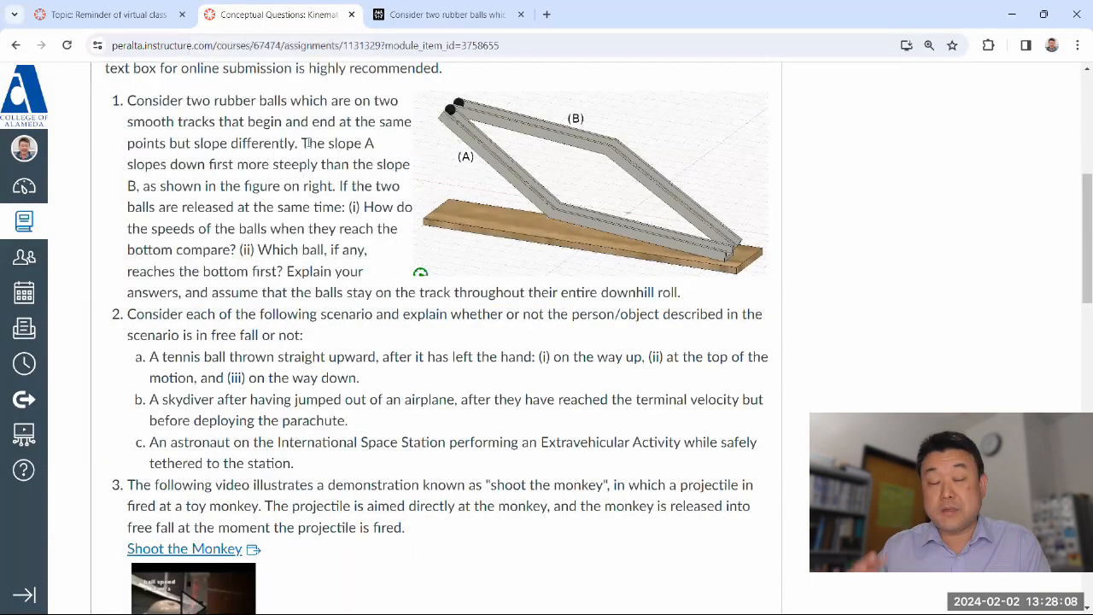
pyautogui.moveTo(275, 200)
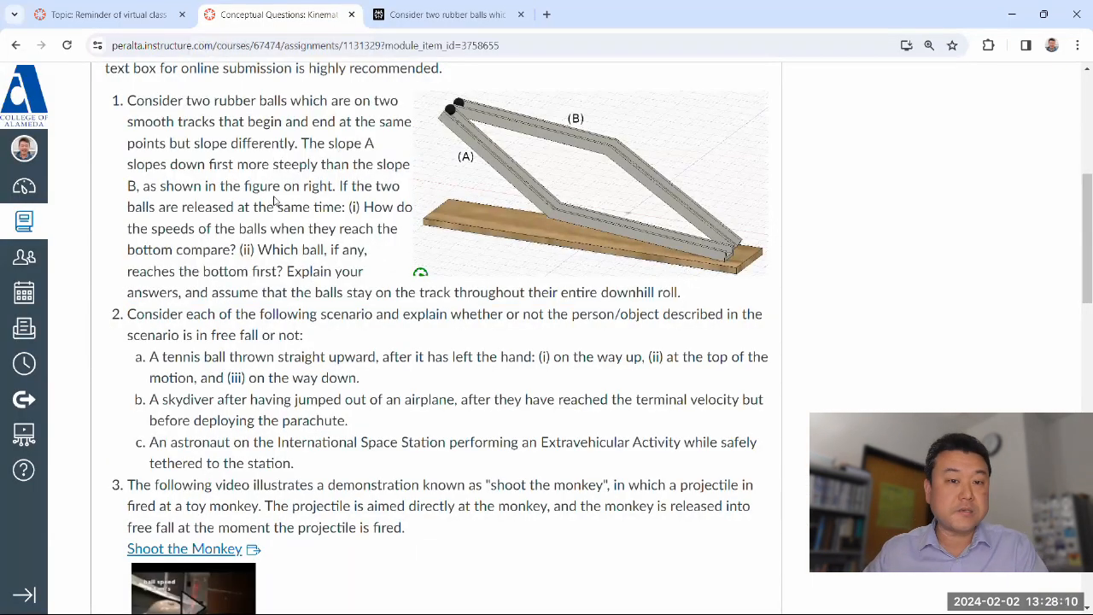
# - On the CoA Physics channel, play 'Physics 4A - Conceptual Questions with GPT4 - Kinematics (Fa 2023)'
pyautogui.click(715, 14)
pyautogui.write('youtube.com/c/CoAPhysics')
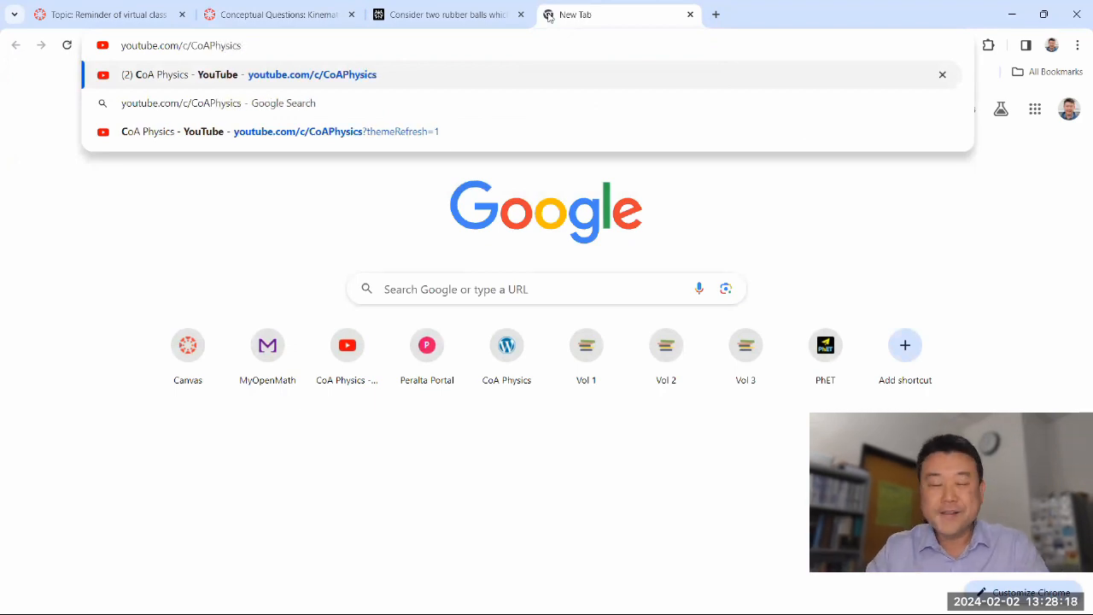
pyautogui.click(312, 74)
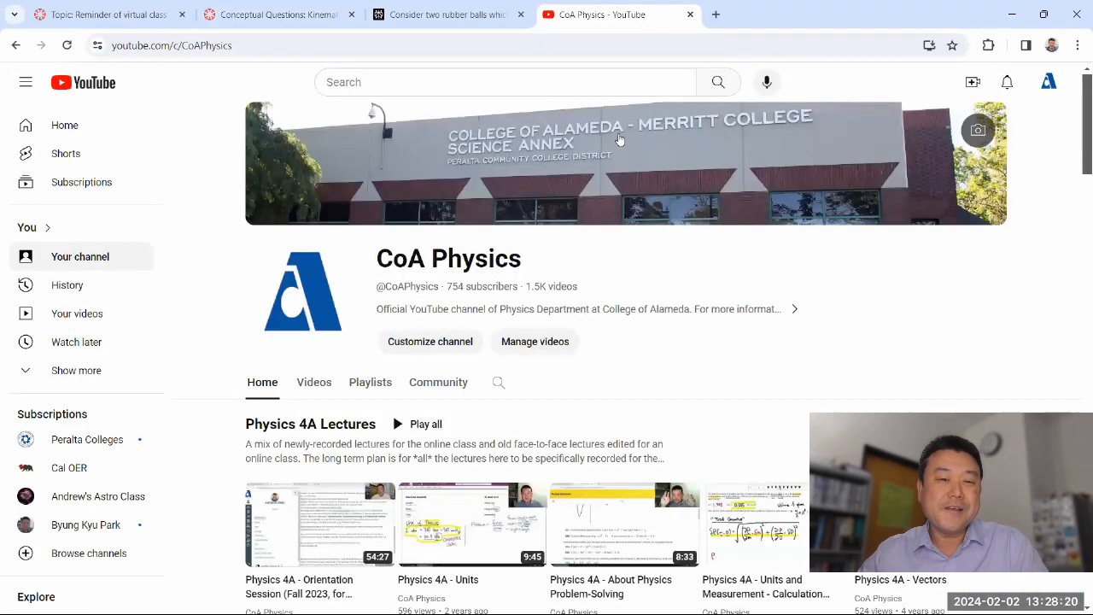
pyautogui.scroll(-3)
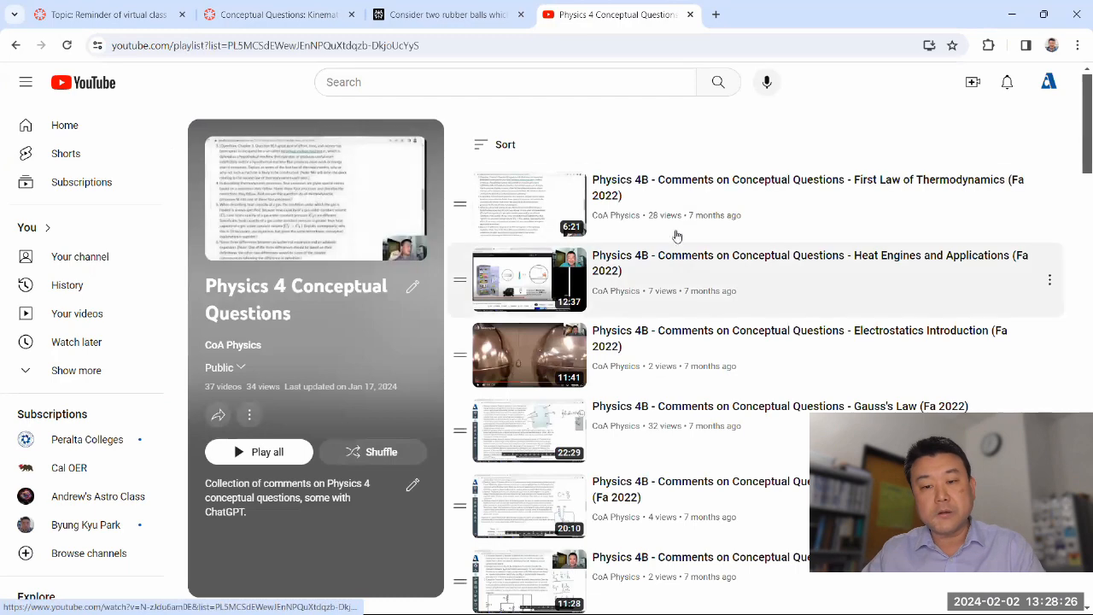
pyautogui.scroll(-3)
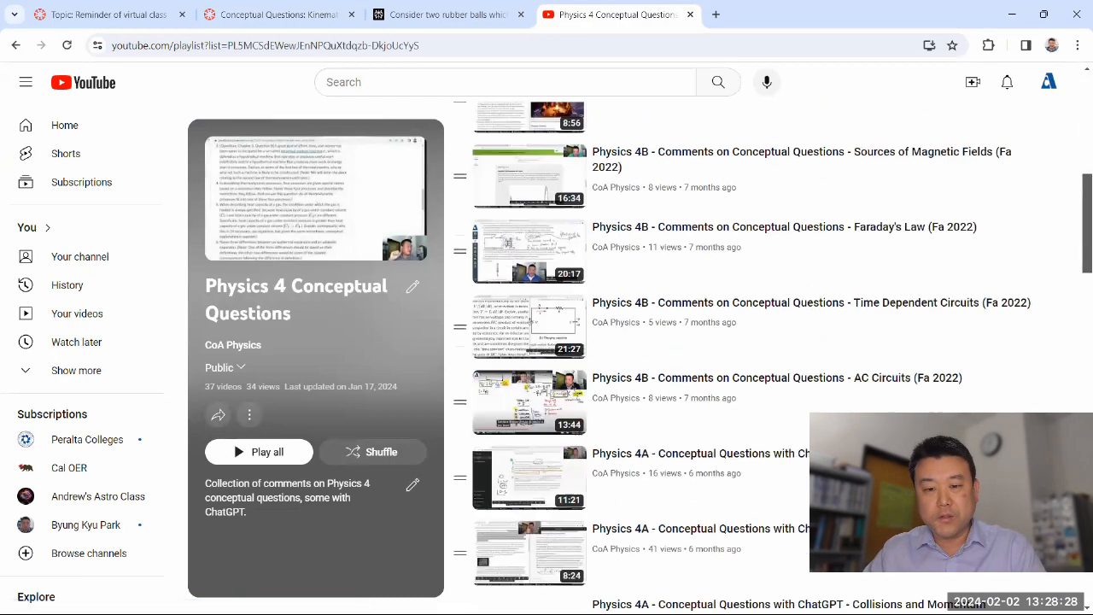
pyautogui.scroll(-3)
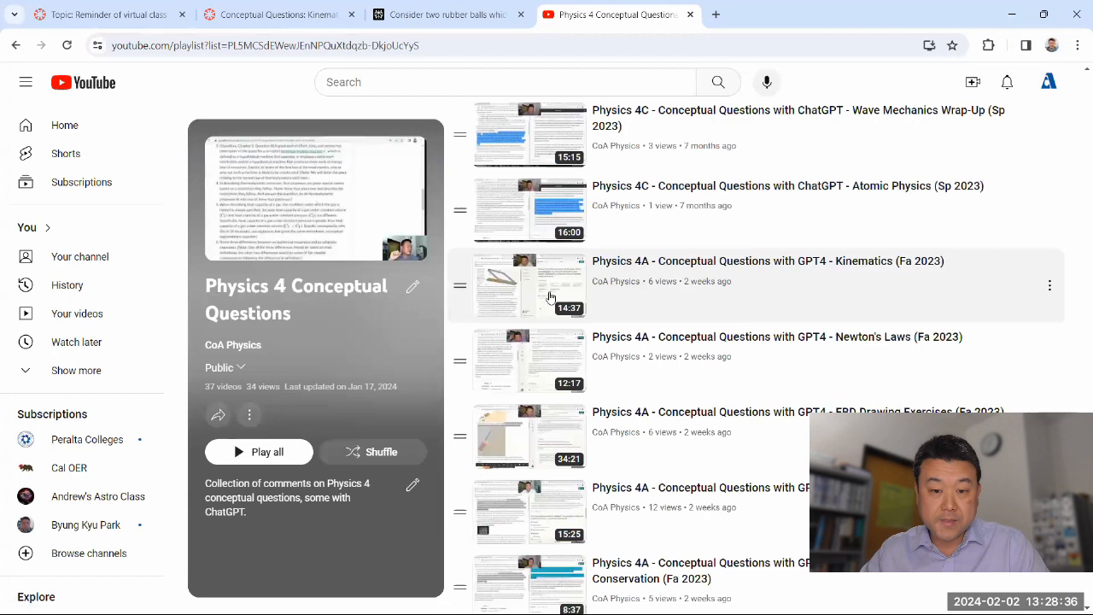
pyautogui.click(529, 285)
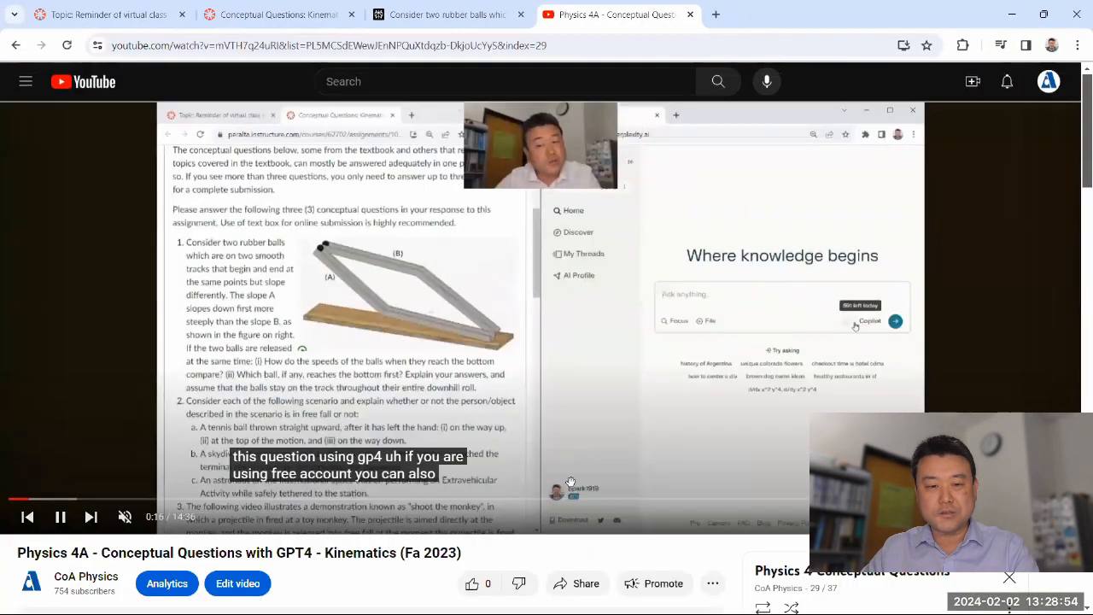
pyautogui.moveTo(570, 374)
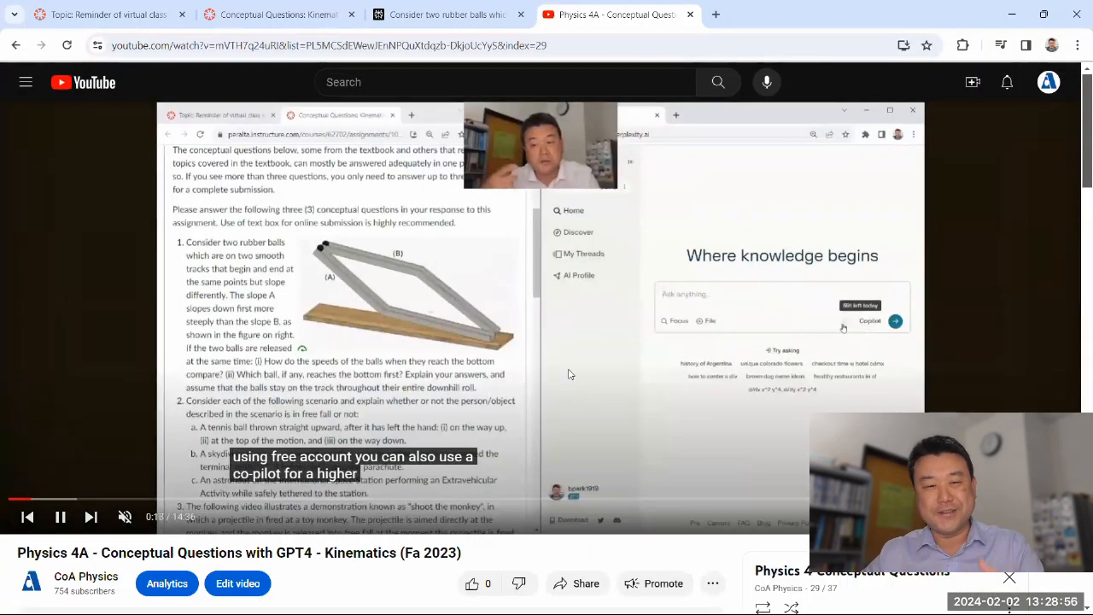